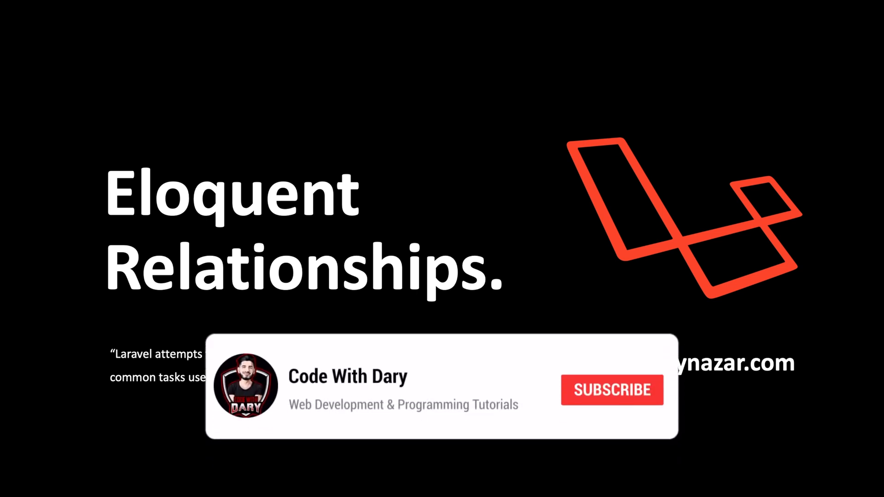
Advance the slideshow to the One to Many slide with the CARS and CAR_MODELS tables
left_click(610, 390)
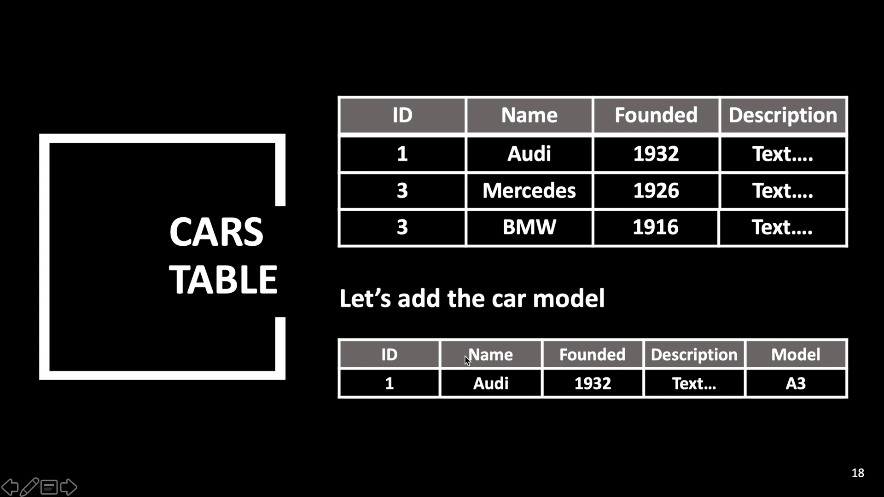
mouse_move(378, 348)
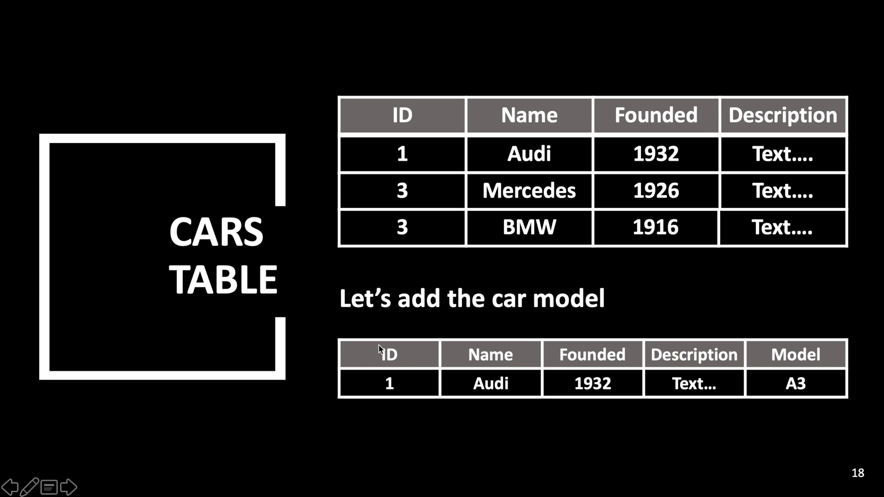
mouse_move(799, 346)
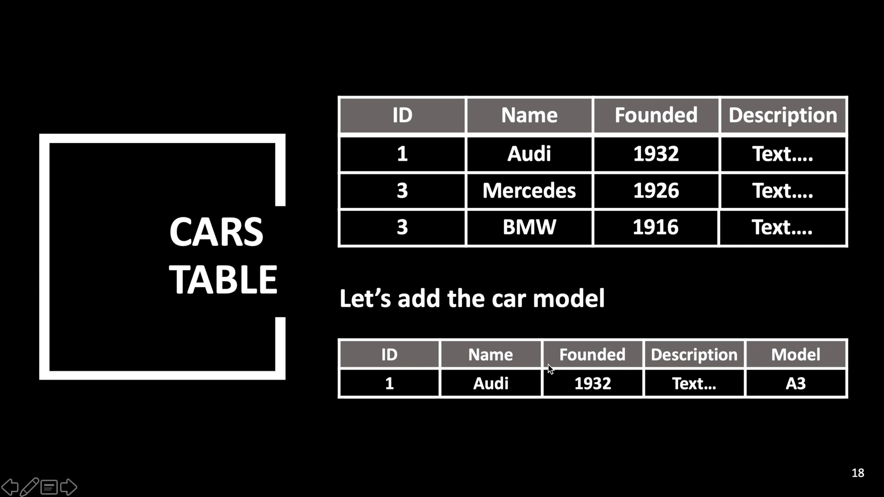
mouse_move(783, 358)
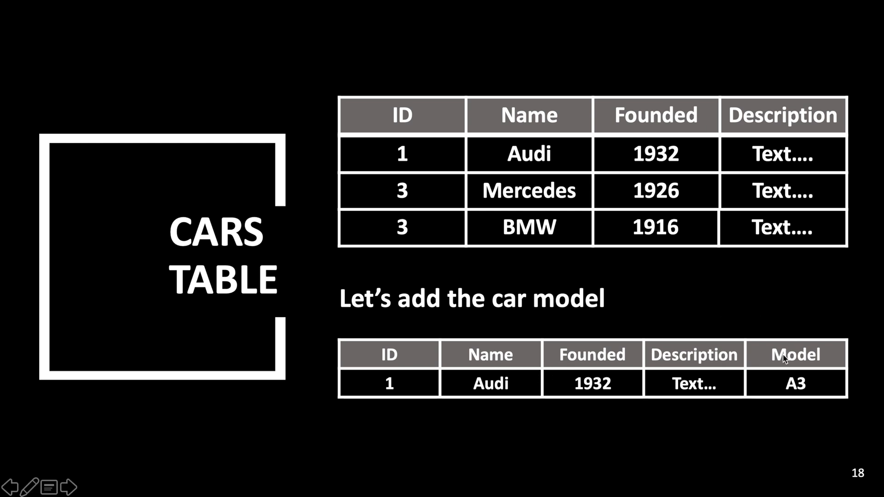
mouse_move(780, 367)
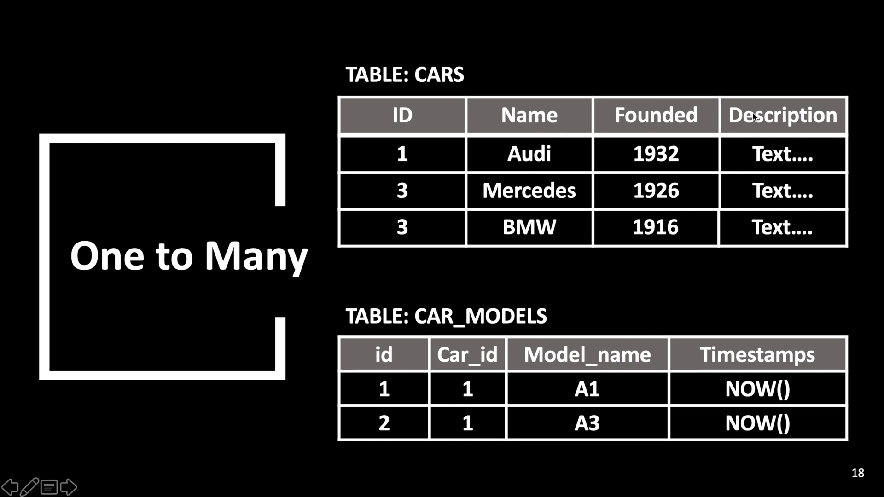
mouse_move(767, 219)
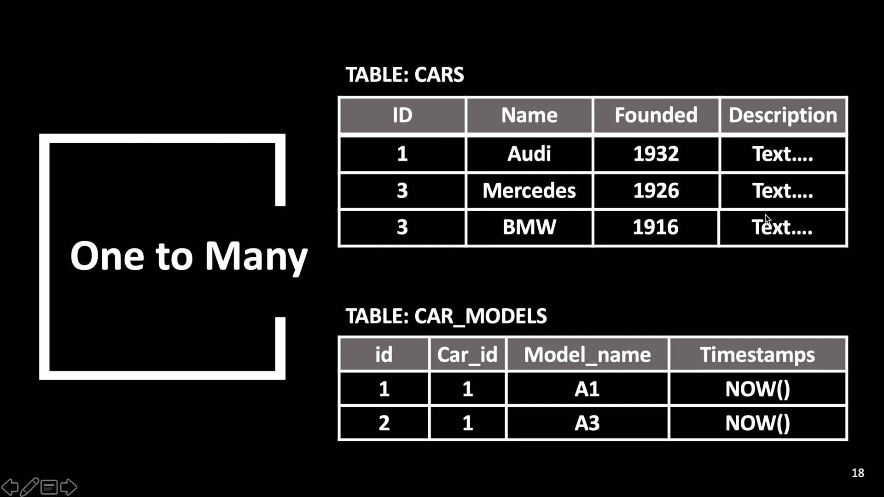
mouse_move(647, 227)
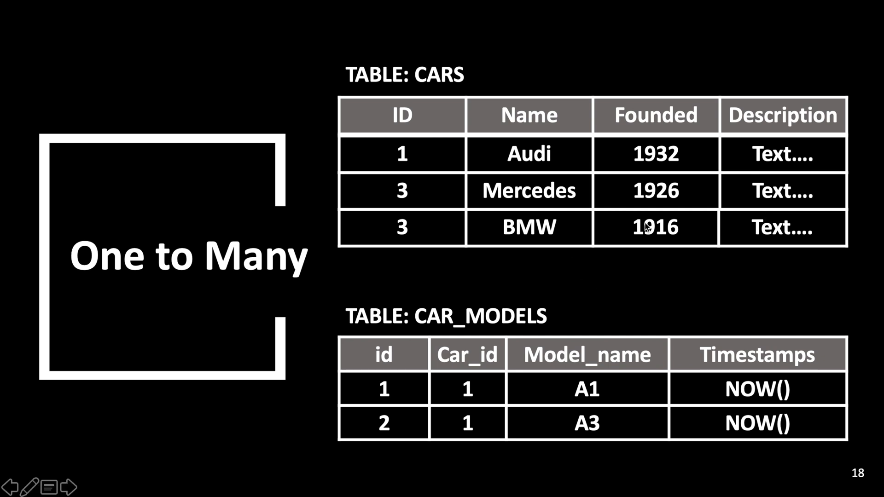
mouse_move(422, 318)
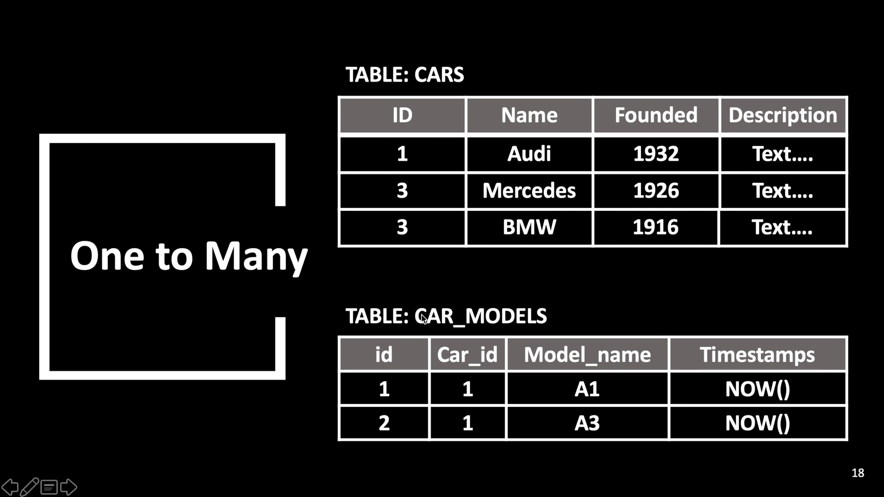
mouse_move(451, 388)
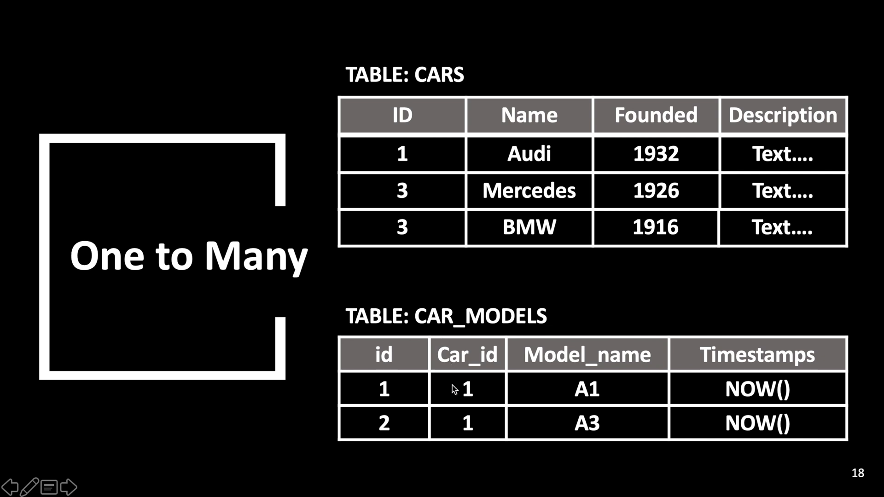
mouse_move(370, 190)
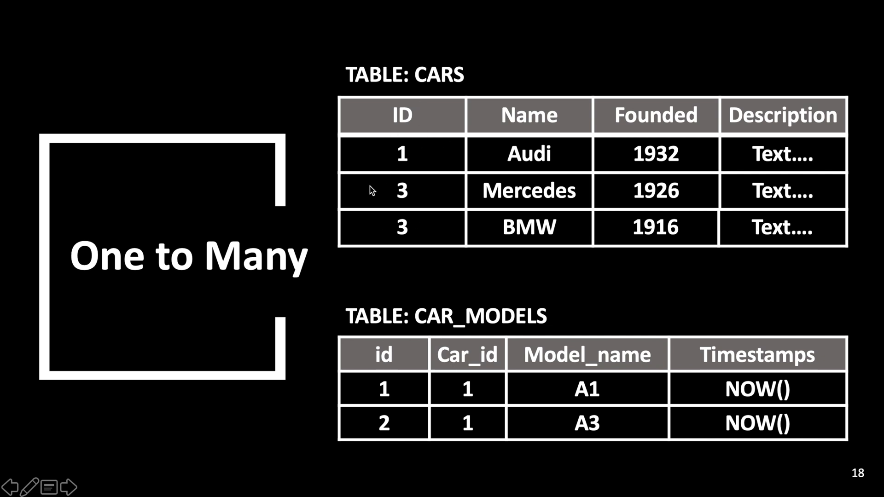
mouse_move(581, 430)
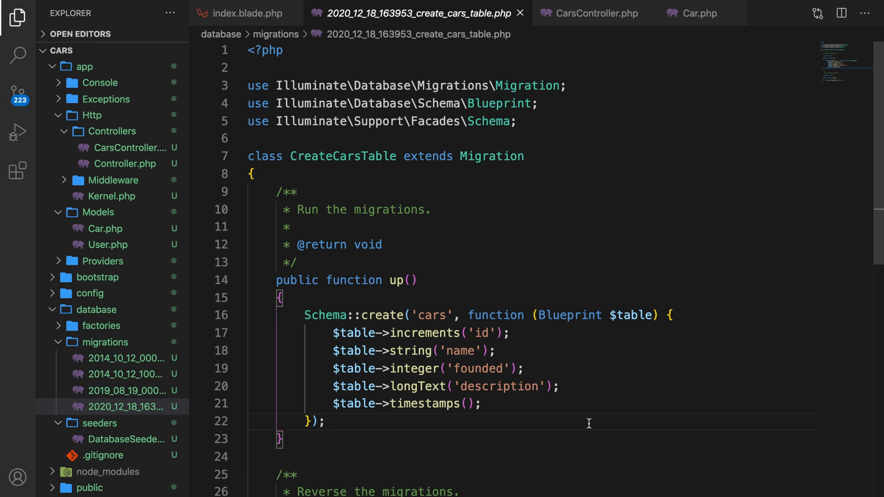
mouse_move(406, 305)
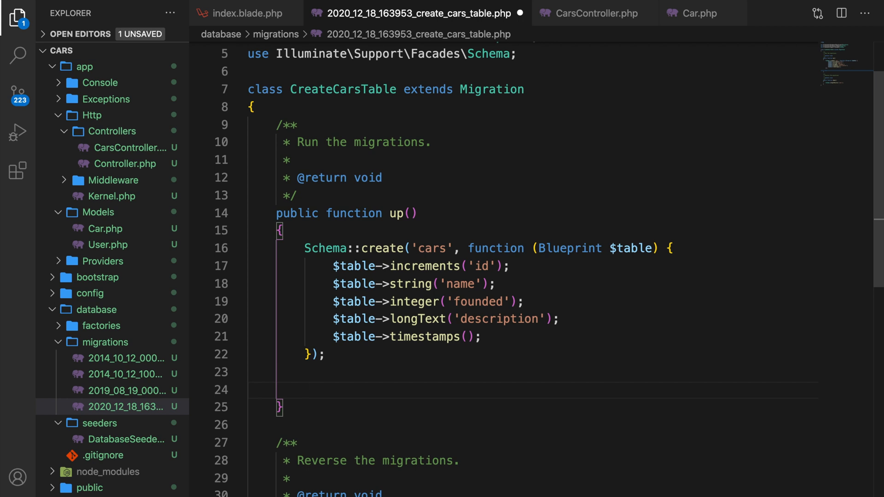
Add a Schema::create('car_models', ...) closure below the cars schema in the migration
left_click(304, 389)
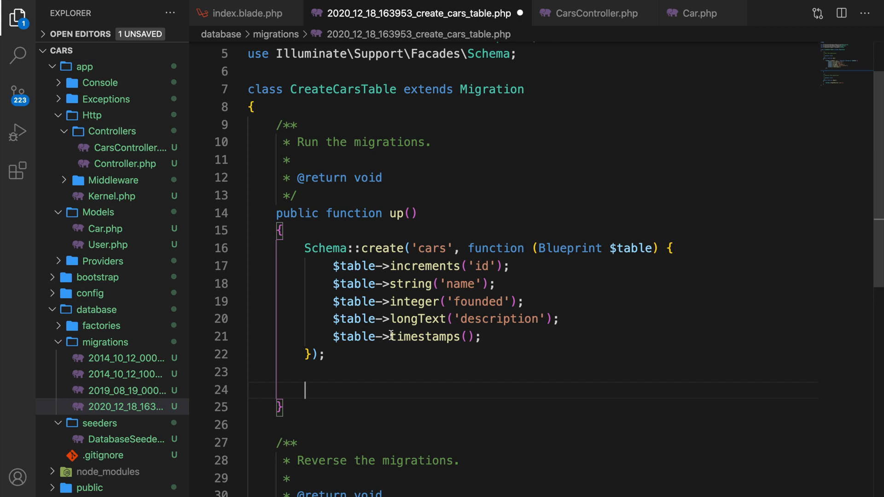
mouse_move(480, 283)
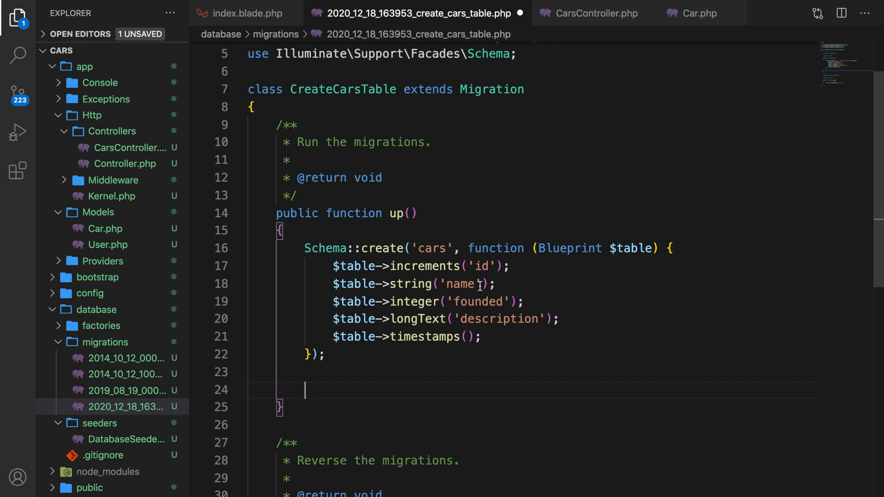
mouse_move(402, 341)
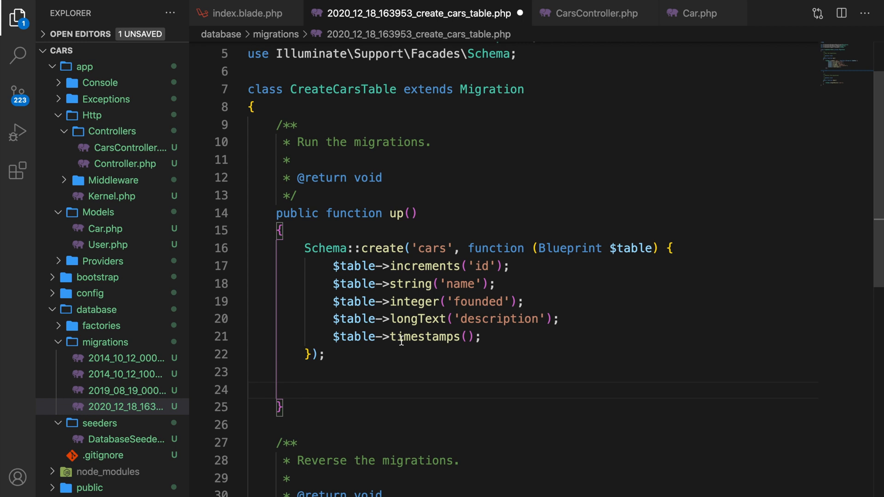
scroll("down", 3)
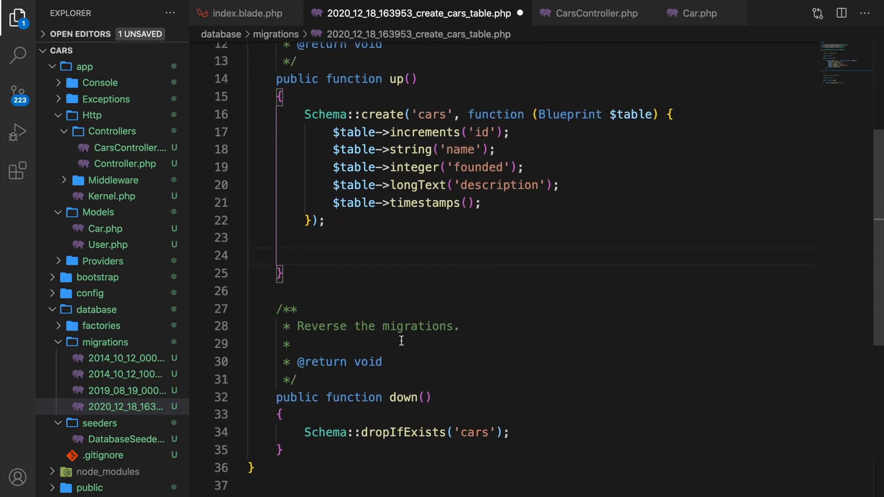
type("Schema::create();")
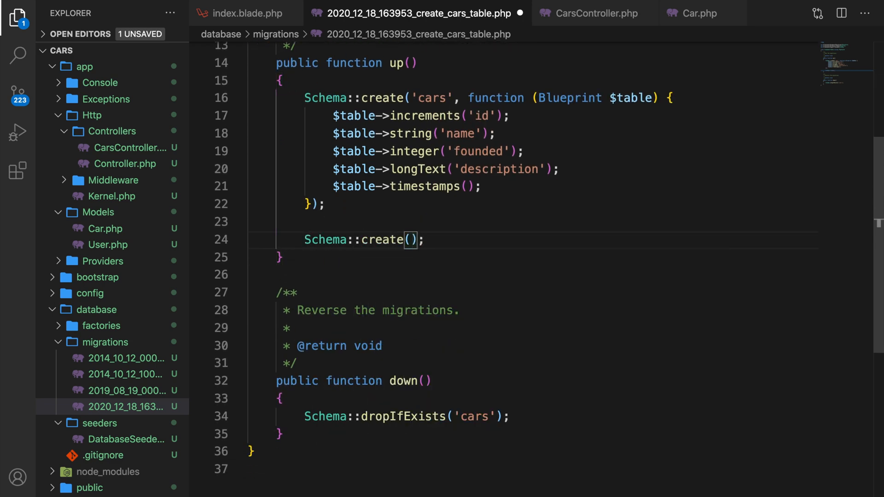
type("''")
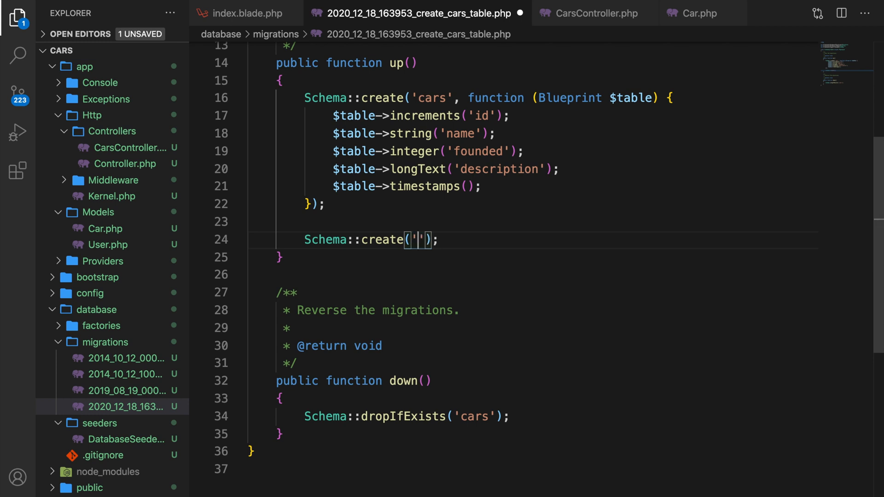
type("car_")
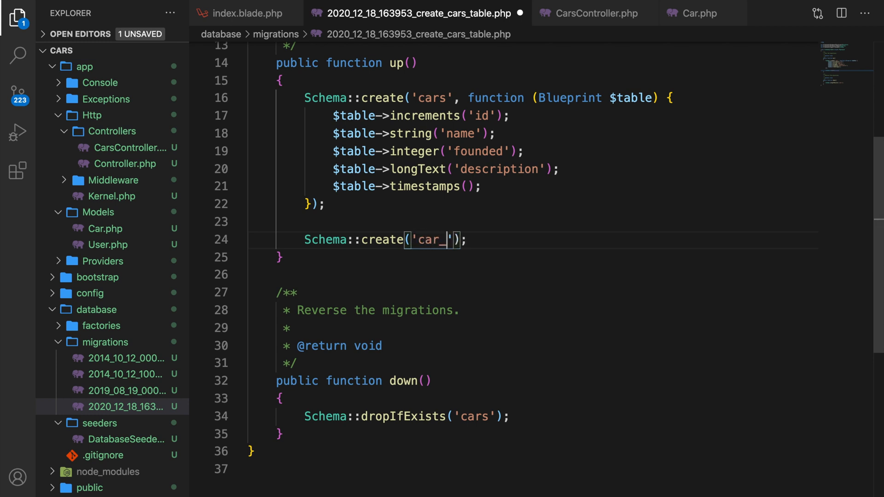
type("models', function (Blueprint")
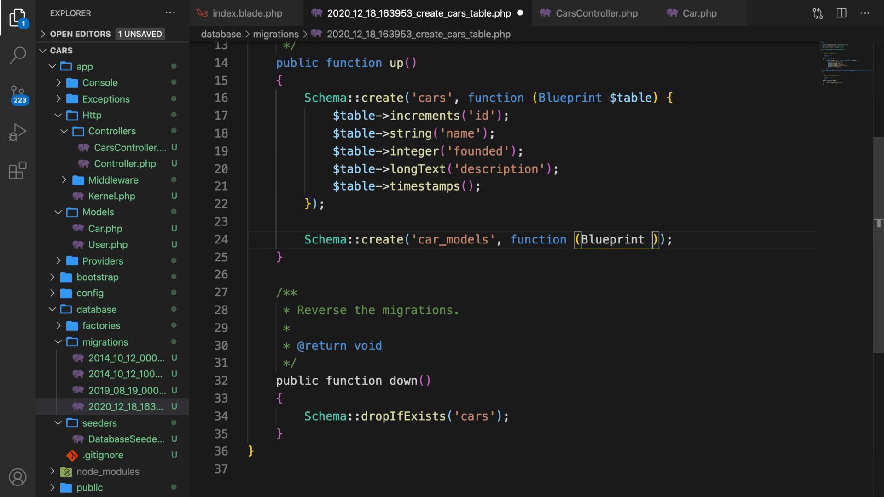
type("$table")
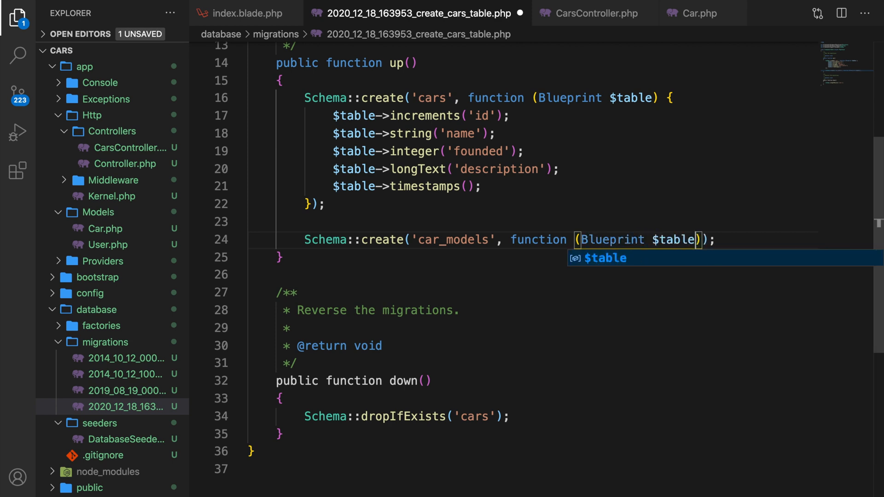
type("{")
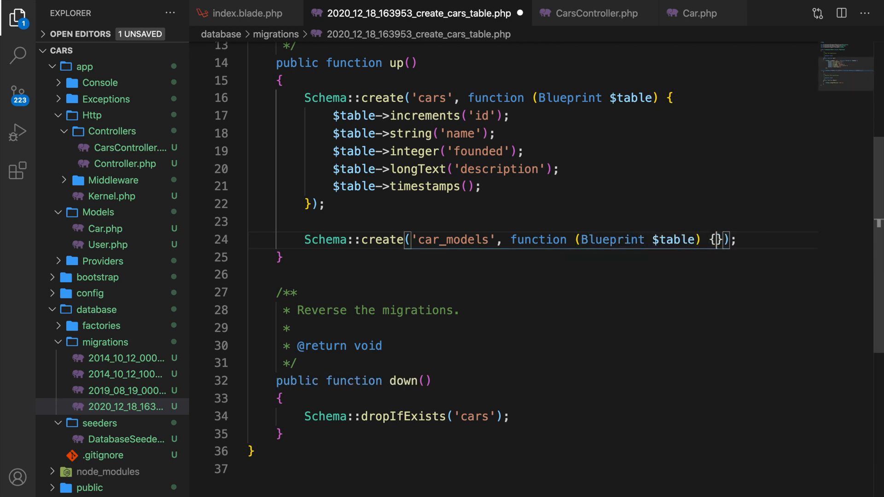
key("Enter")
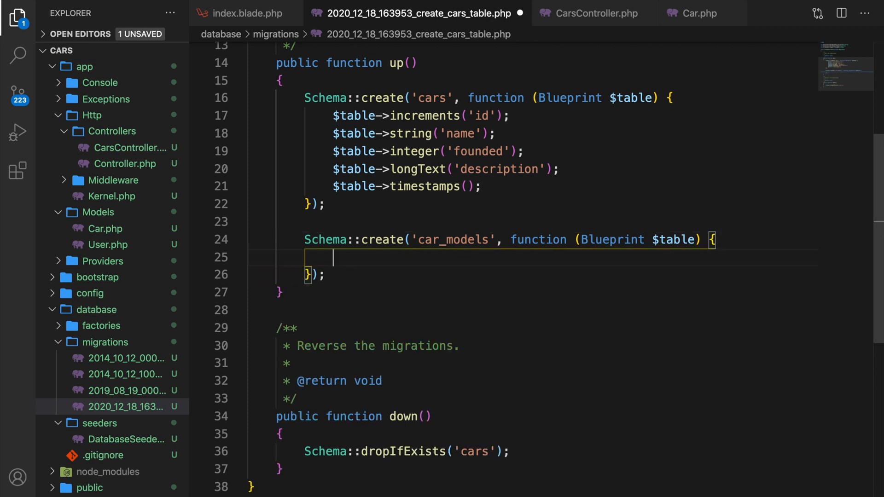
Define car_models columns: increments id, unsignedInteger car_id, string model_name and timestamps
type("$table->")
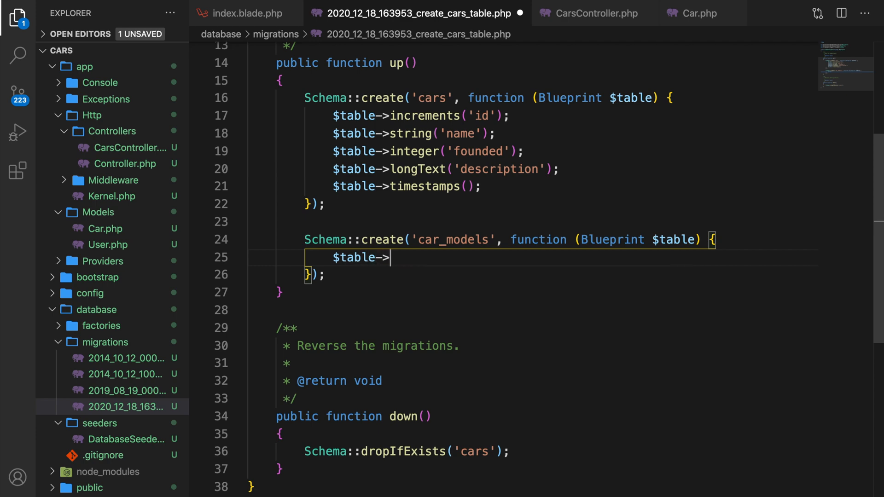
type("increments();")
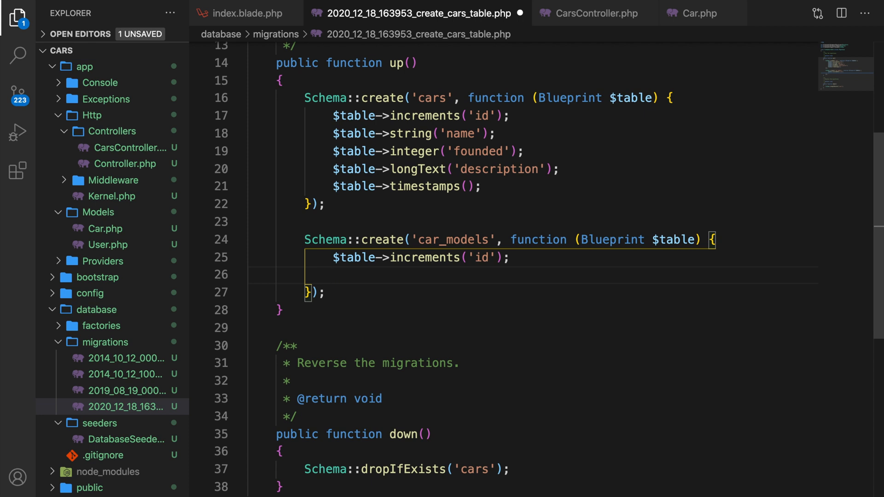
type("$table->")
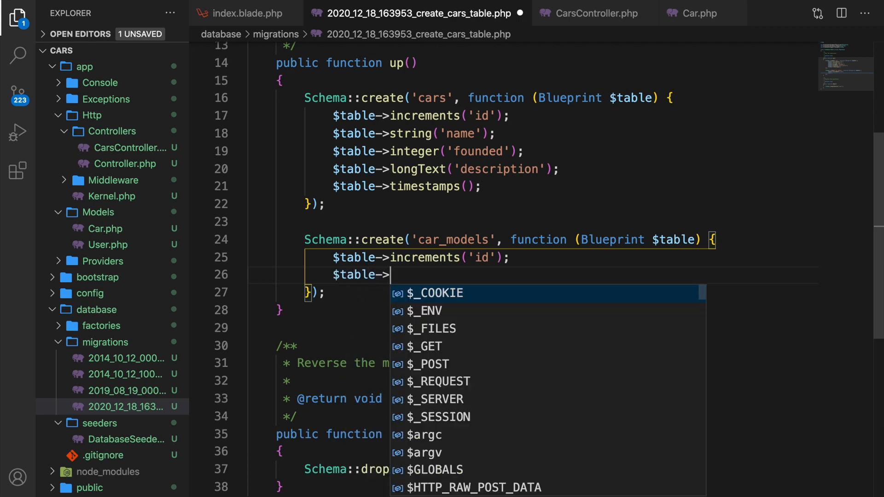
type("unsignedInteger('car_id');")
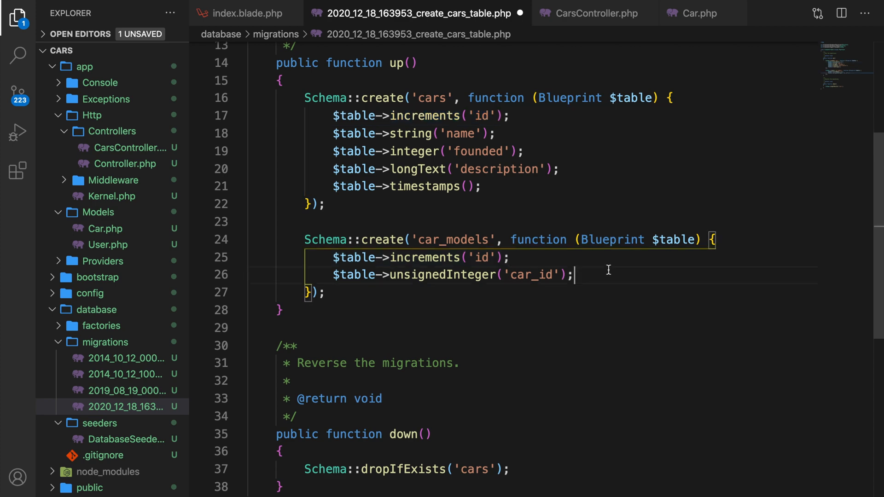
type("$table->string(")
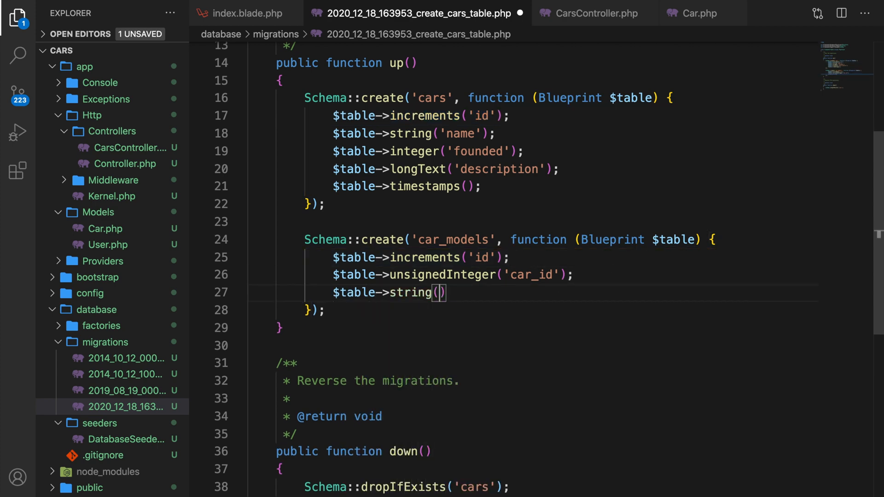
type("'model_name'")
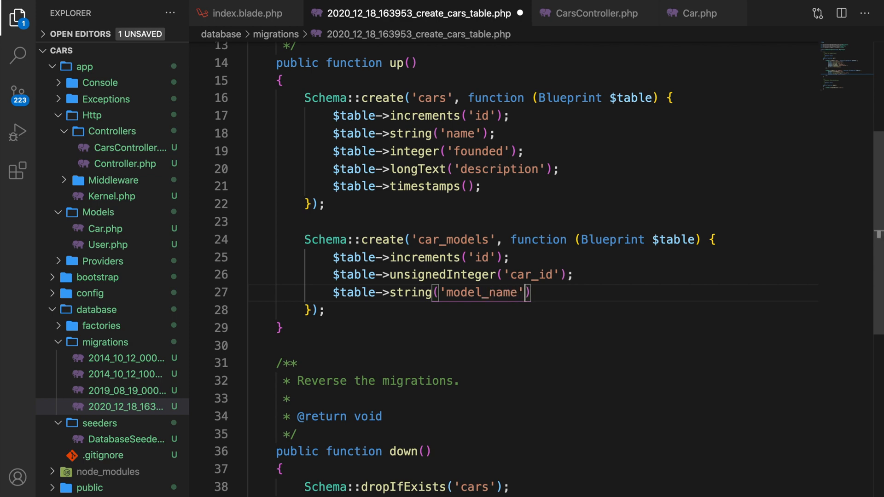
type("$table->timestamps();")
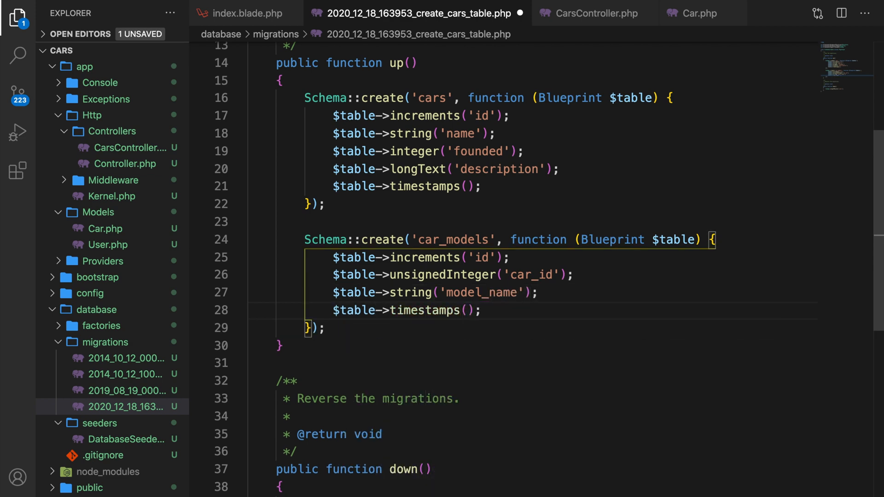
Declare a foreign key on car_id referencing id on the cars table
left_click(483, 310)
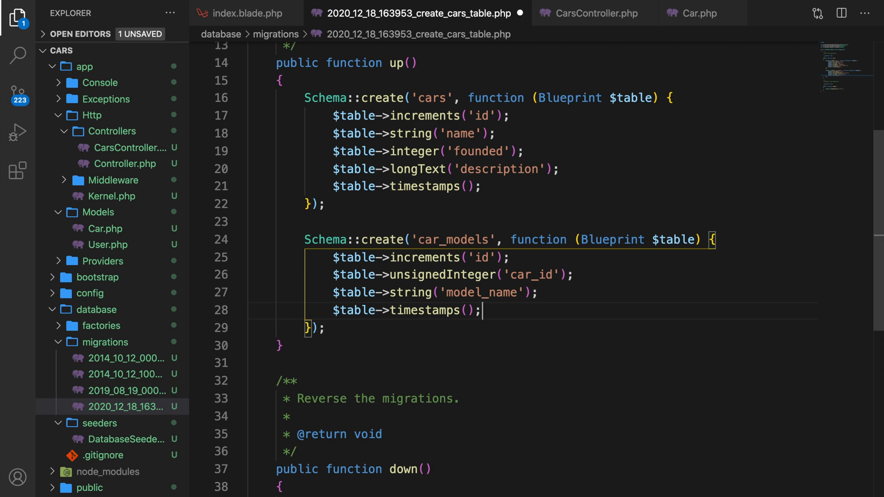
type("$table->")
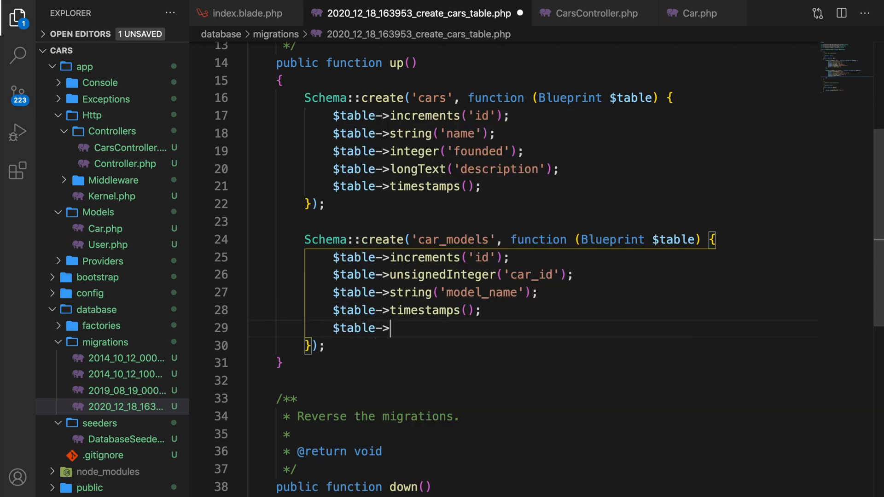
mouse_move(645, 302)
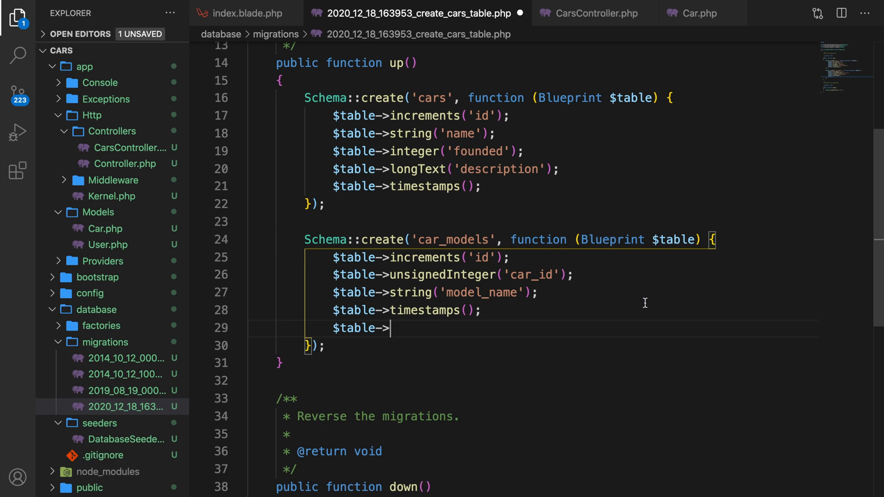
type("foreign()")
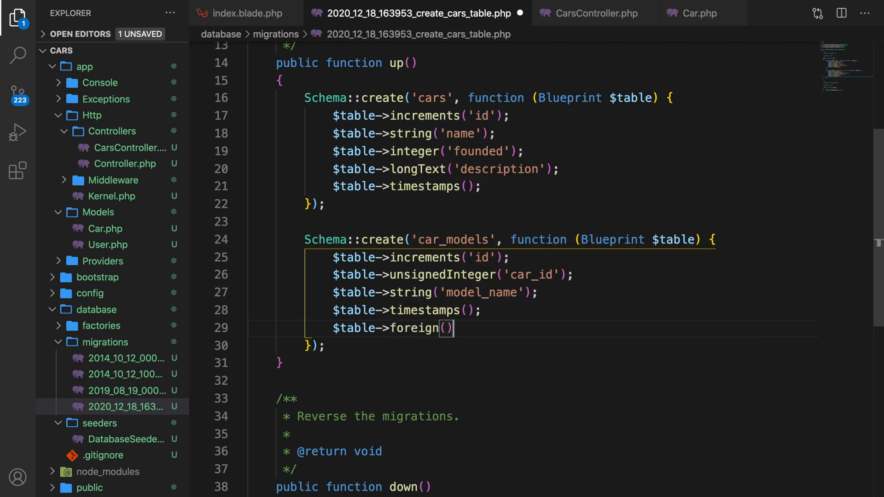
type("'c'")
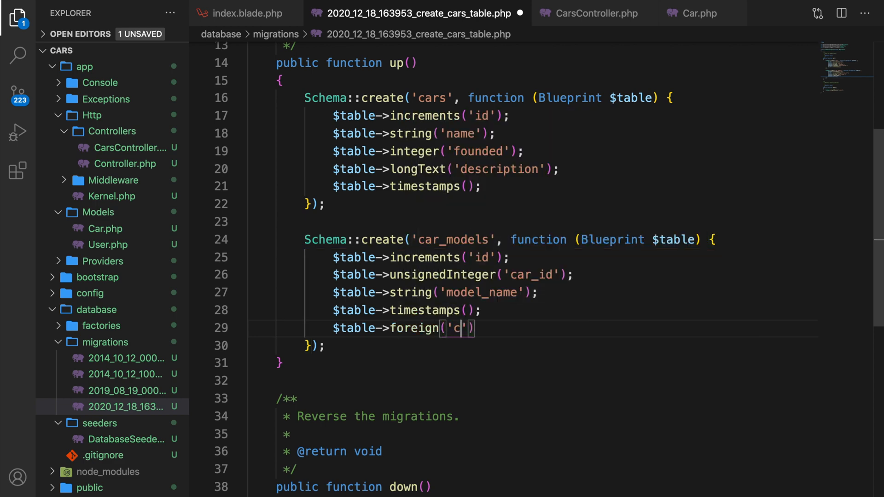
type("ar_id")
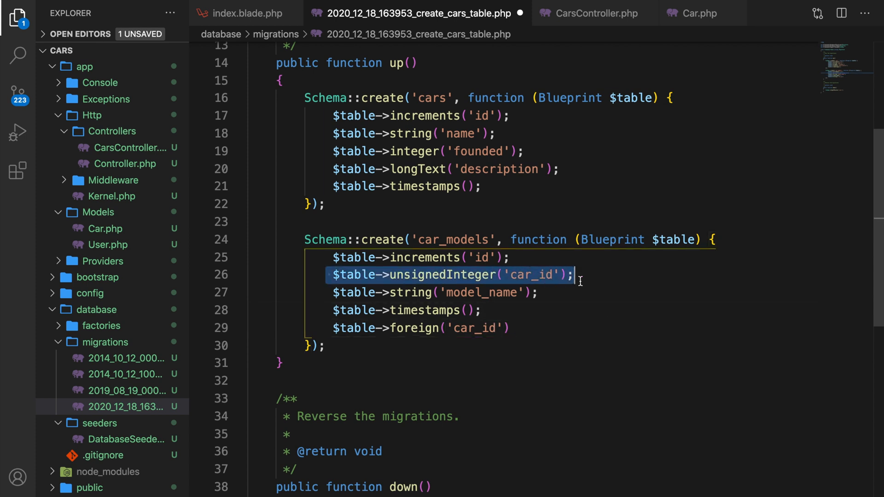
mouse_move(535, 321)
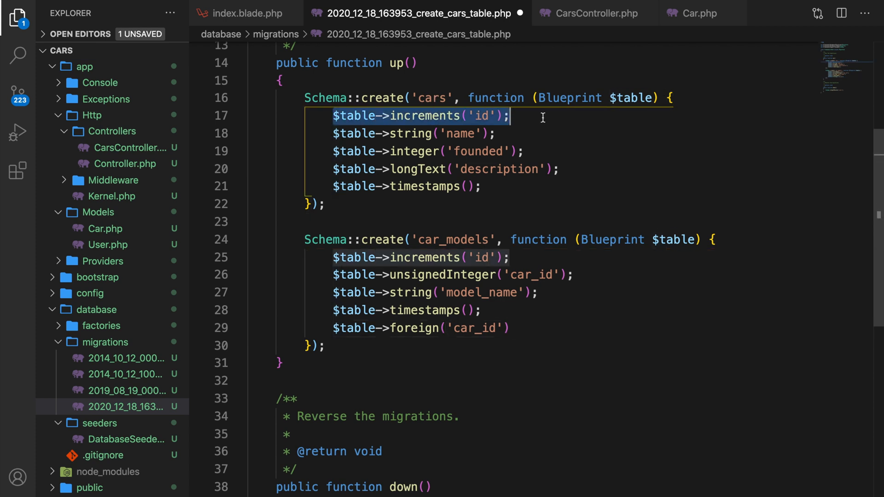
left_click(509, 327)
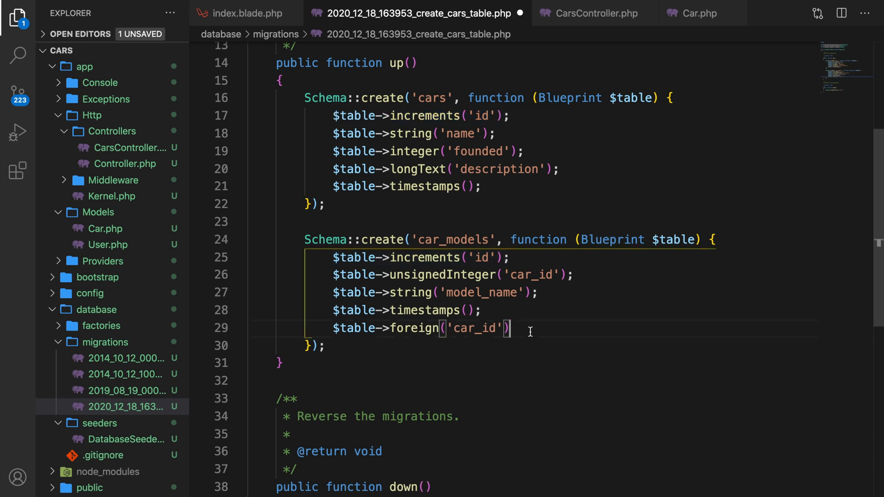
type("-")
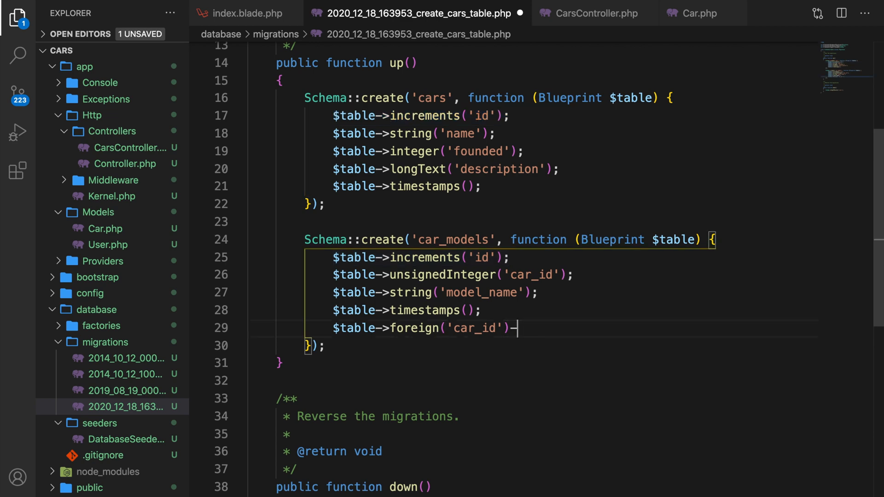
type("->references()")
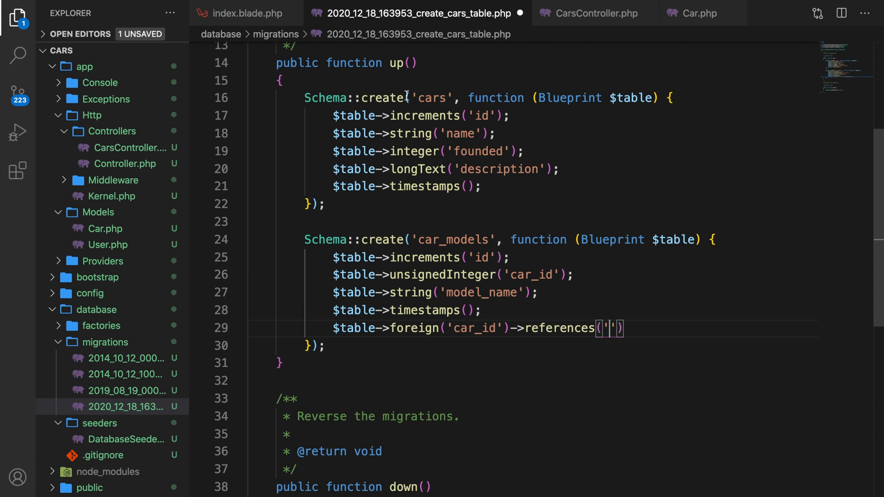
type("id")
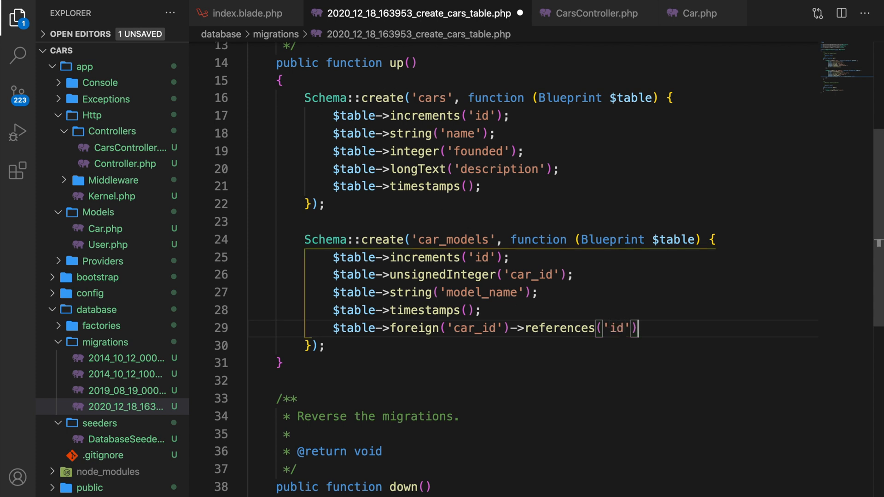
type("->on()")
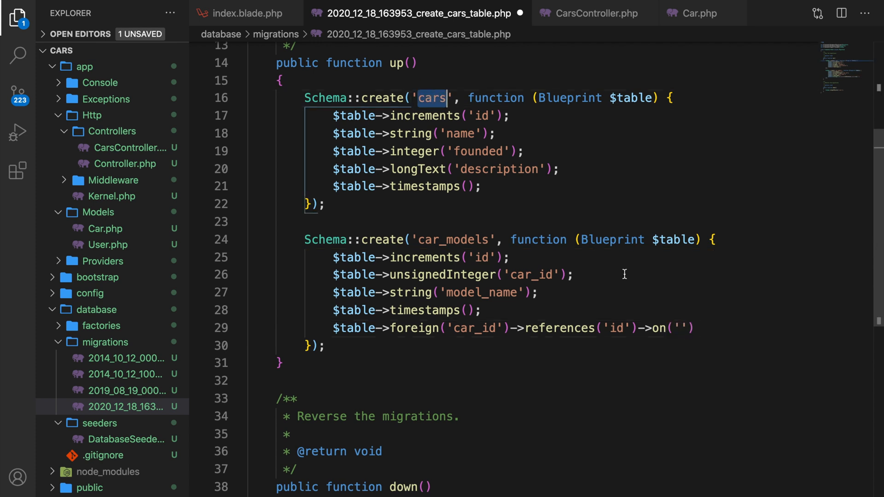
type("ca")
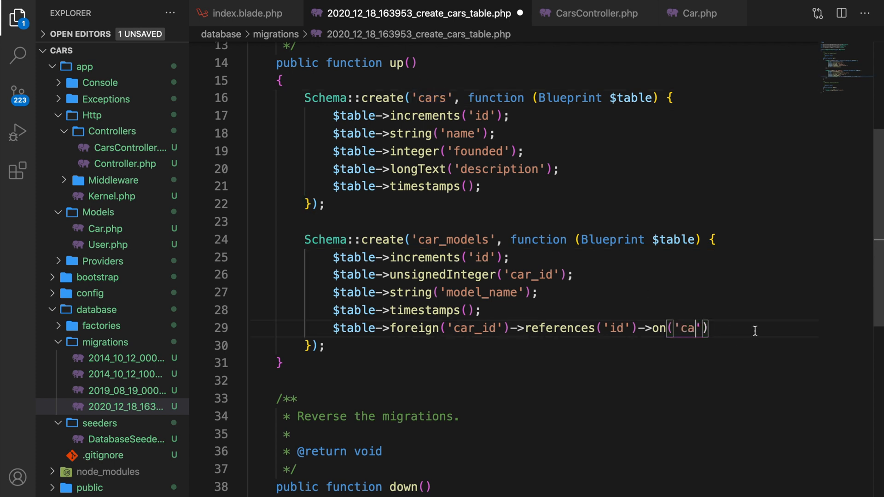
type("rs")
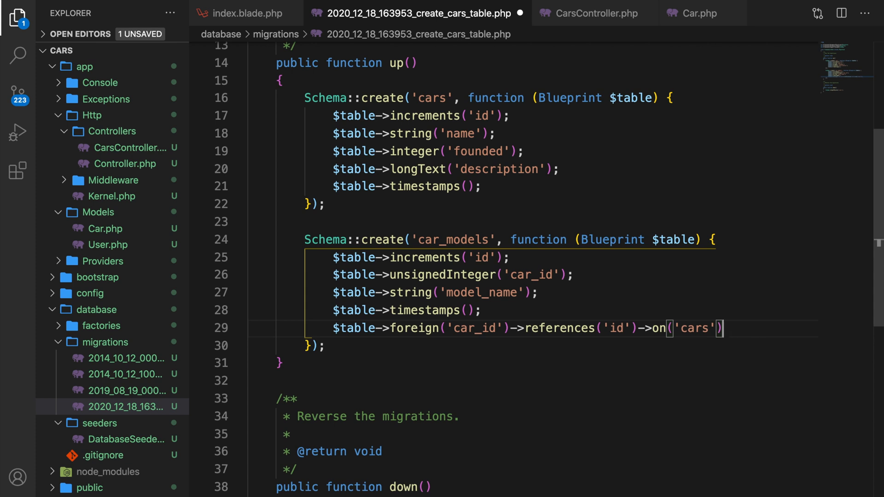
mouse_move(723, 327)
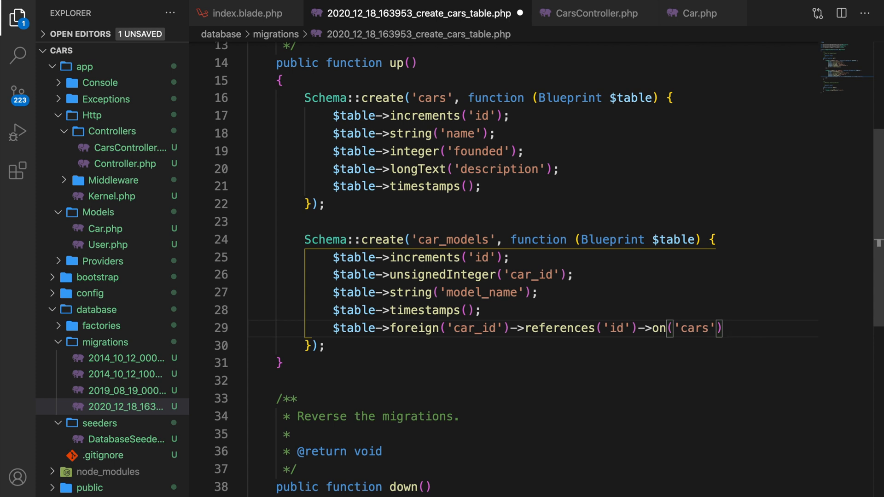
Finish the chain with onDelete('cascade') and break the foreign-key calls onto separate lines
double_click(530, 274)
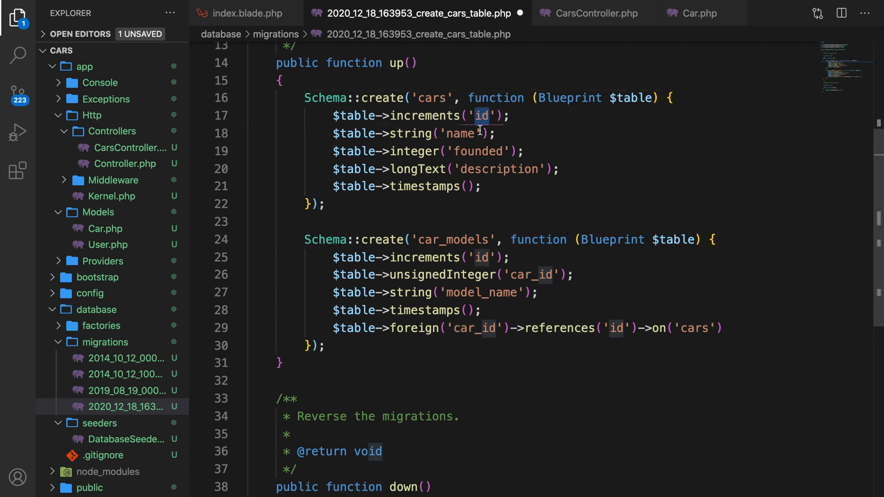
double_click(430, 98)
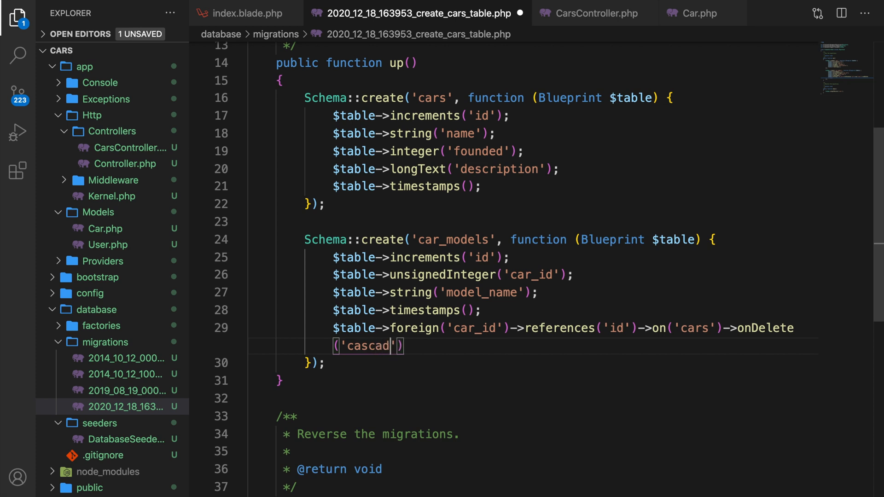
type("e);")
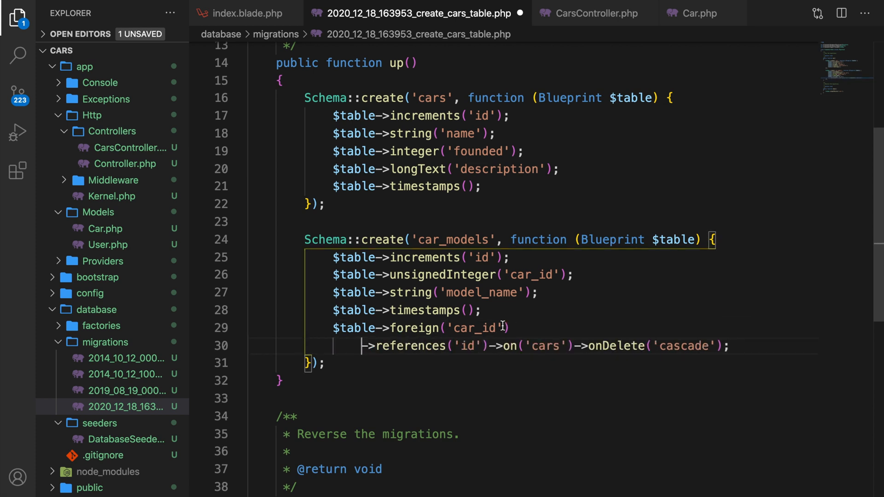
key("Enter")
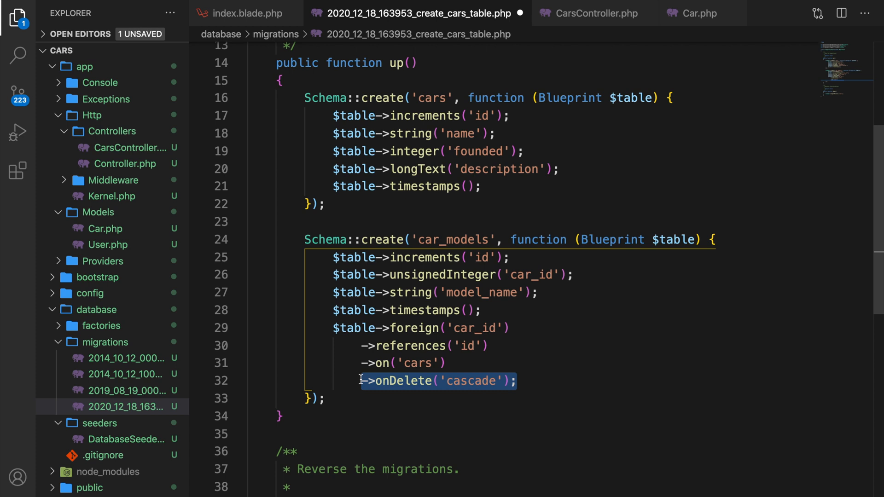
mouse_move(360, 380)
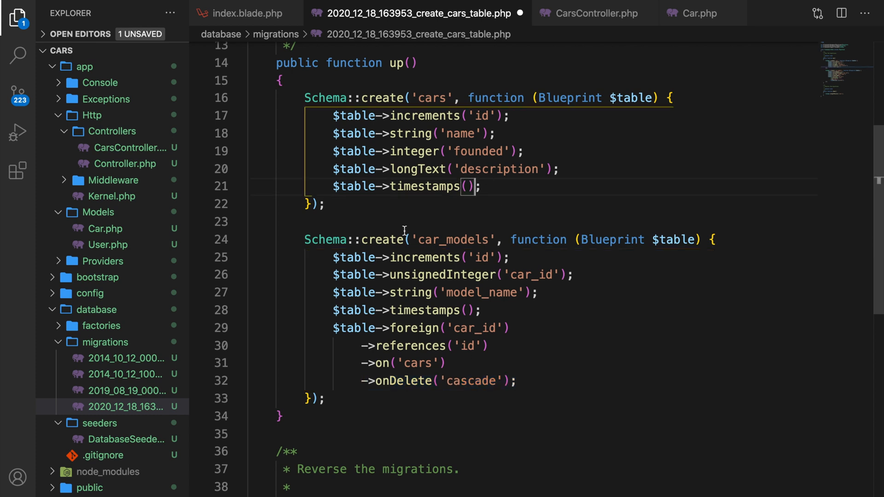
mouse_move(406, 326)
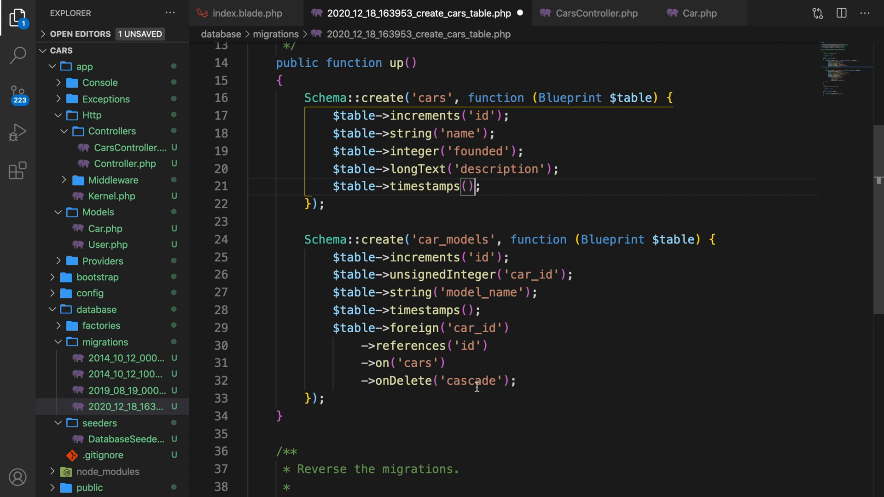
double_click(470, 380)
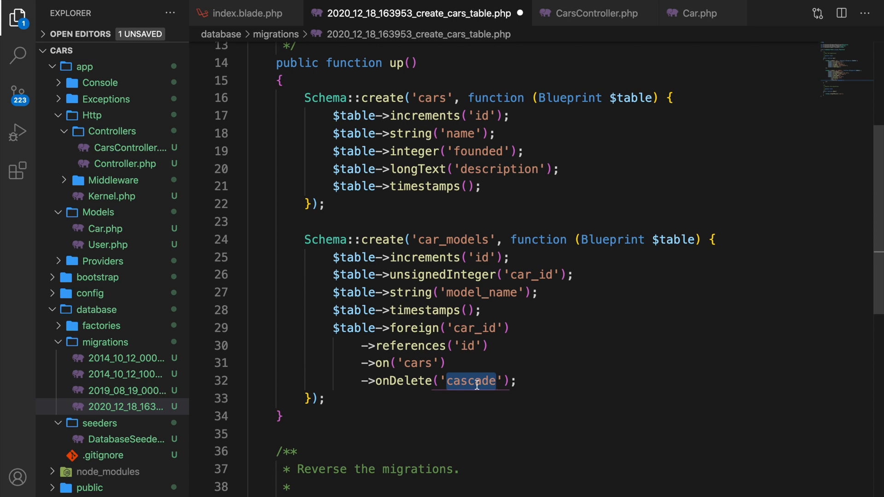
type("se")
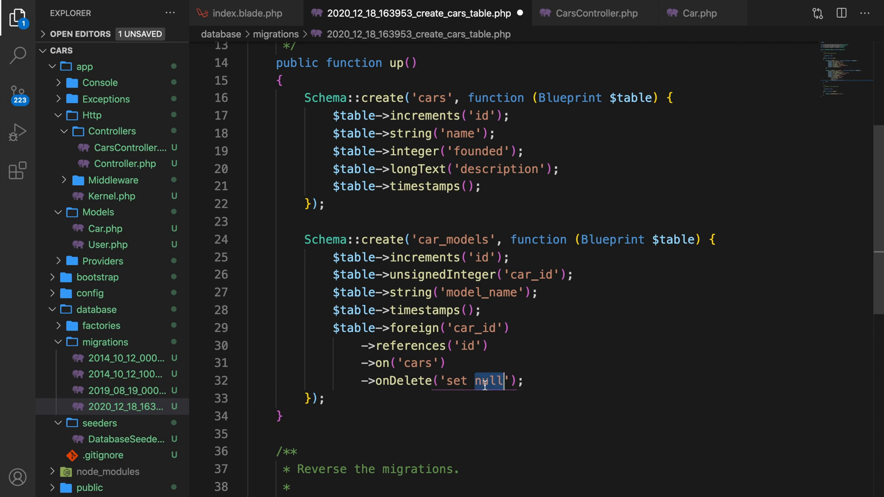
type("cascade")
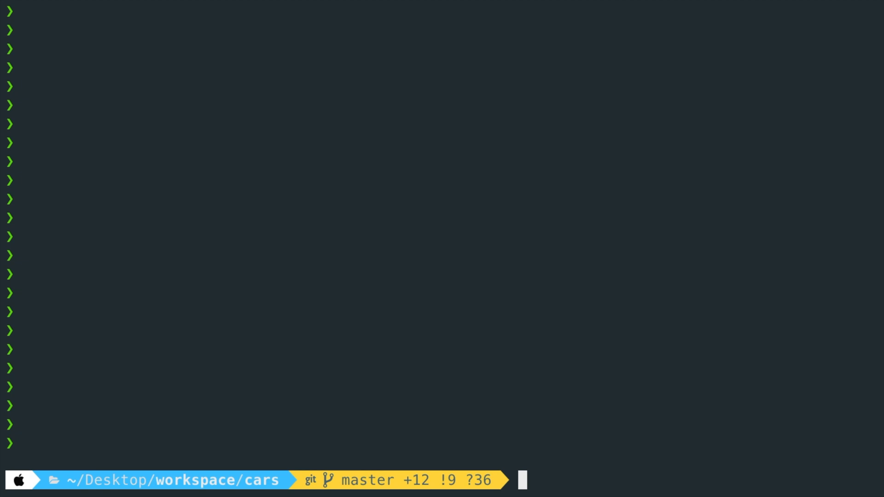
Run php artisan migrate, then migrate:rollback, then migrate again to apply the new schema
type("php artisan m")
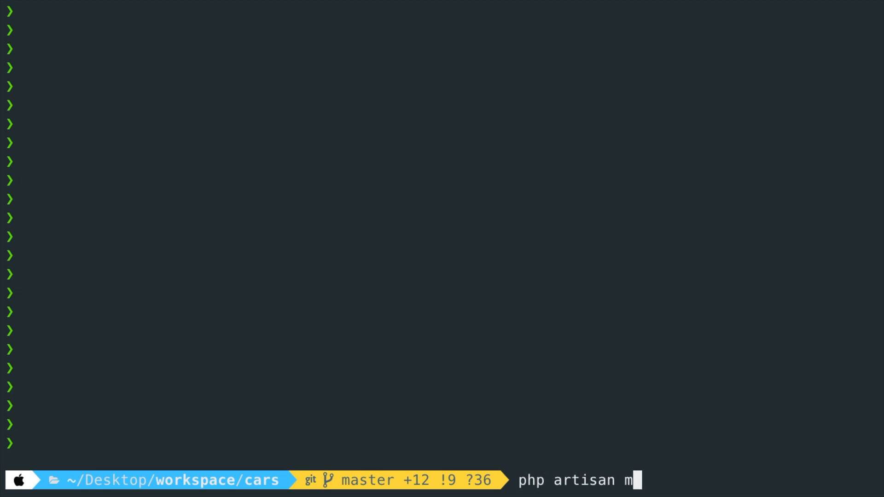
key("Return")
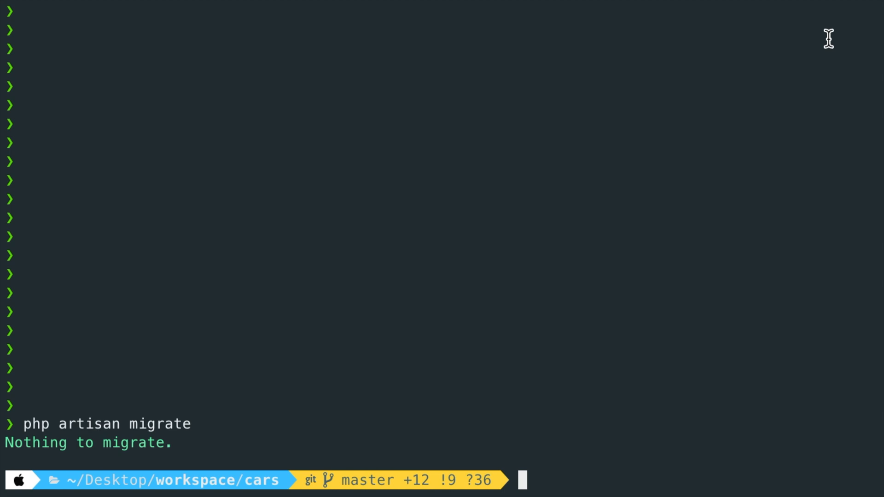
type("php artis")
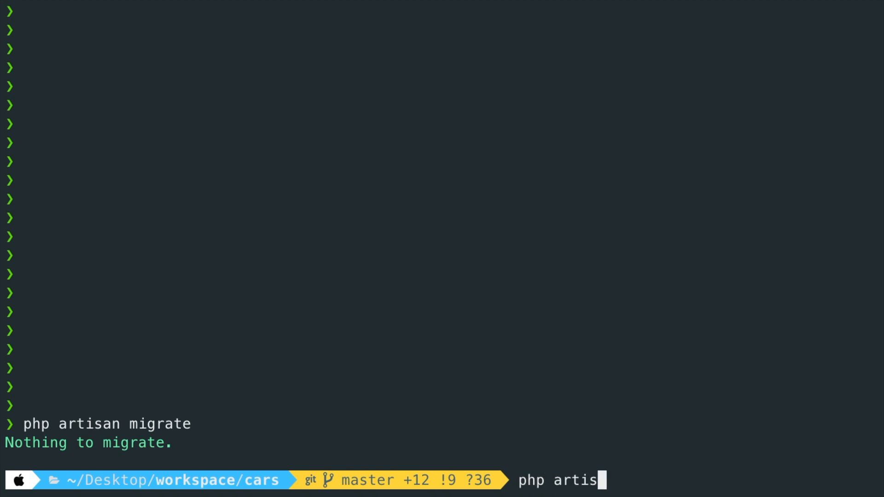
type("an migrate:roll")
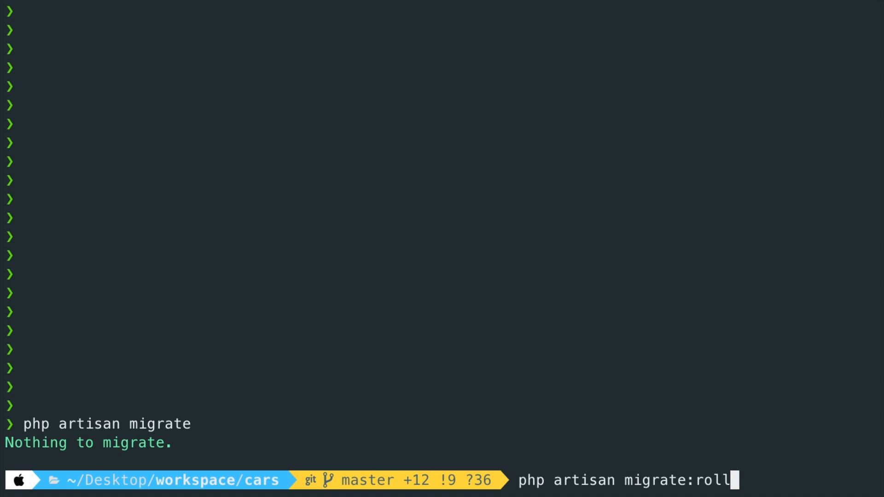
key("Return")
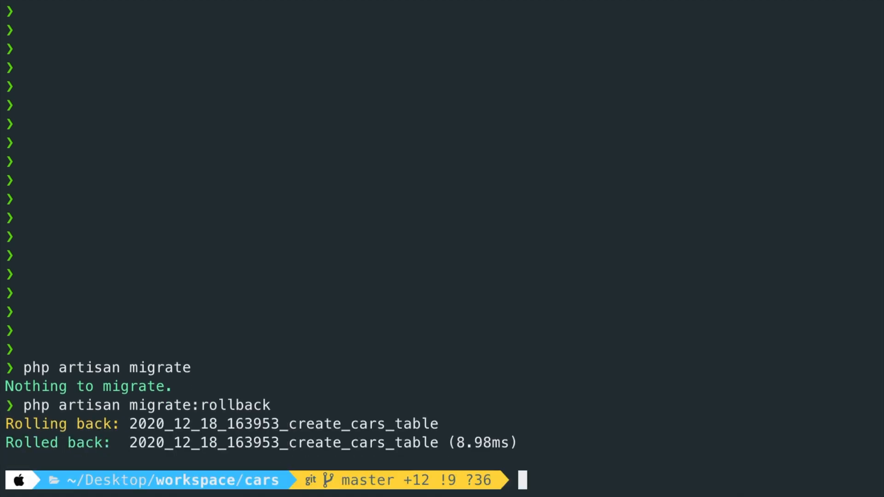
type("php artisan migrate")
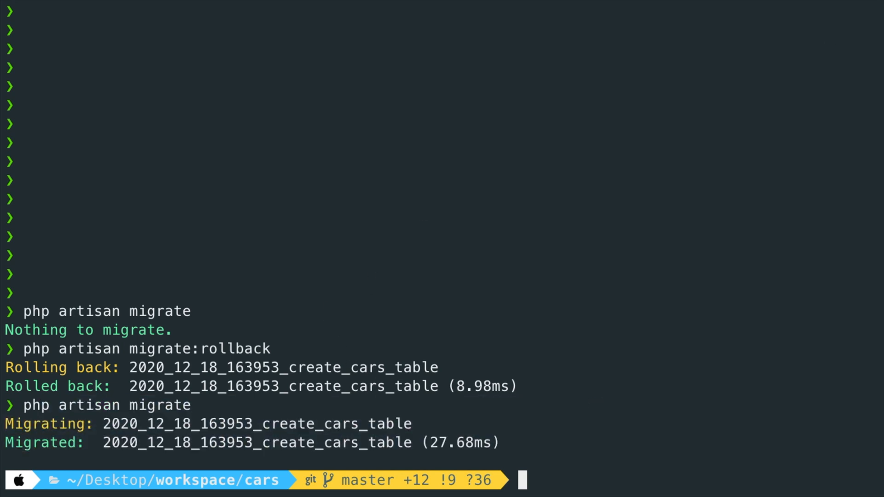
Run show tables; in mysql so car_models appears alongside cars
key("Return")
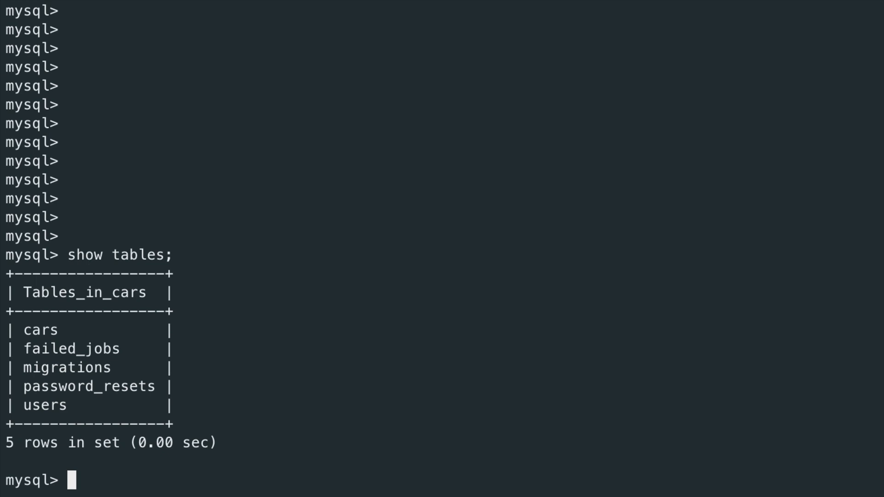
key("Return")
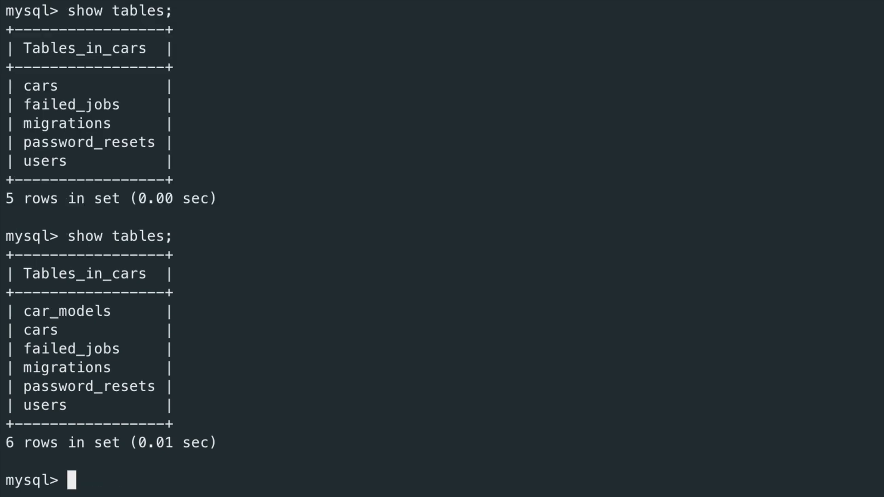
double_click(67, 311)
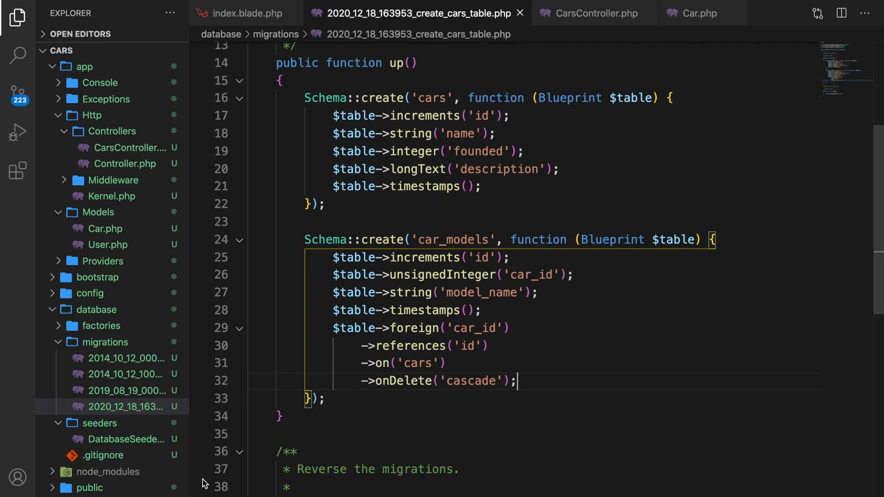
mouse_move(586, 35)
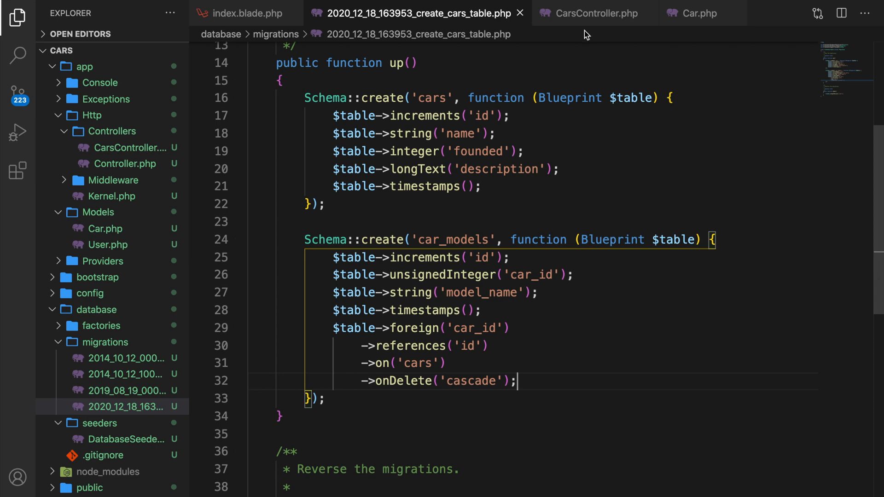
Switch to CarsController.php and select its empty show($id) method
left_click(595, 13)
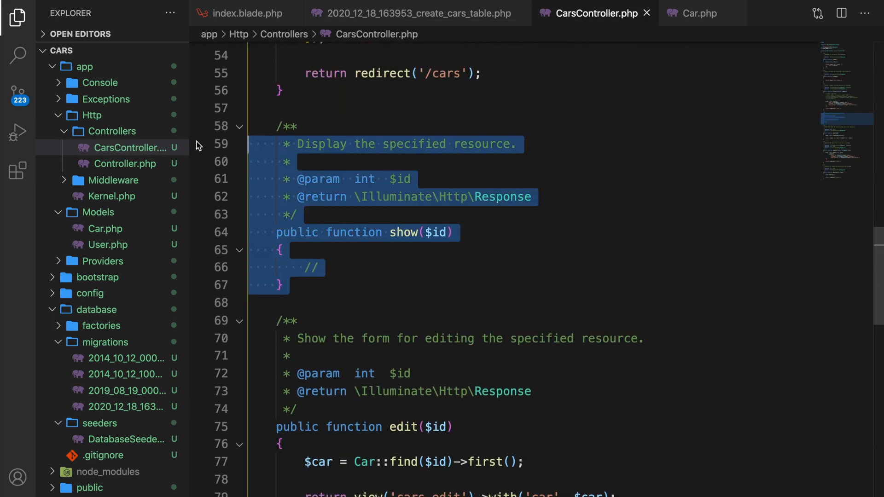
left_click(354, 267)
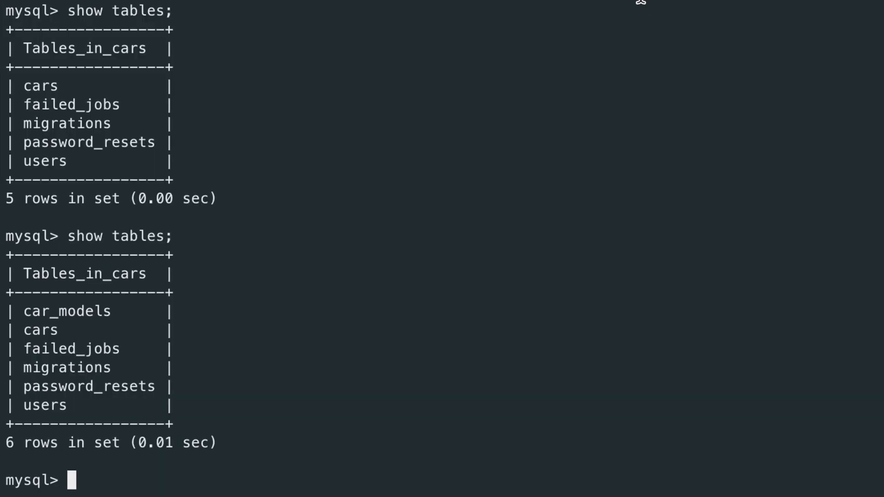
Run desc car_models; and point out car_id's MUL key in the structure
type("desc car_mod")
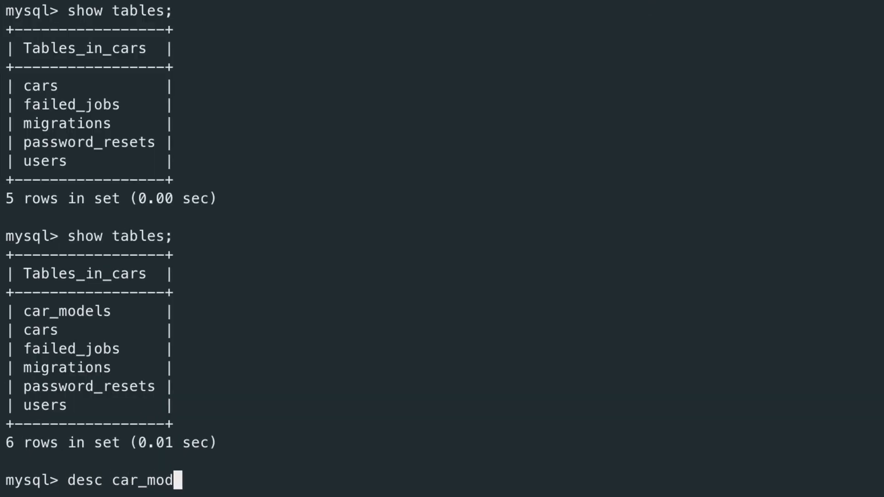
key("Return")
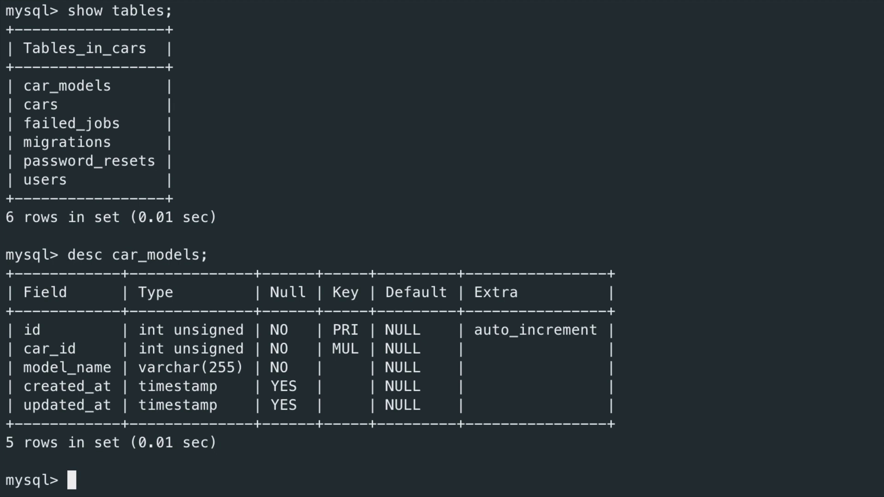
mouse_move(324, 328)
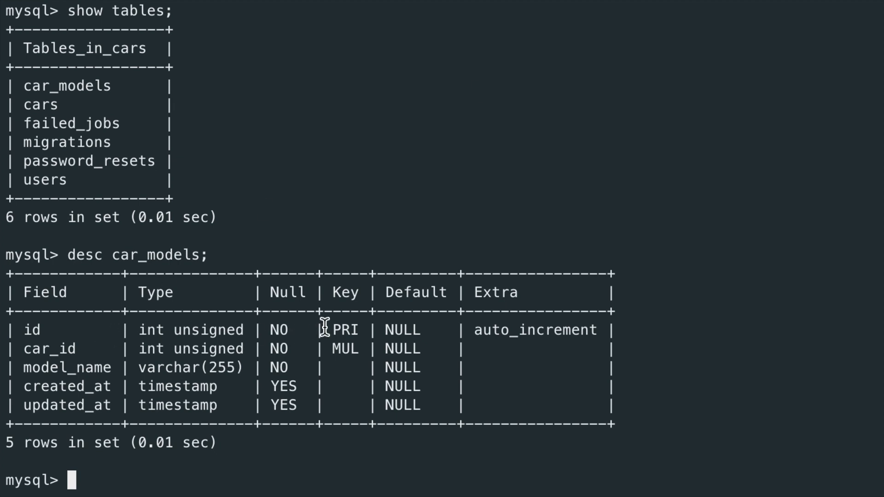
double_click(344, 330)
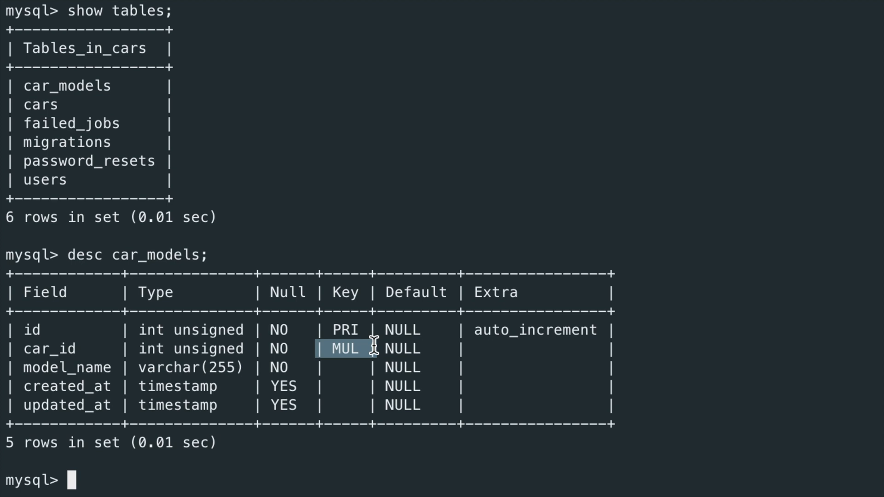
mouse_move(361, 356)
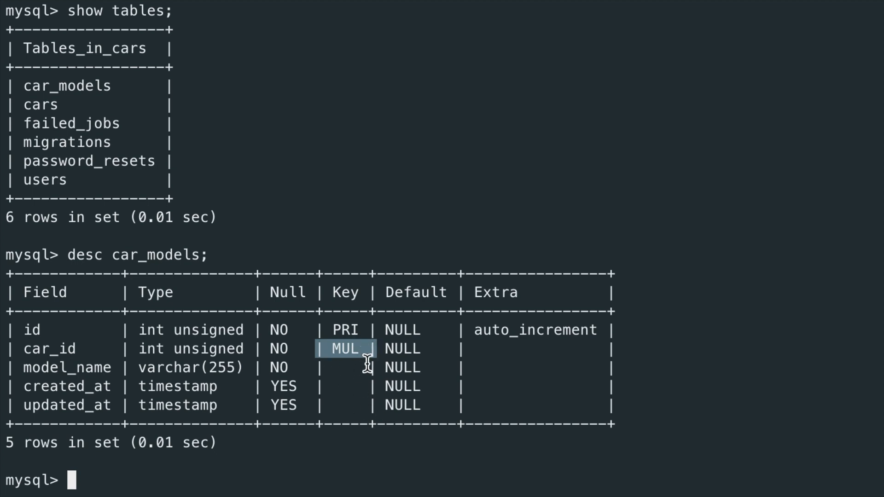
type("UNI")
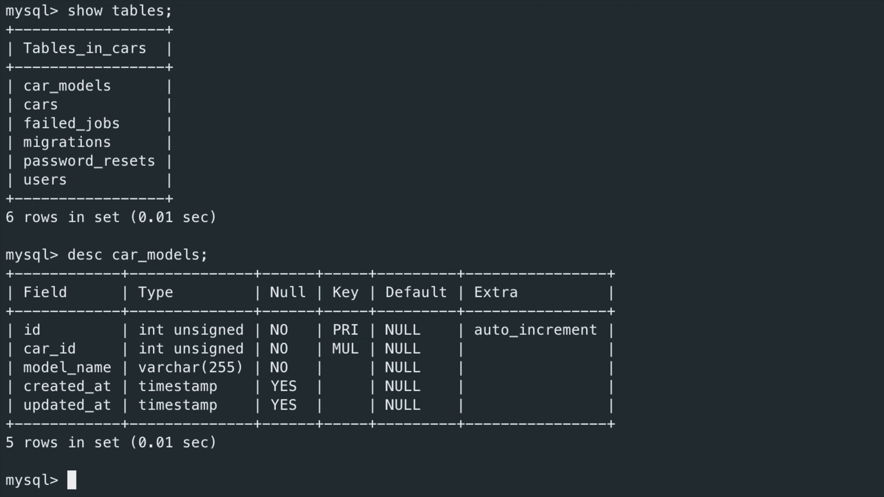
mouse_move(372, 364)
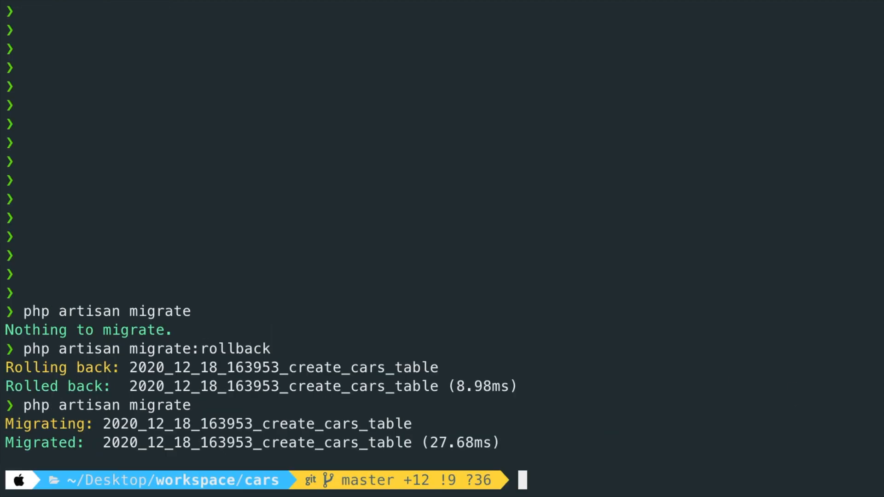
Run php artisan make:model CarModel to generate the CarModel class
type("php artis")
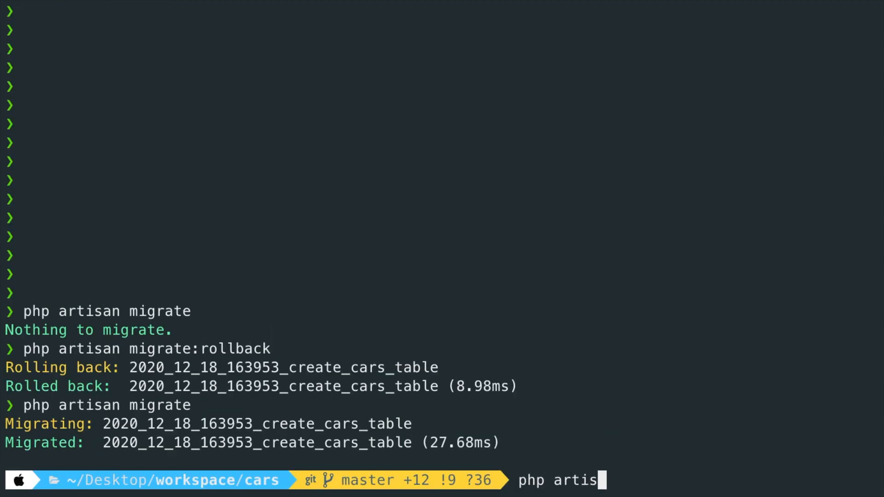
type("an make:model CarModel")
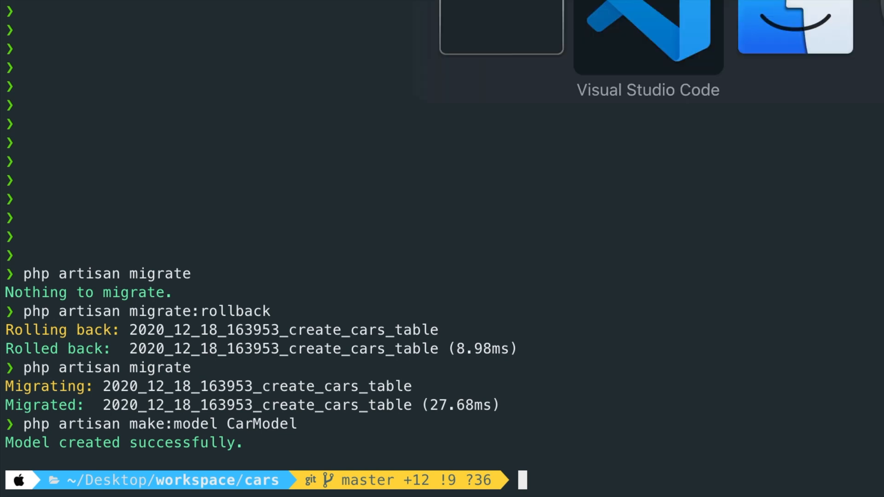
Add a public carmodels() method to the Car model after the fillable property
left_click(647, 36)
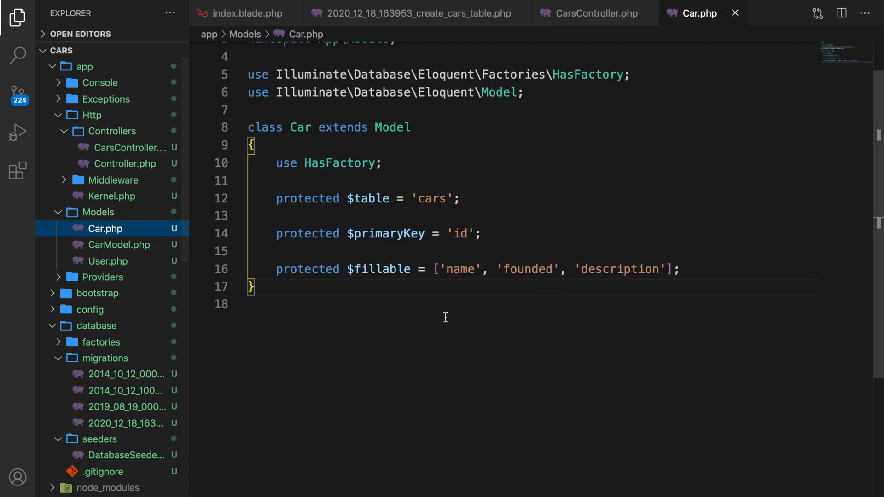
scroll("up", 3)
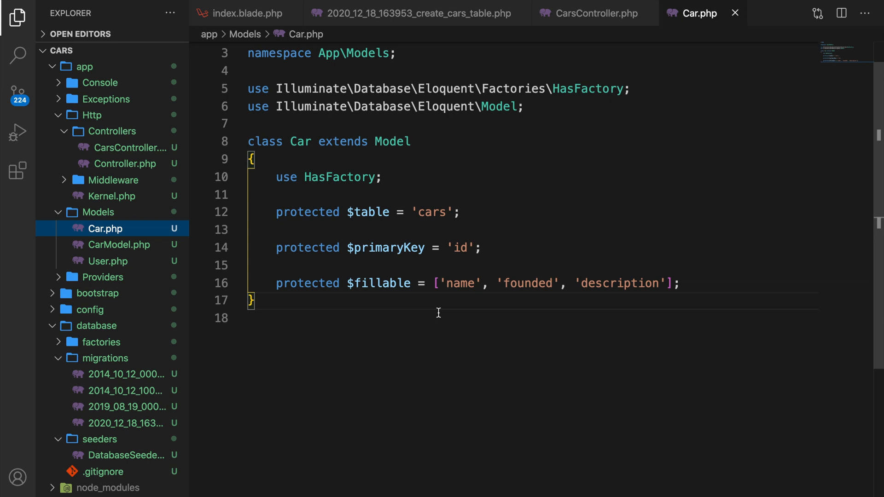
left_click(681, 283)
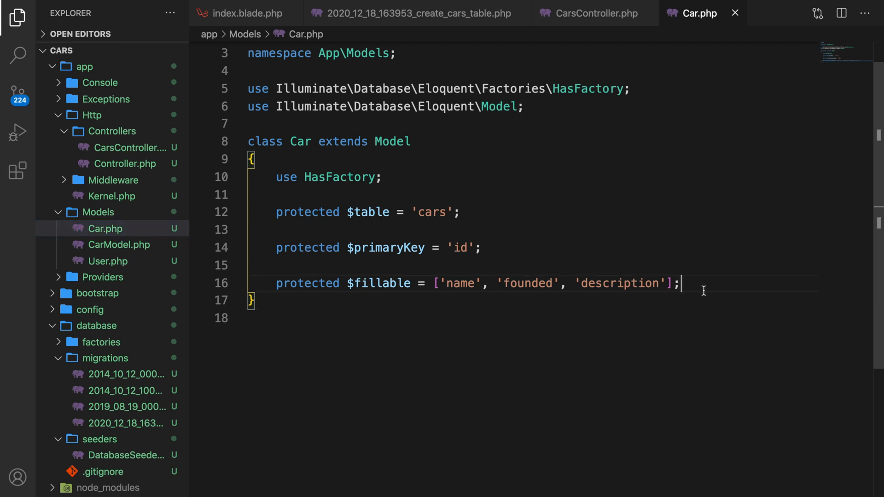
type("public fu")
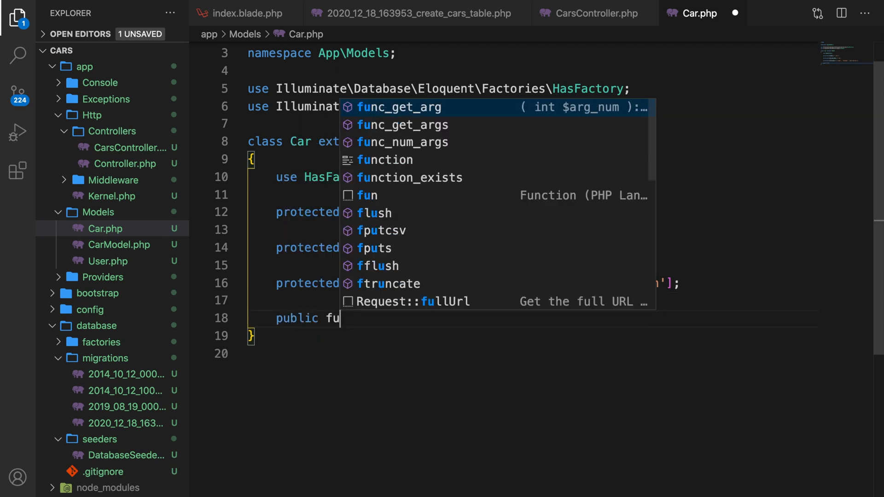
type("nction")
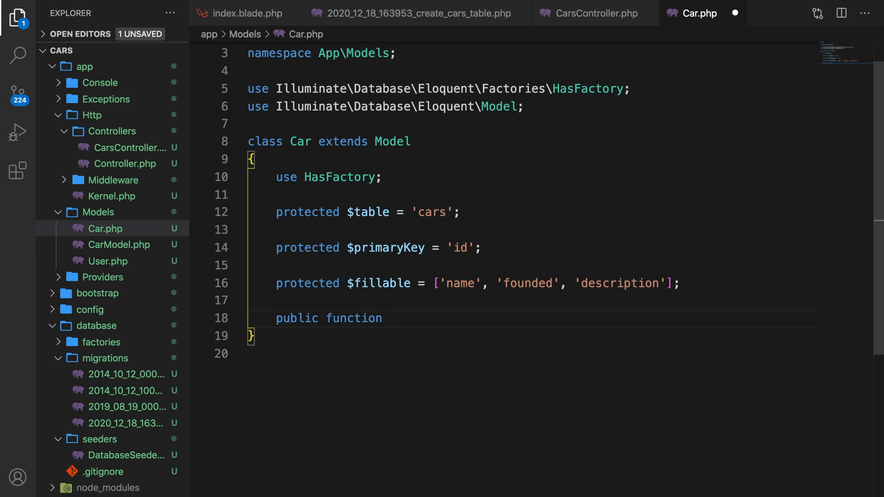
left_click(389, 318)
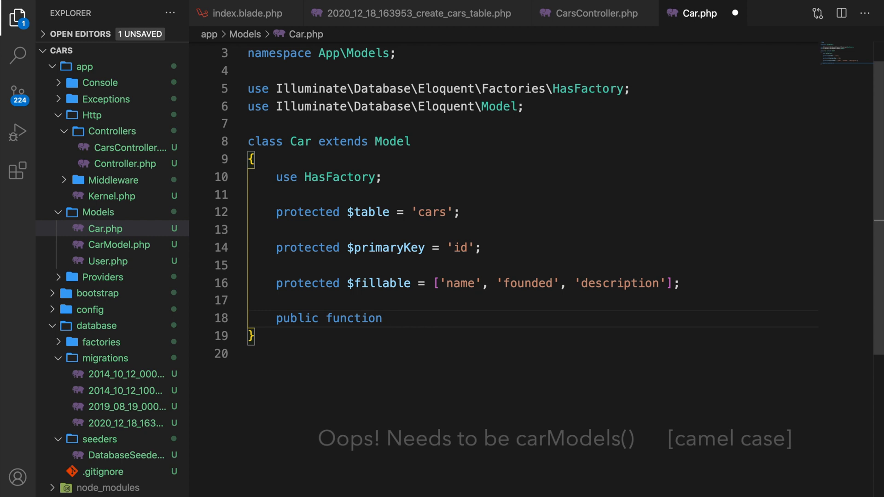
type("carmodels")
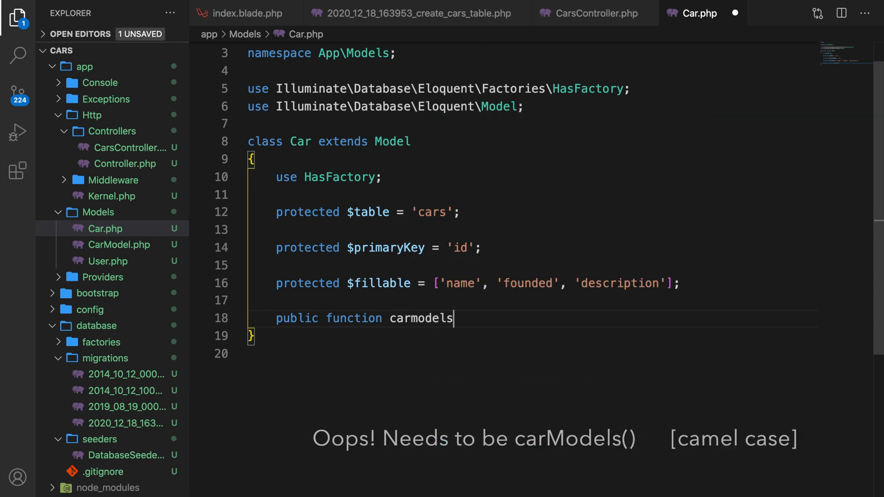
type("()")
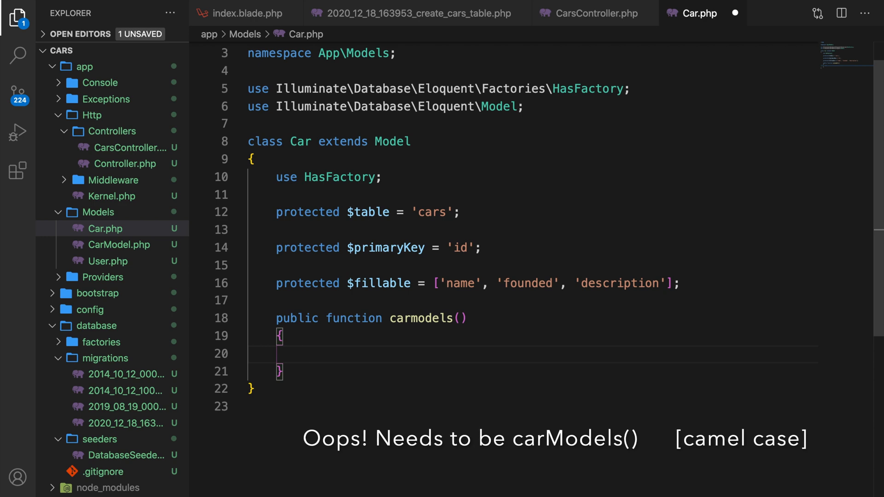
Return $this->hasMany(CarModel::class) from carmodels and save Car.php
type("return")
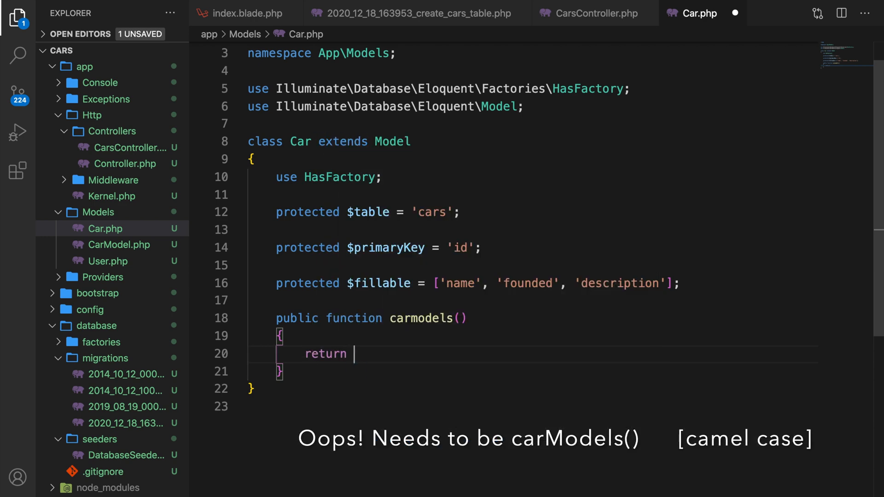
type("$this->hasMany")
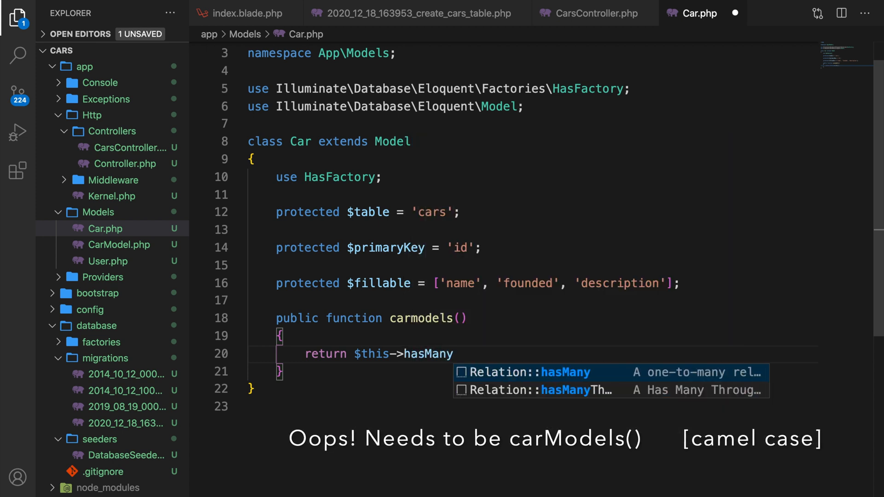
type("();")
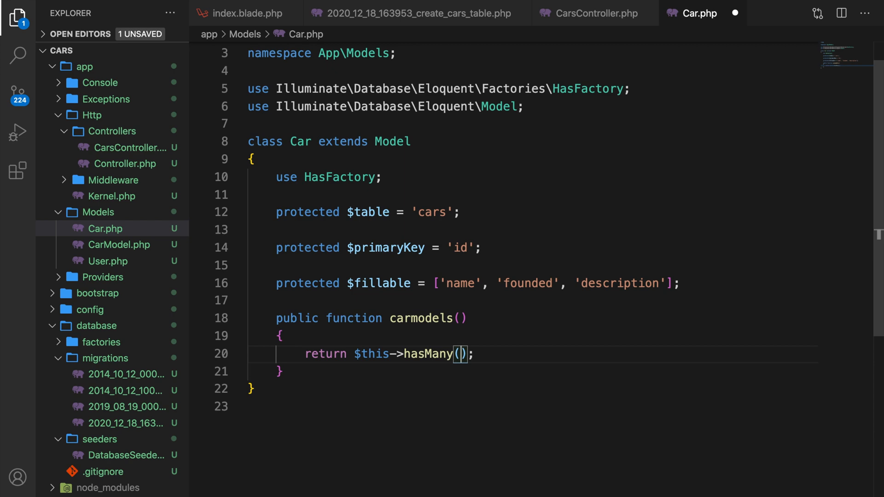
type("Ca")
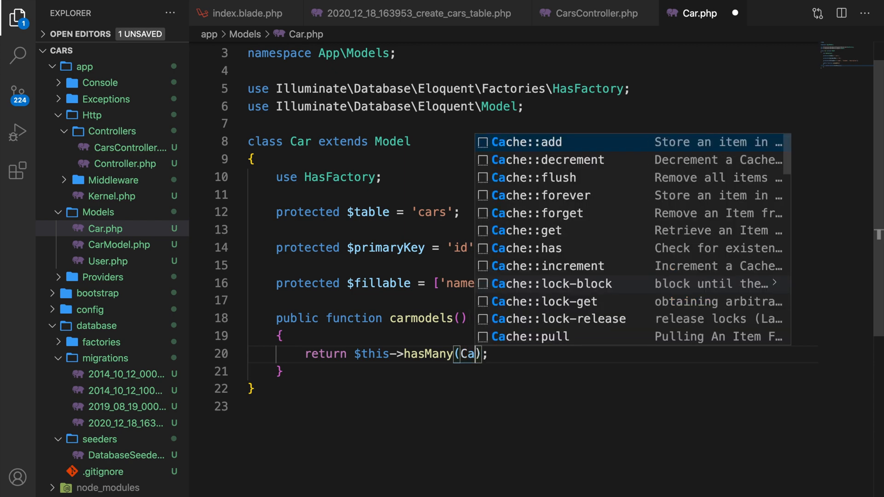
type("rModel::class")
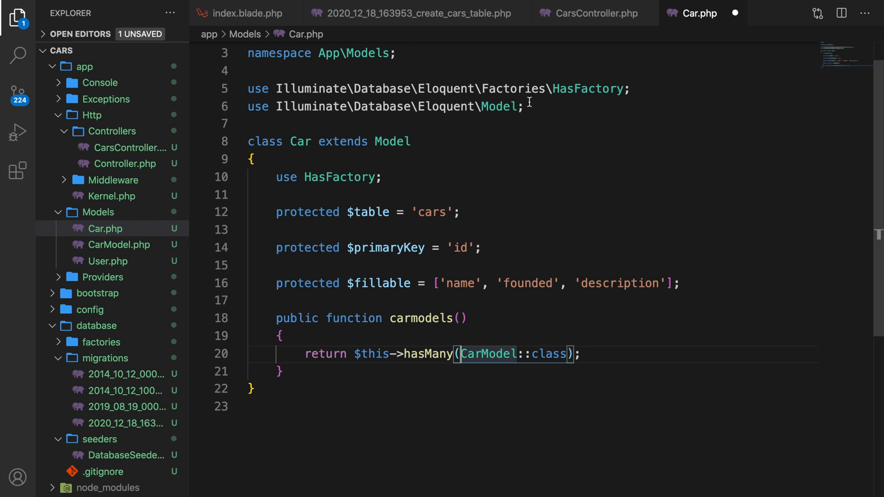
double_click(497, 107)
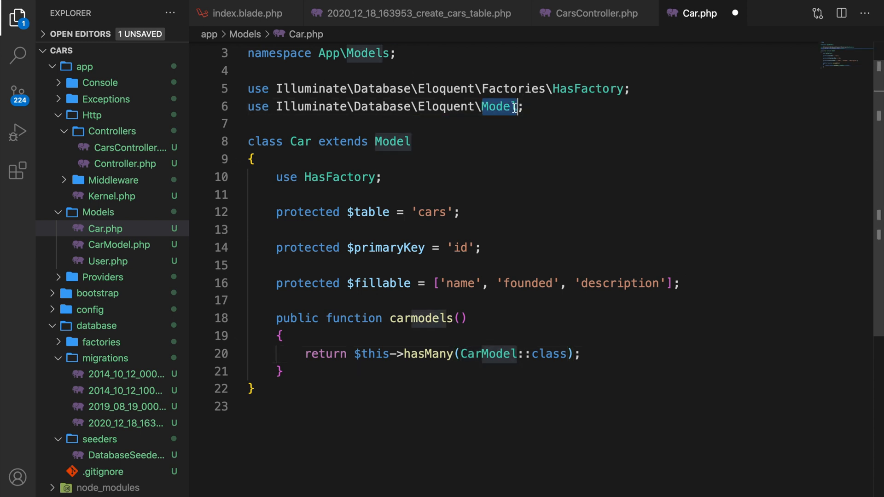
left_click(581, 353)
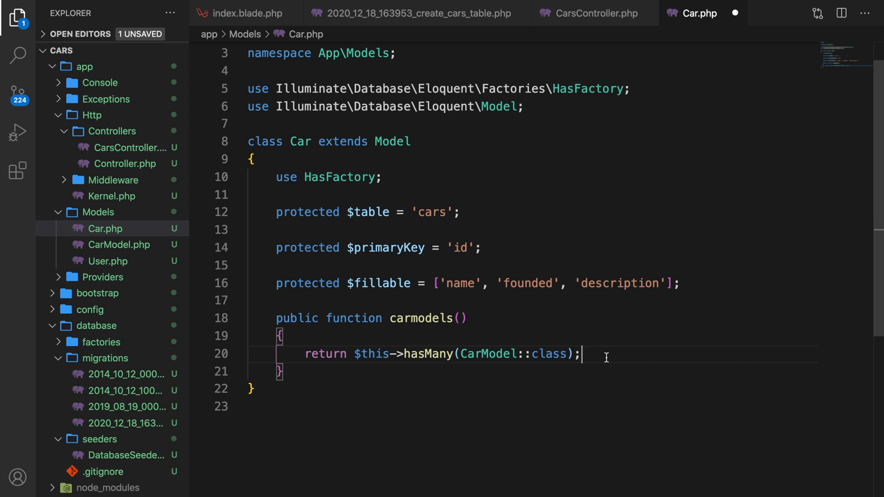
key("Ctrl+s")
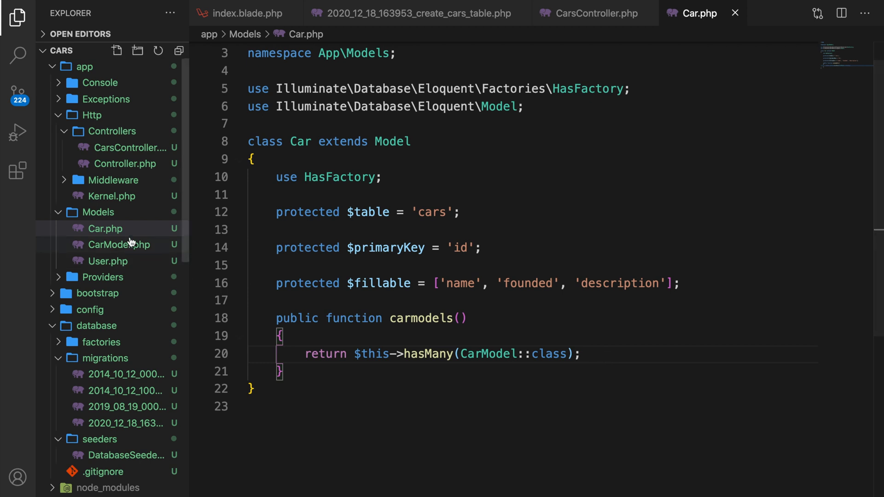
Set CarModel's $table to 'car_models', keeping the id primary key
left_click(119, 244)
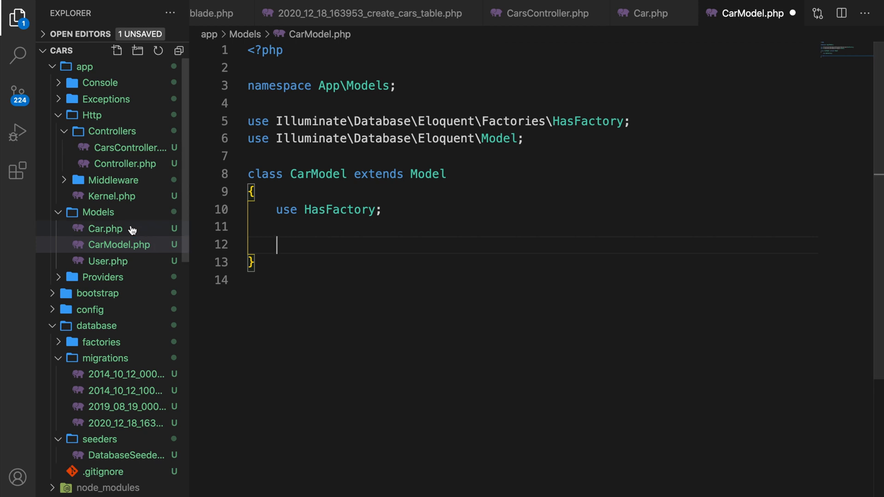
left_click(105, 228)
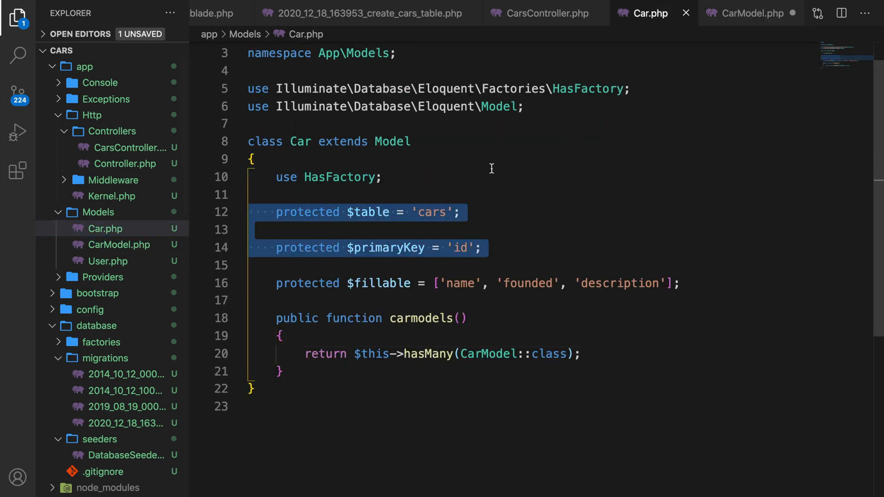
left_click(750, 13)
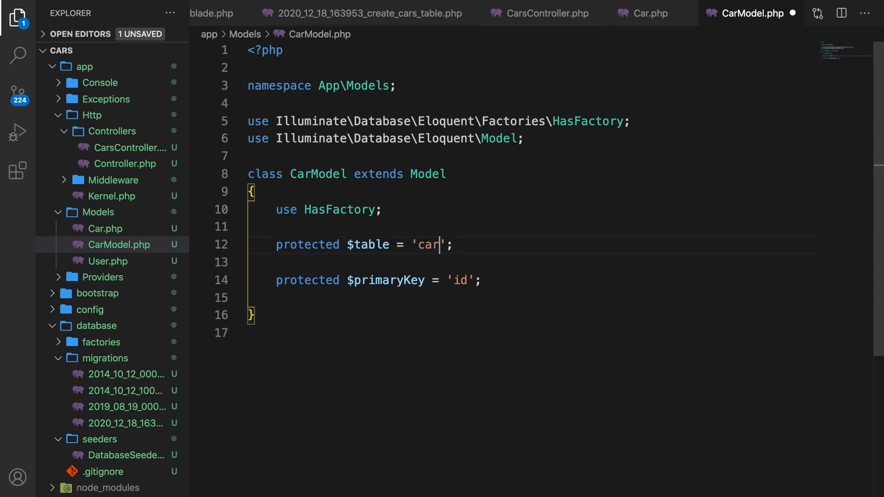
type("_models")
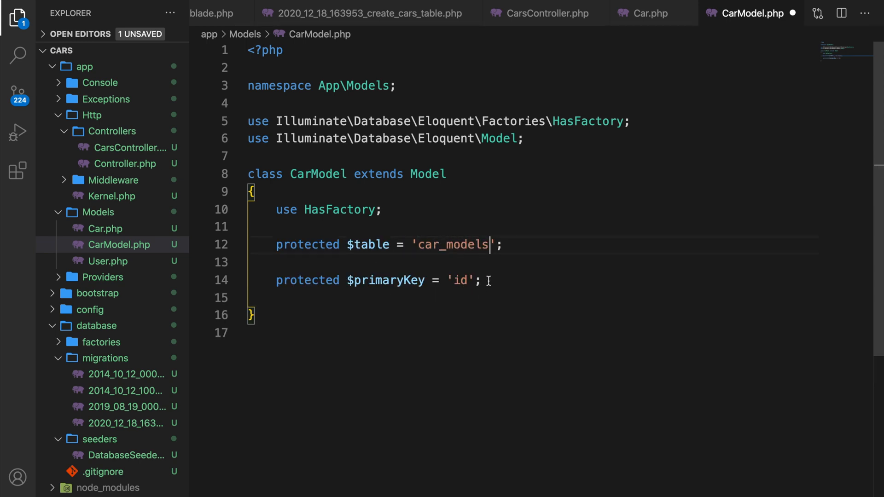
key("Enter")
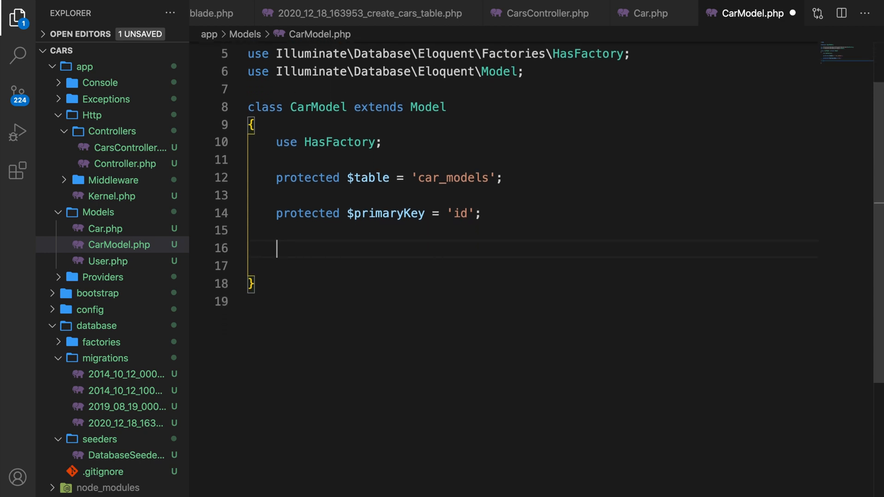
Add a car() method returning $this->belongsTo(Car::class) with a 'belongs to a car' comment
type("public f")
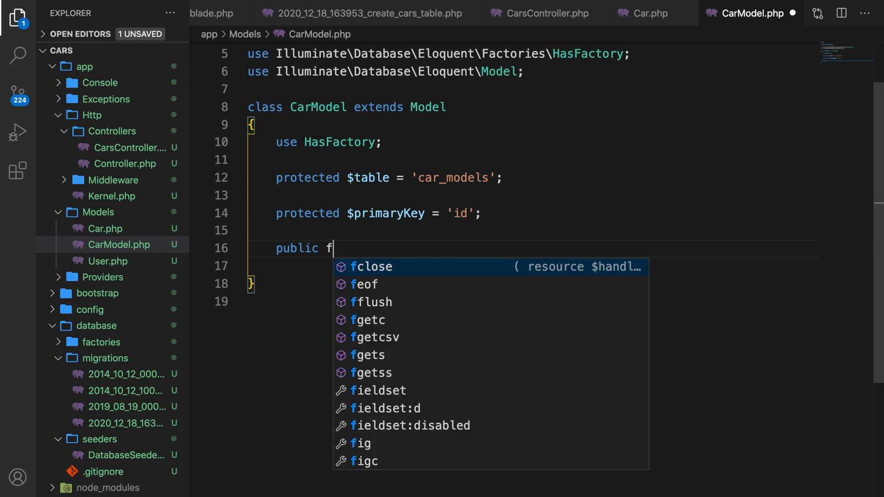
type("unction")
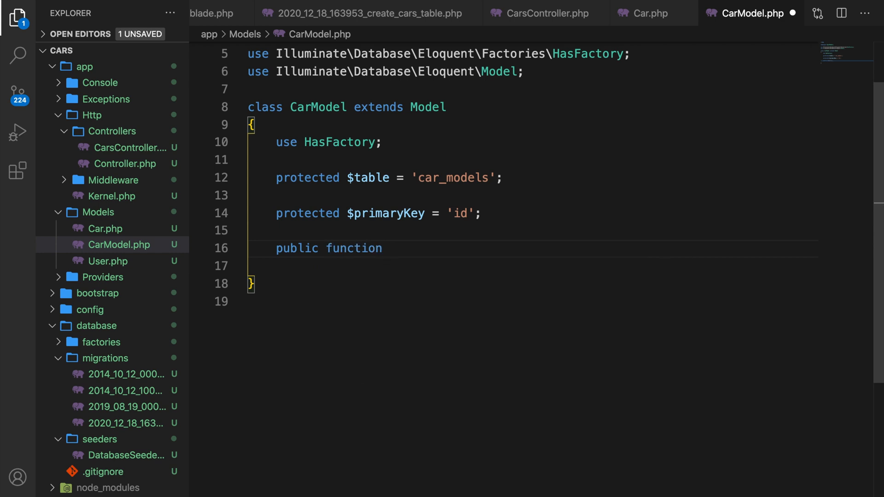
type("car(")
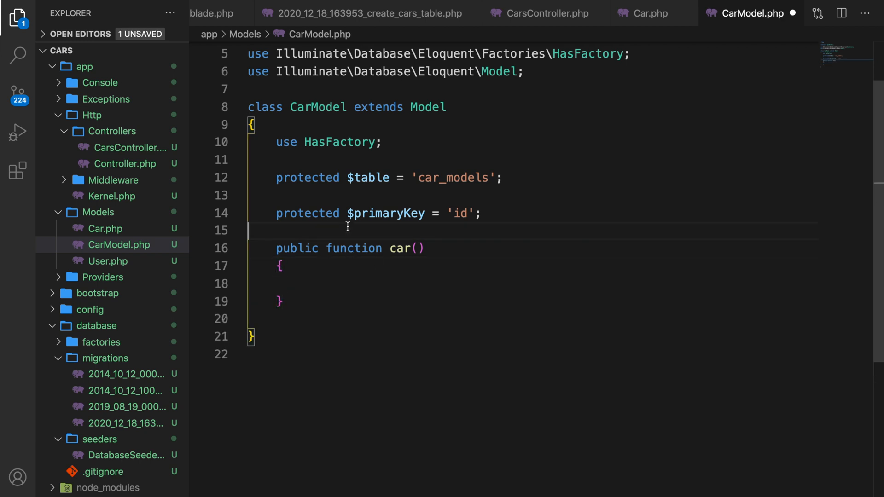
type("//A car mo")
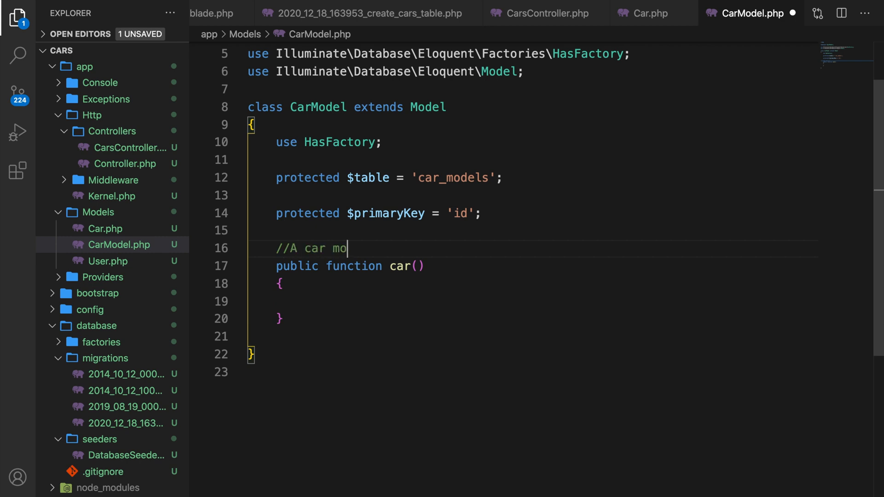
type("del belongs to a")
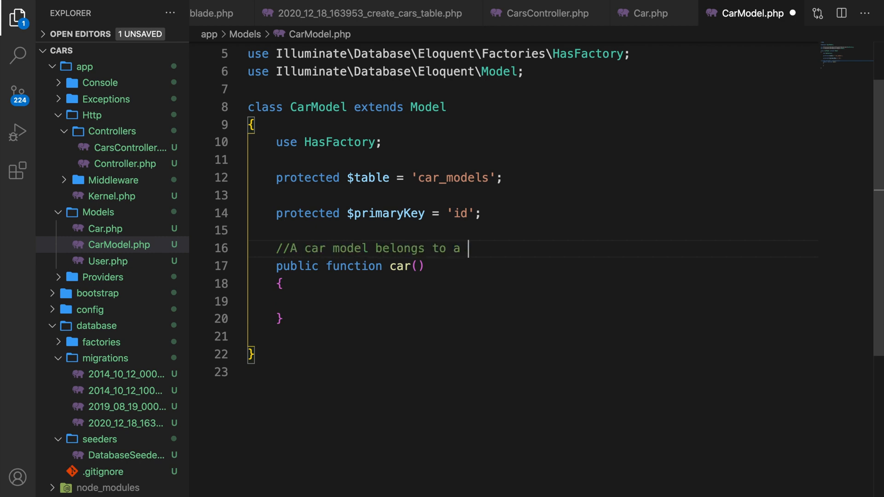
type("car")
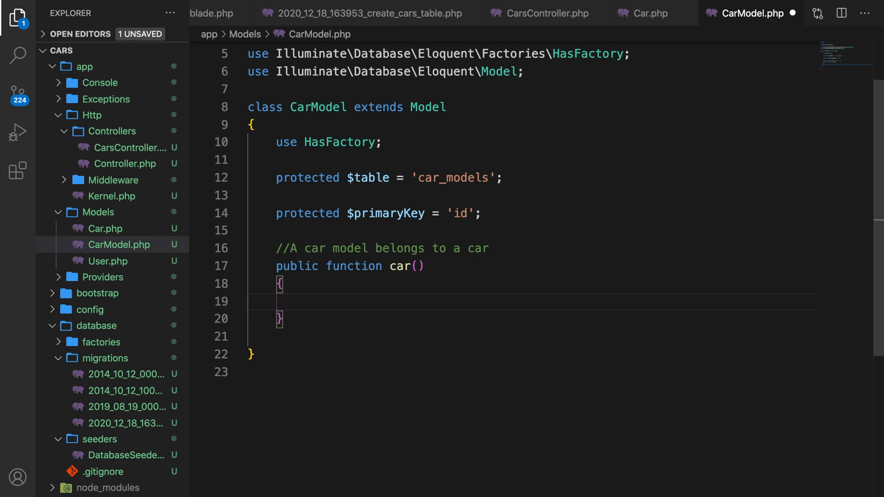
type("reut")
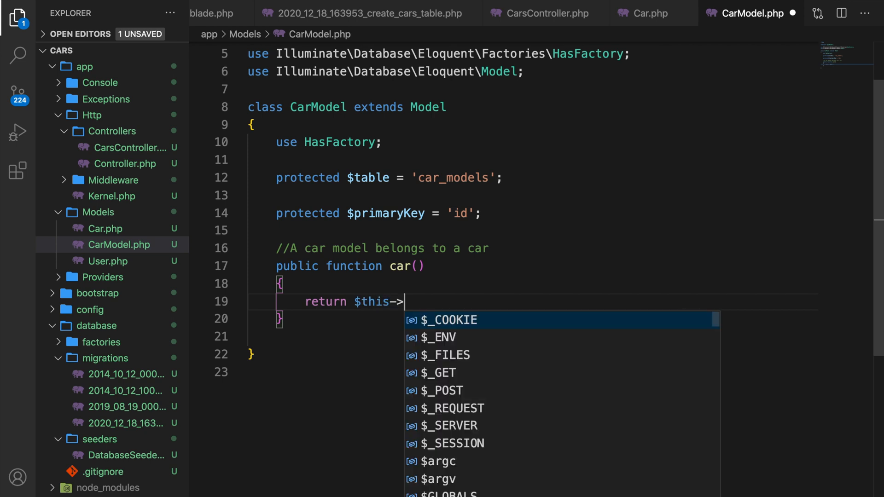
key("Escape")
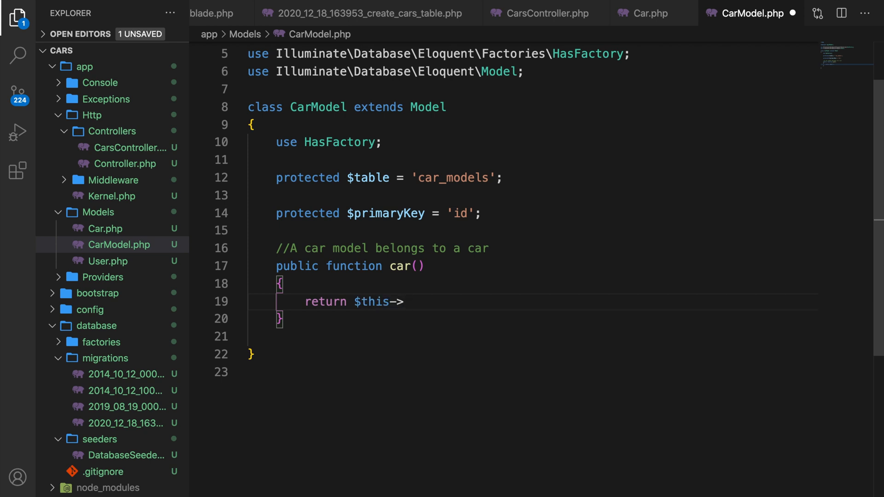
type("belongsTo()")
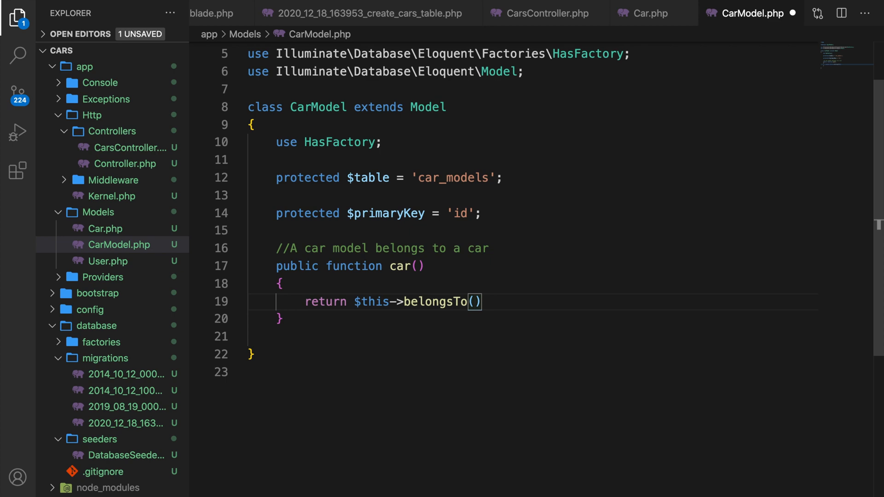
type("Car::")
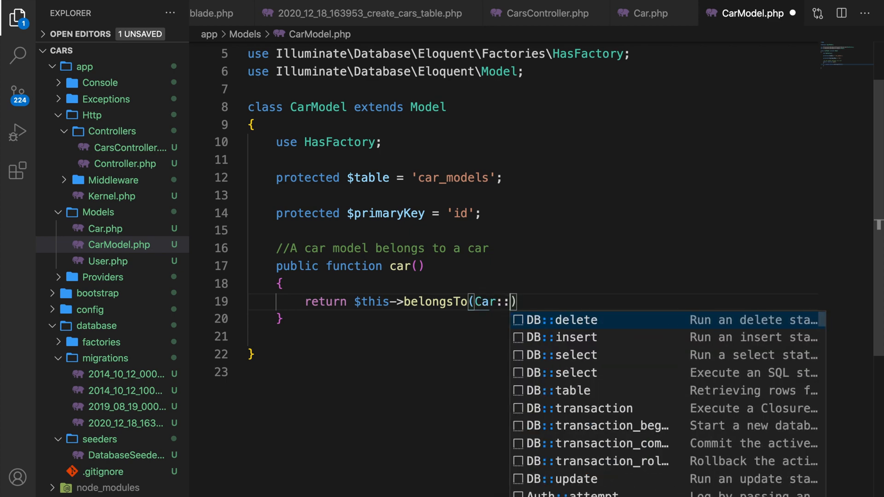
type("class);")
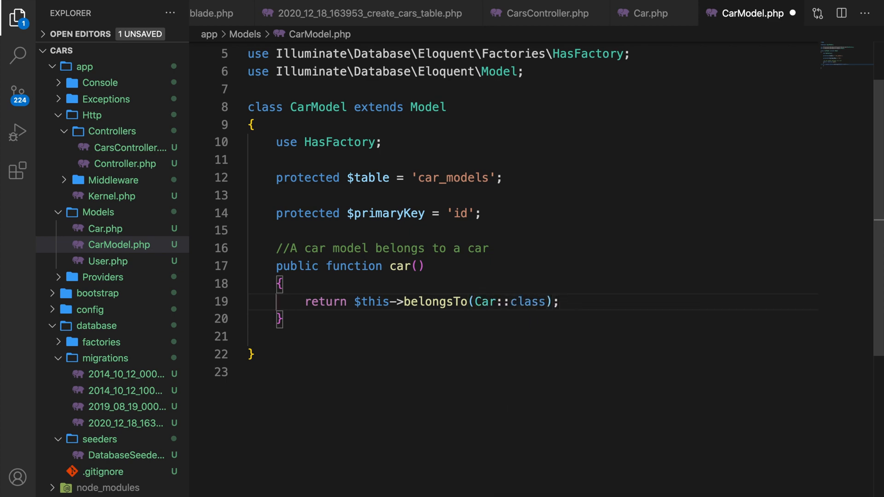
mouse_move(645, 13)
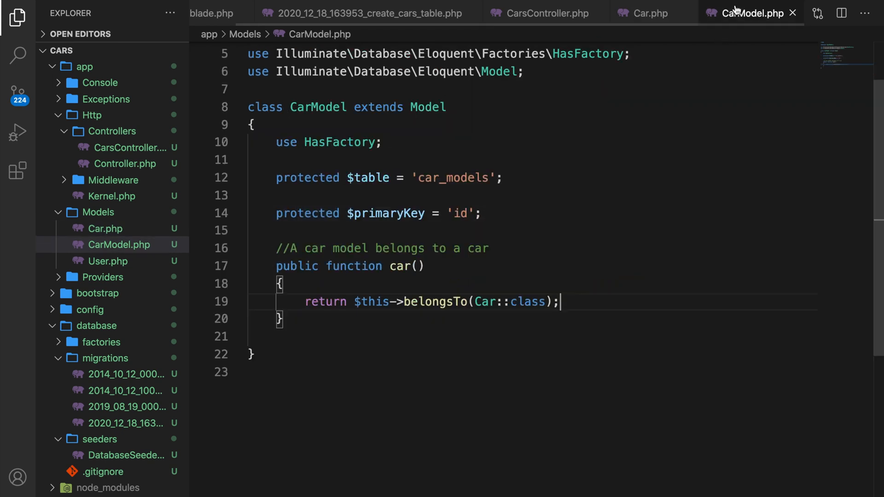
mouse_move(749, 13)
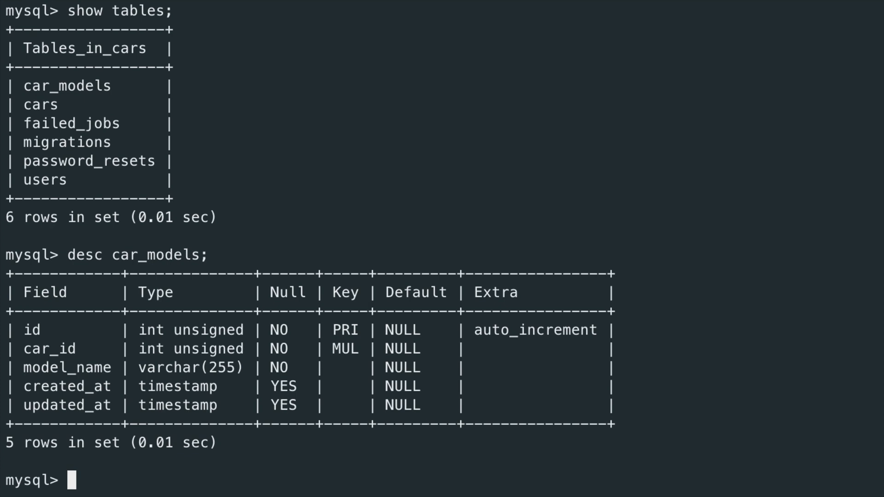
Insert an Audi row founded 1908 with description 'This is my Audi' into the cars table
type("insert into cars")
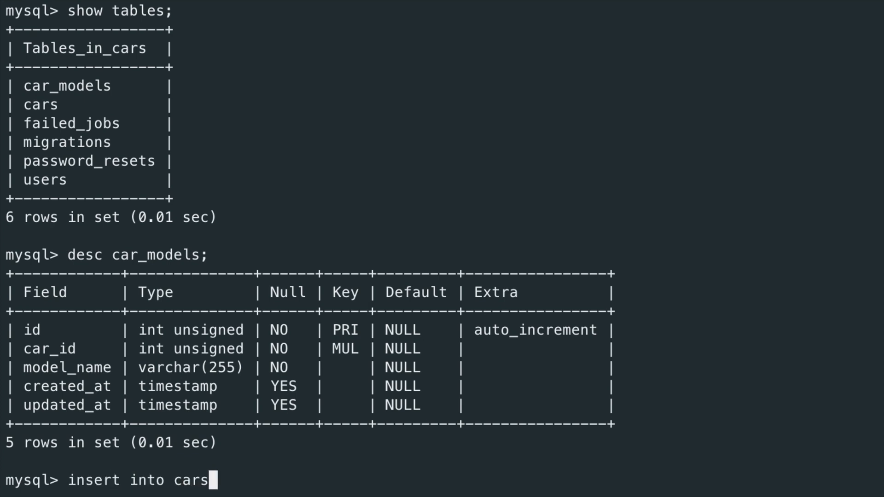
type("(ti)")
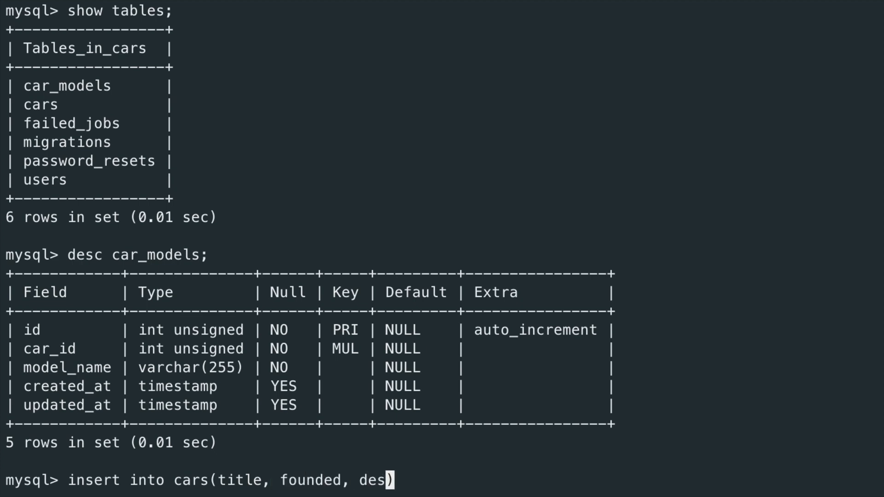
type("cription)")
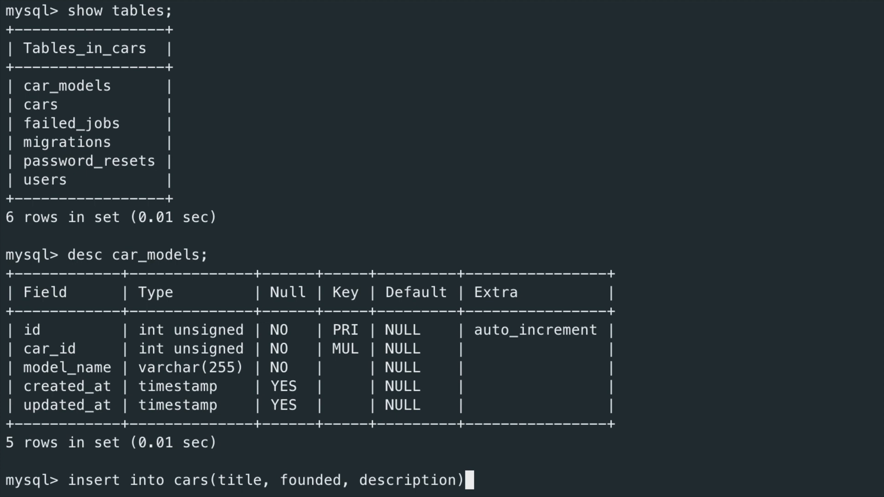
type("VALUES('AU")
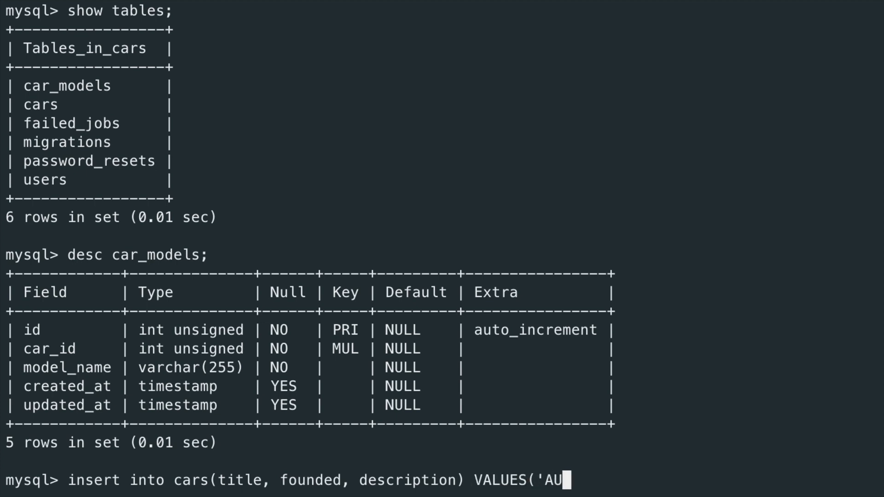
type("di',")
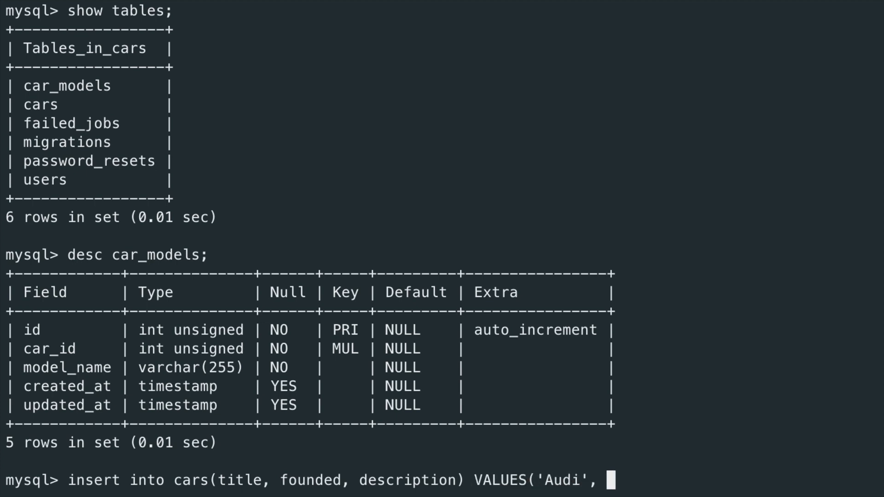
type("1908,")
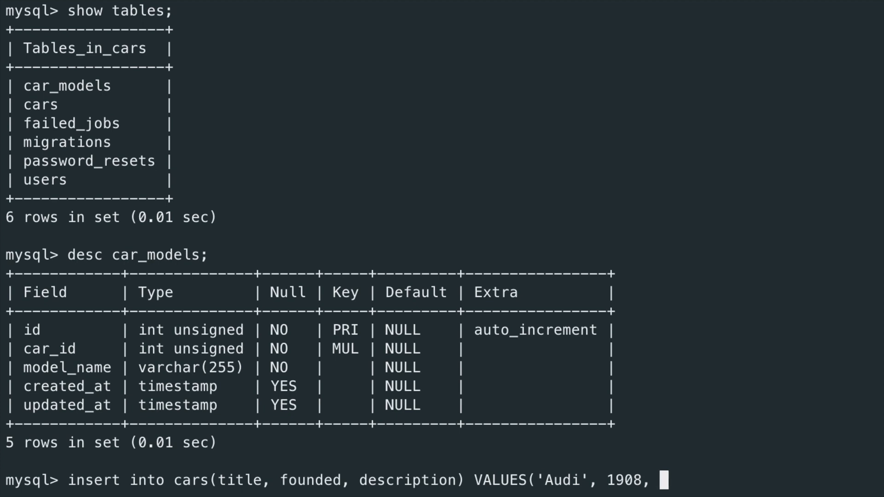
type("'This is my")
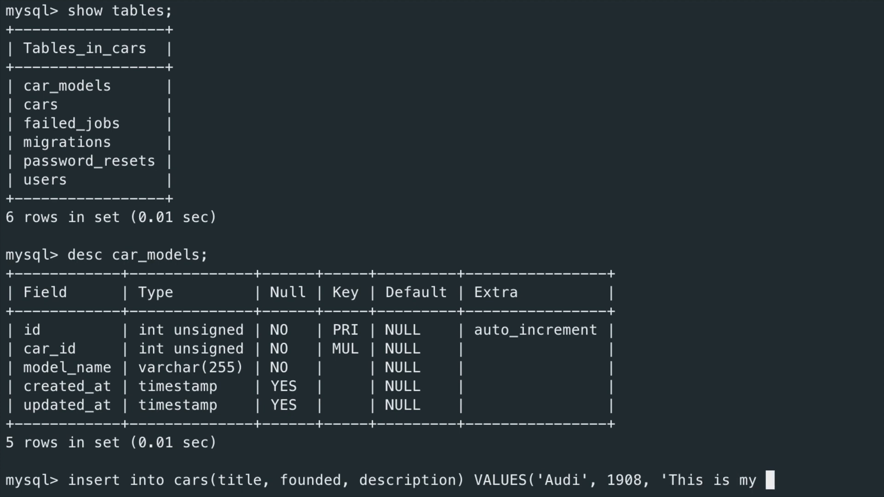
type("Audi');")
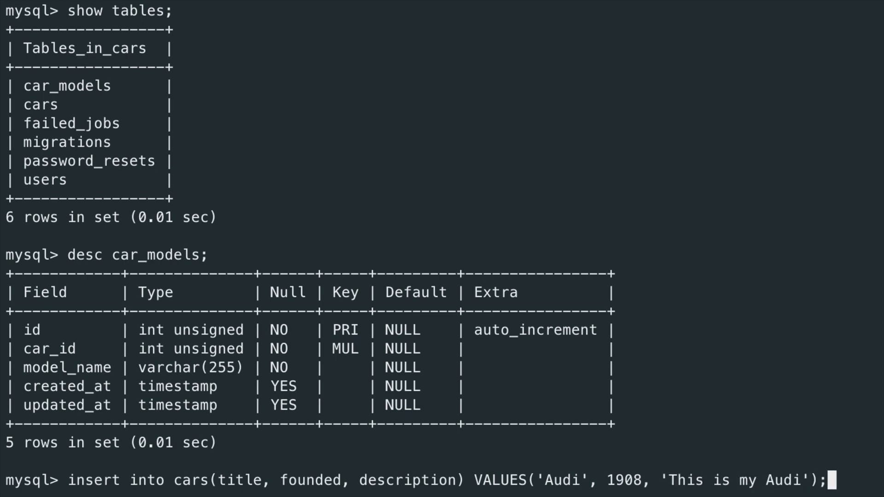
key("Return")
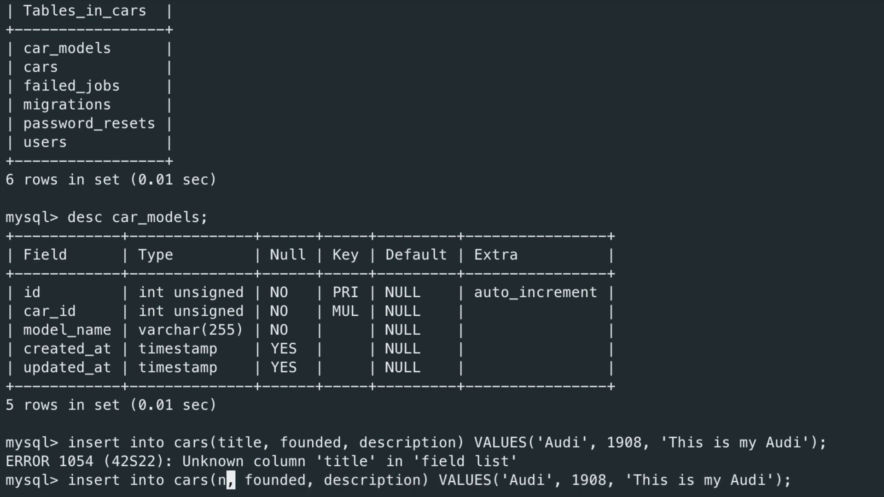
key("Return")
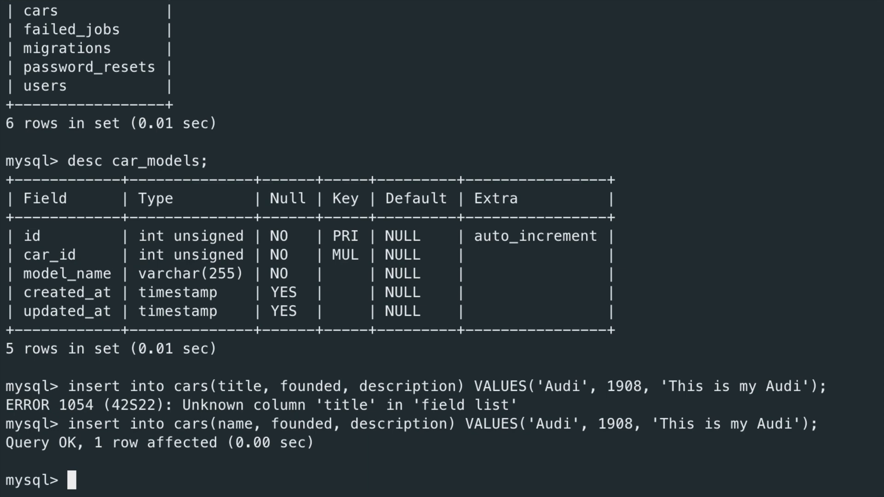
List the cars table with select * from cars to confirm the Audi row
type("select * from cars;")
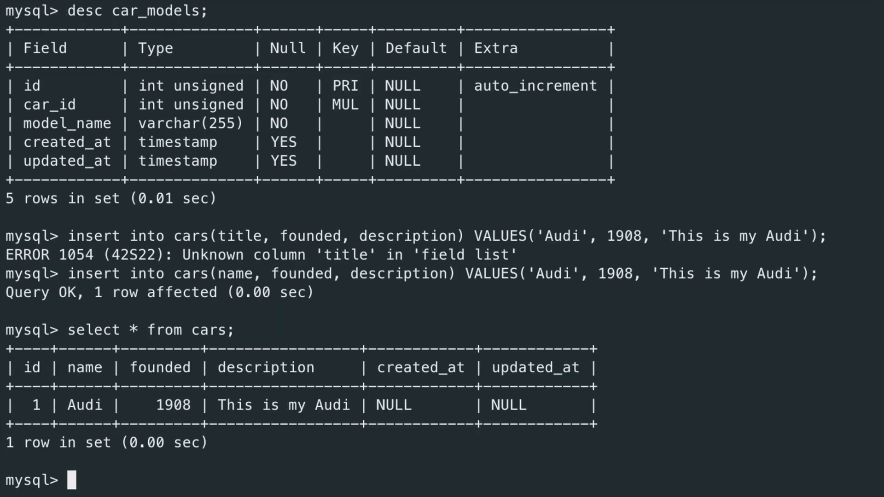
Describe the car_models table to check its columns
type("desc car_")
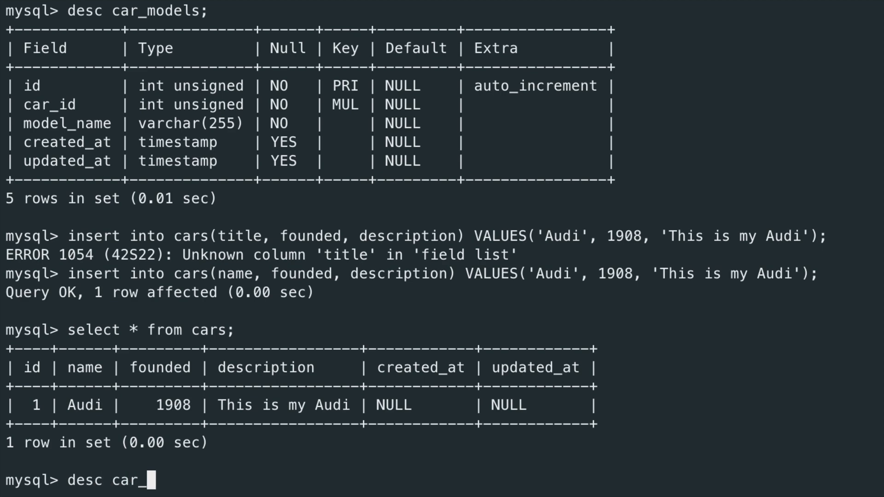
key("Return")
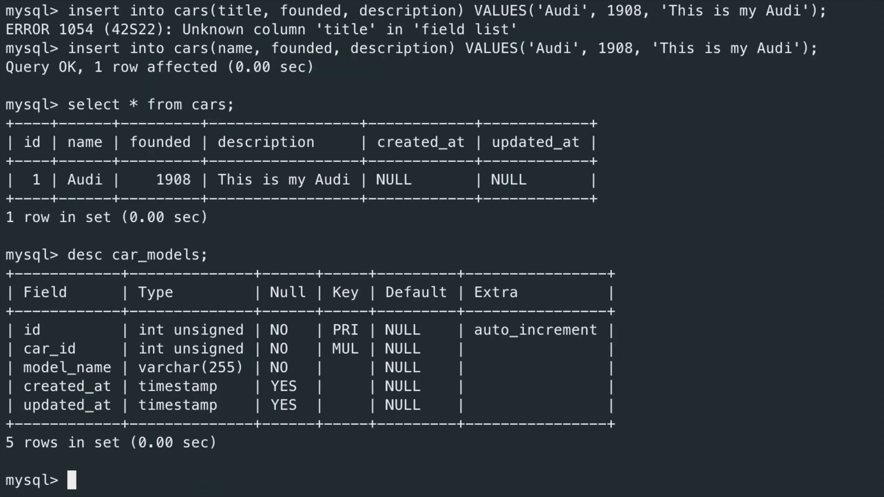
Insert car_models rows A1, A3 and A5 with car_id 1
type("insert into car_mod")
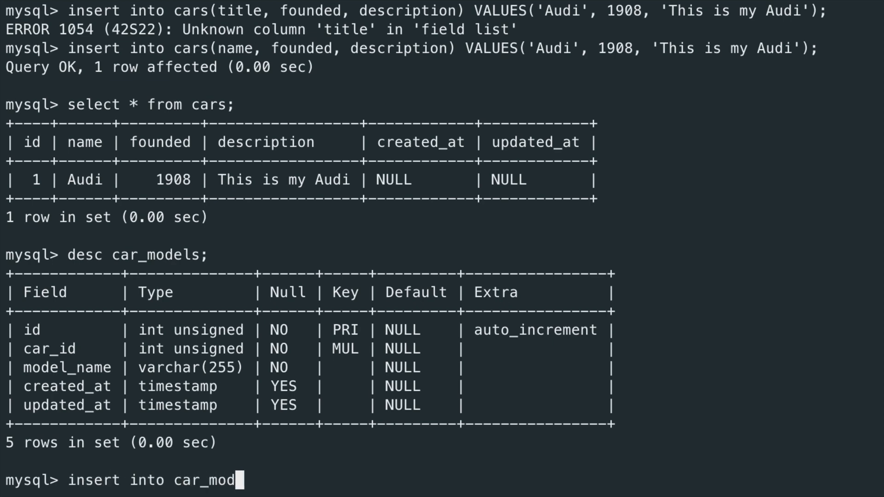
type("els (")
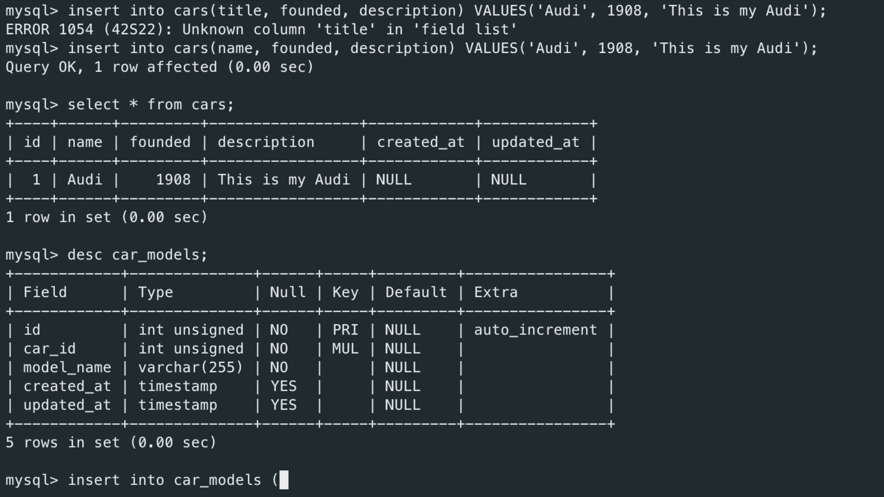
type("car_id,")
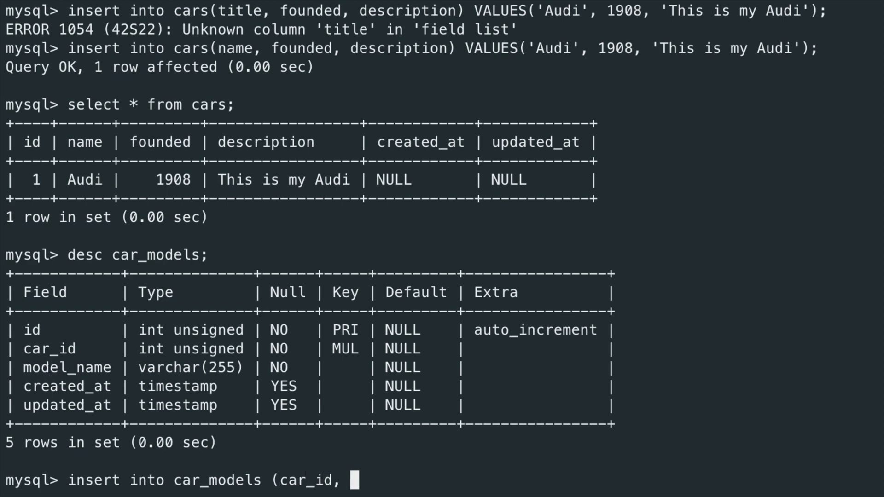
type("model_name)")
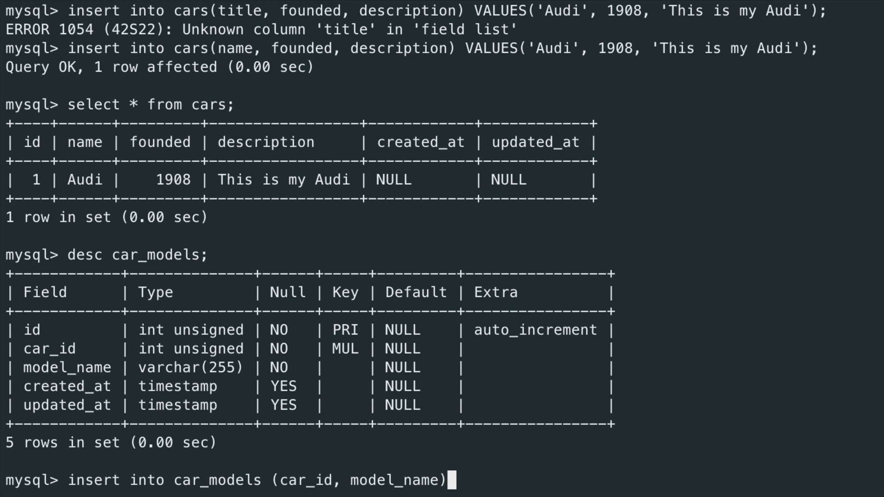
type("VALUES(")
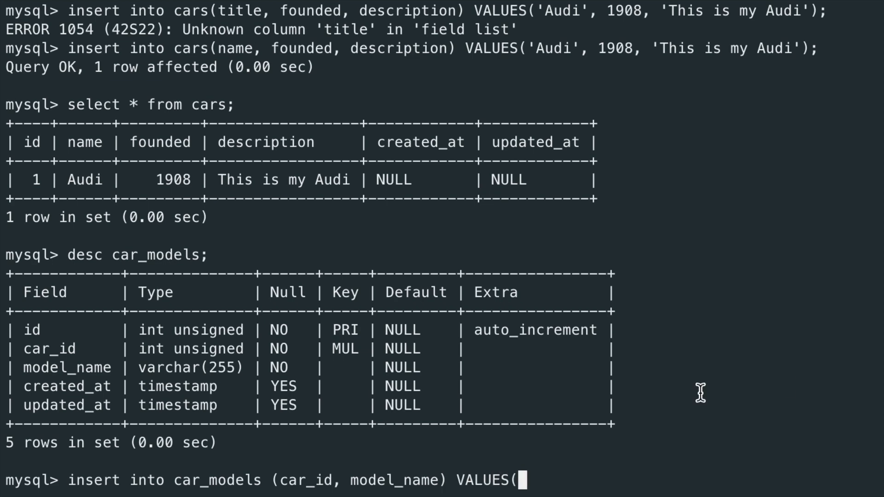
mouse_move(628, 266)
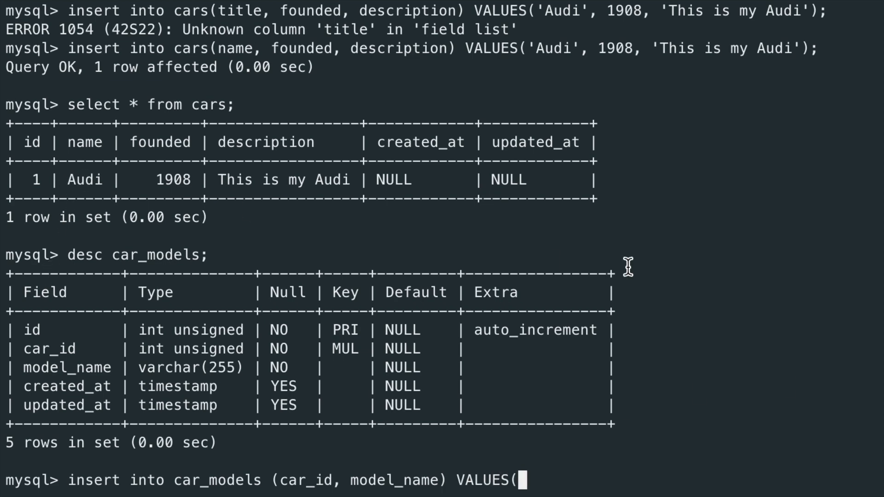
type("1,")
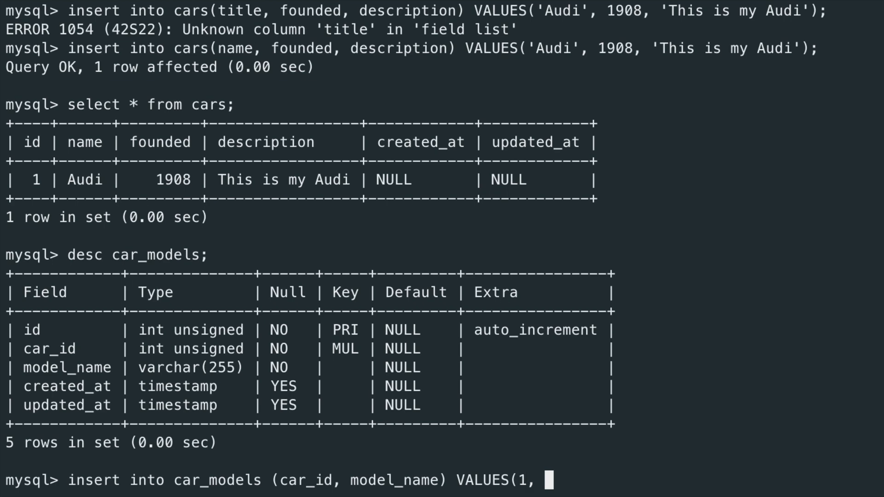
type("'A1'")
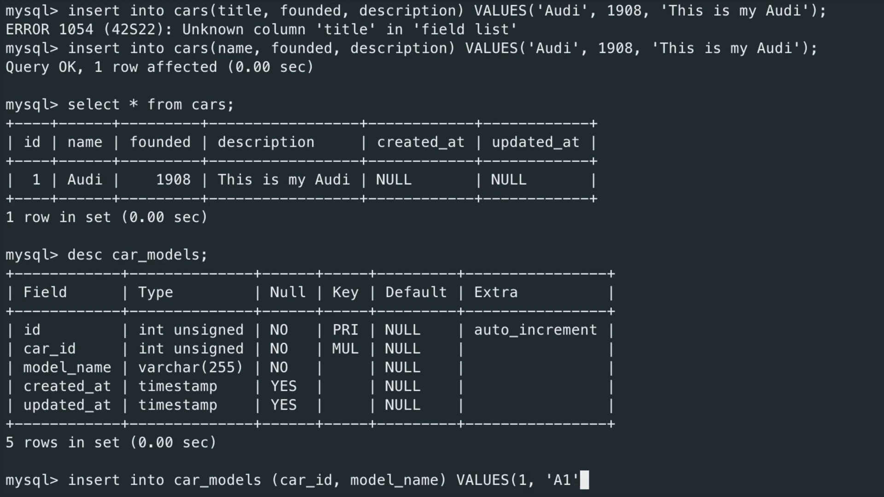
type(");")
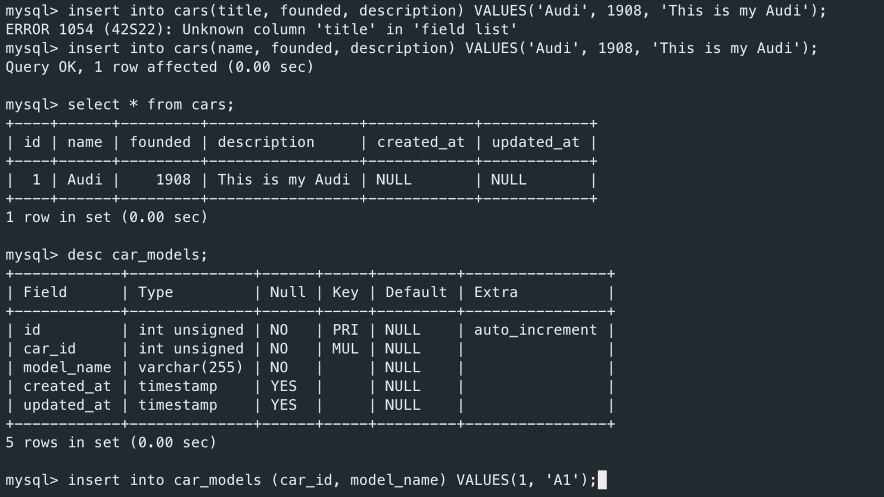
key("Return")
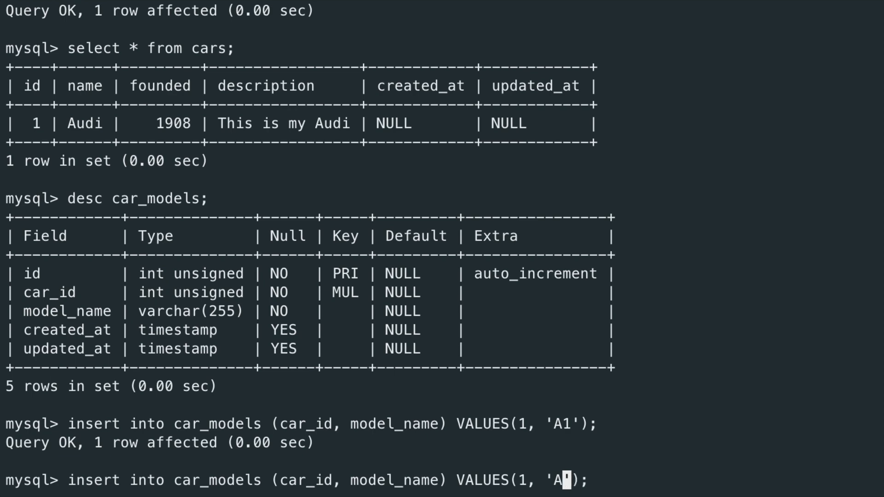
key("Return")
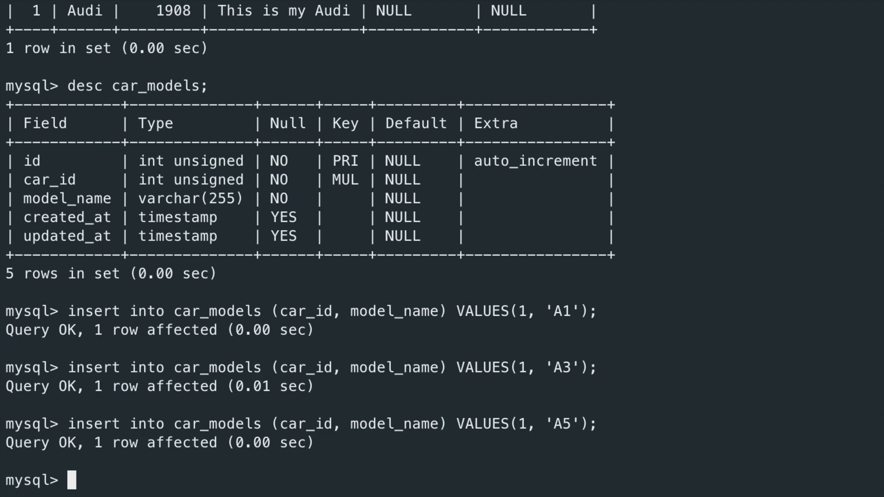
List all rows in car_models to confirm the three models
type("select * from ca")
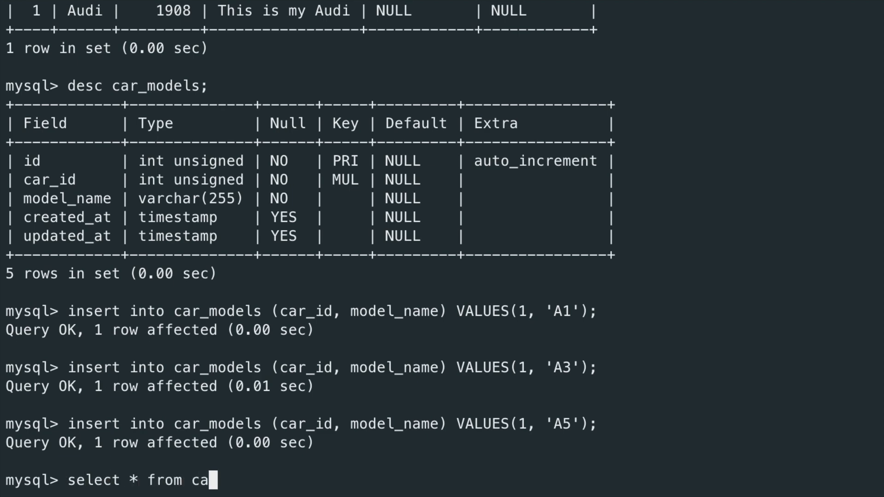
key("Return")
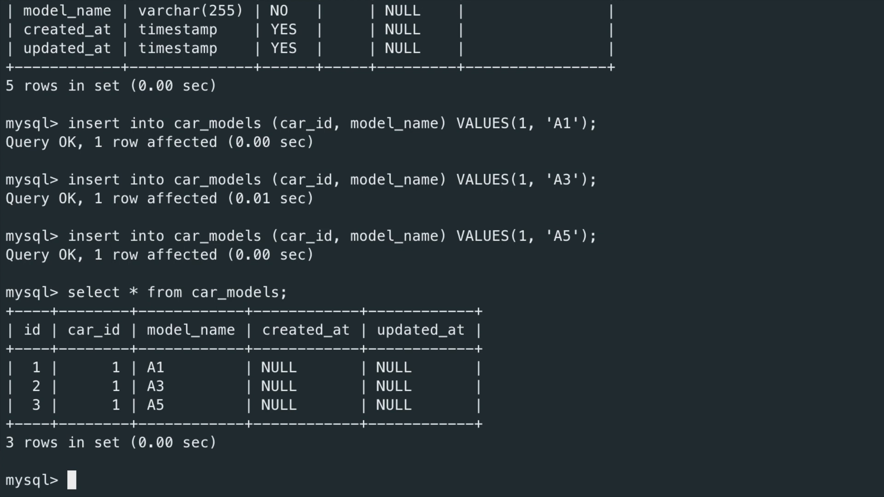
mouse_move(109, 357)
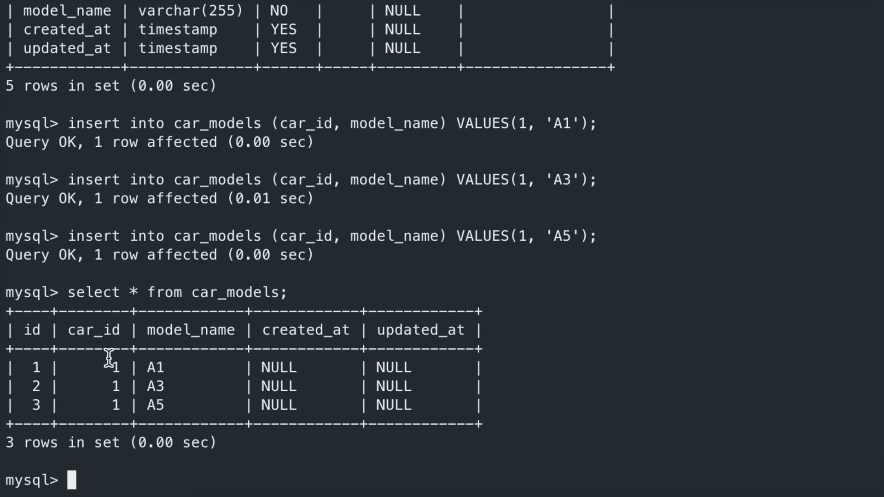
mouse_move(96, 378)
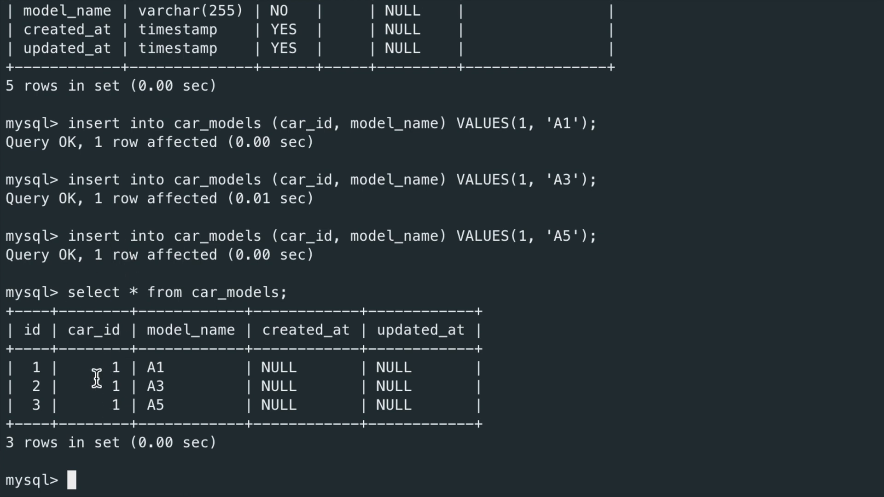
mouse_move(131, 369)
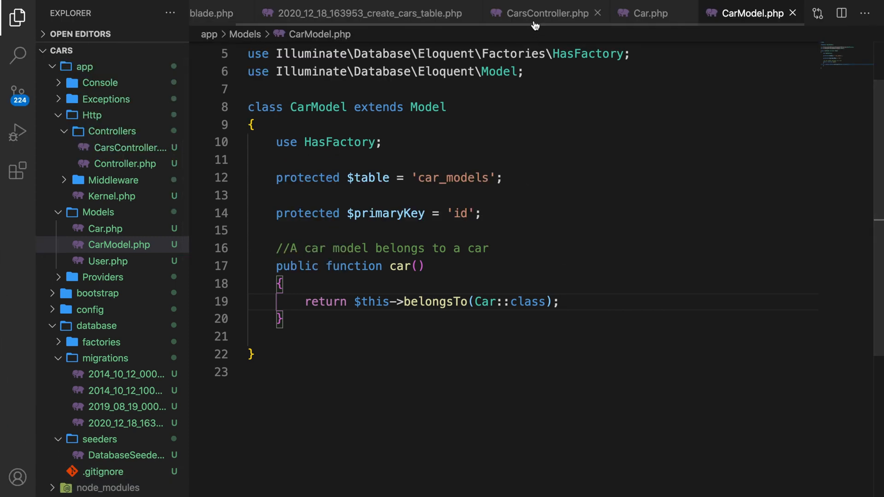
Wrap each car name in index.blade.php in a link to /cars/{{ $car->id }}
left_click(543, 13)
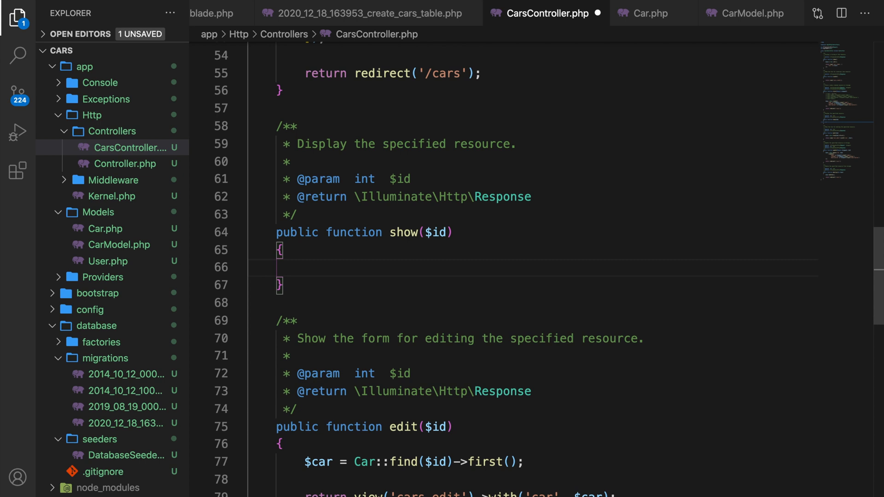
double_click(435, 232)
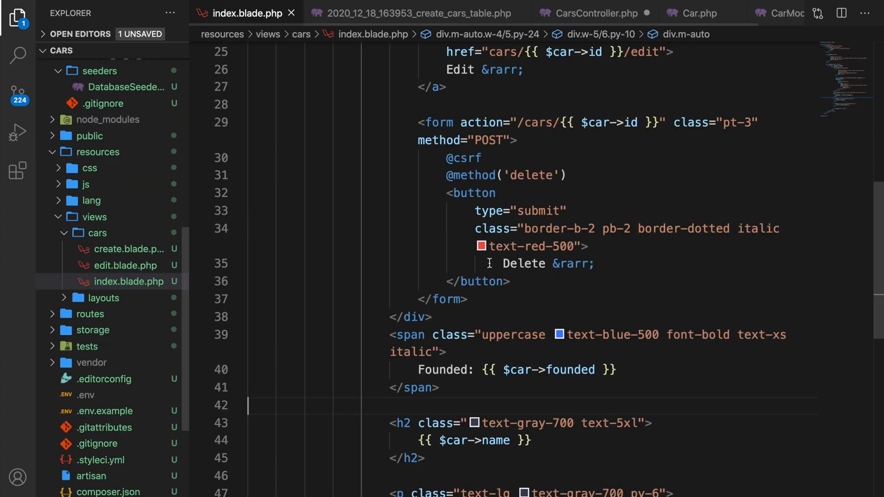
scroll("up", 3)
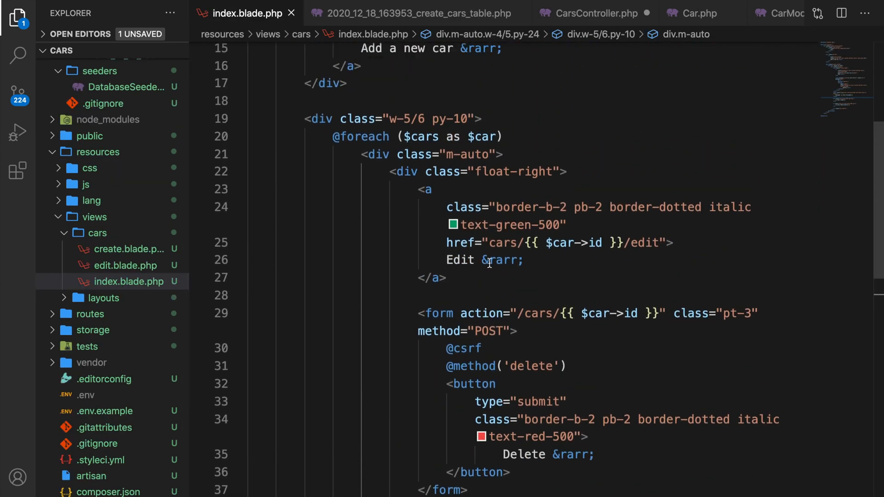
scroll("down", 3)
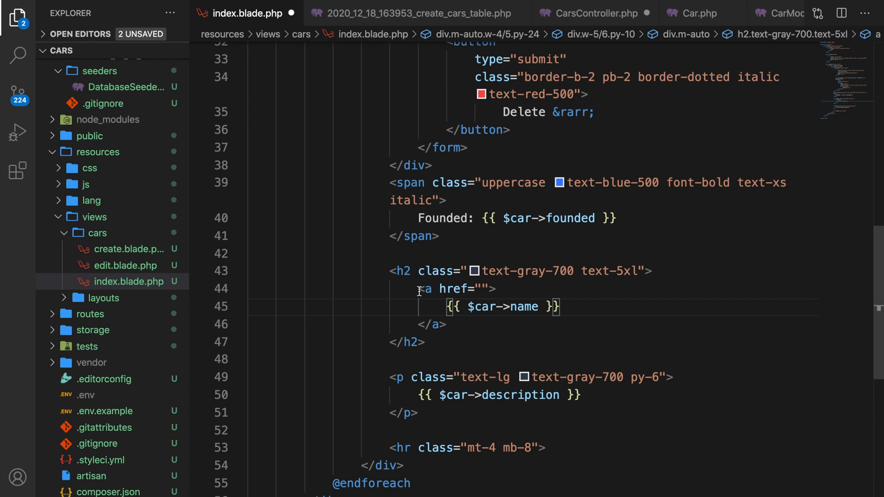
type("/")
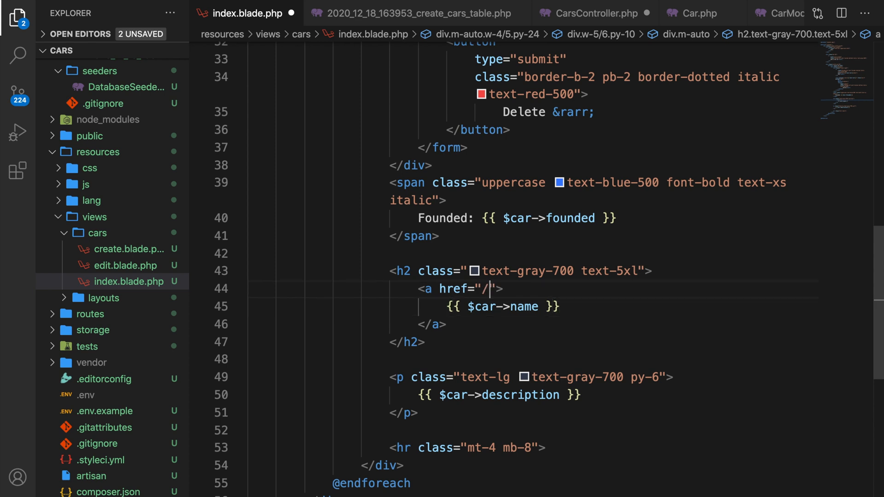
type("cars")
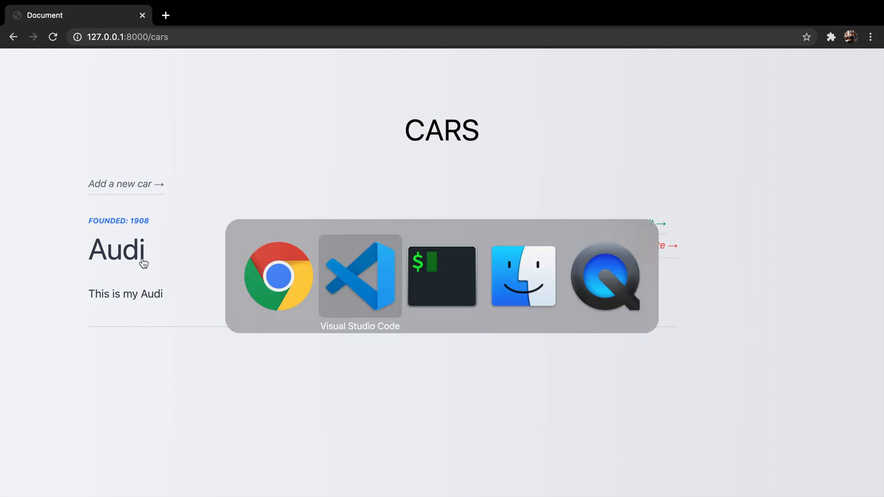
Add hover:text-gray-500 to the car name heading class in the index view
left_click(360, 275)
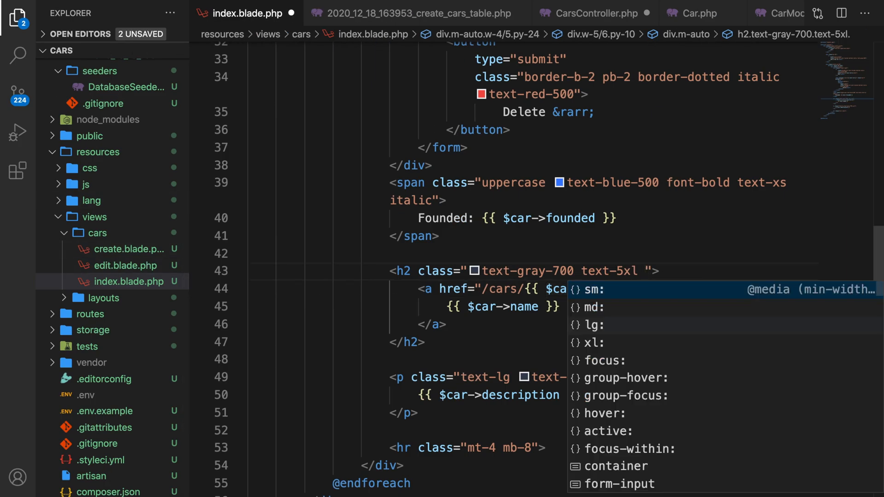
type("hover:")
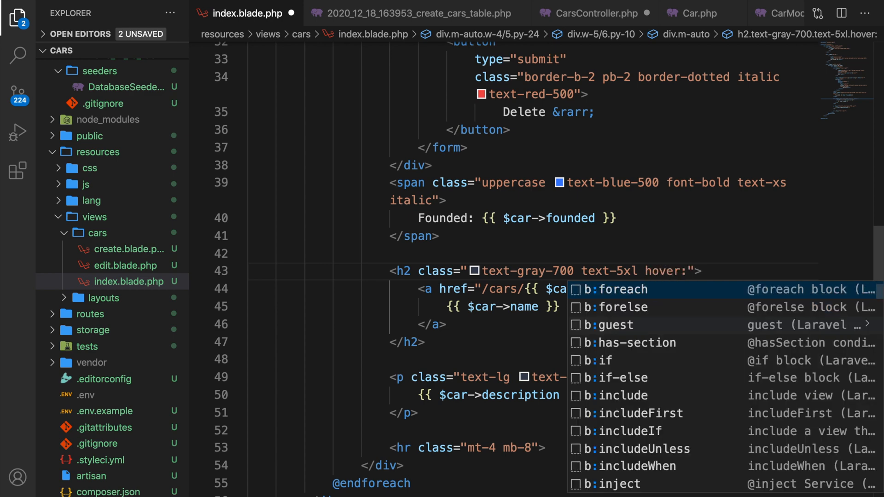
type("text-gray-500")
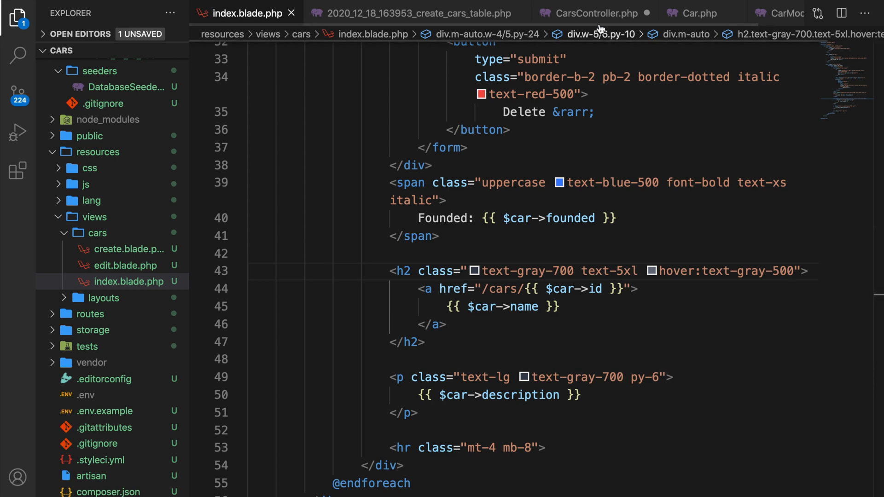
left_click(595, 12)
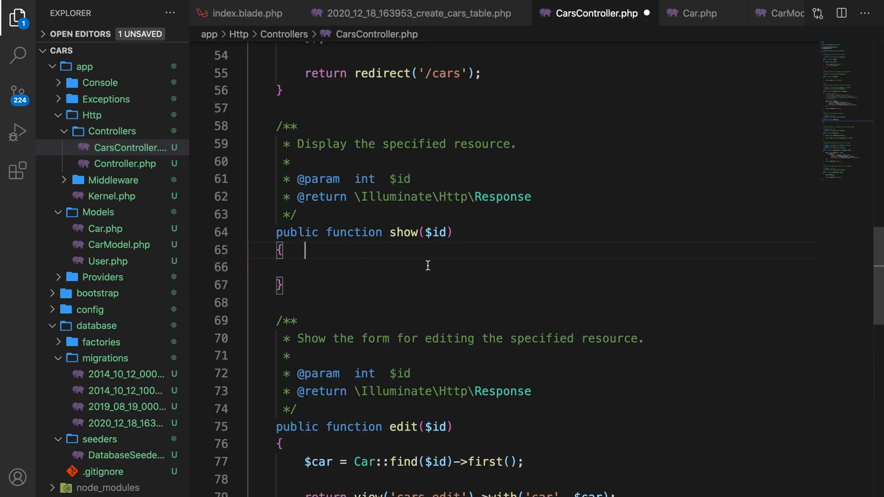
In show(), find the car with $car = Car::find($id)
type("dd")
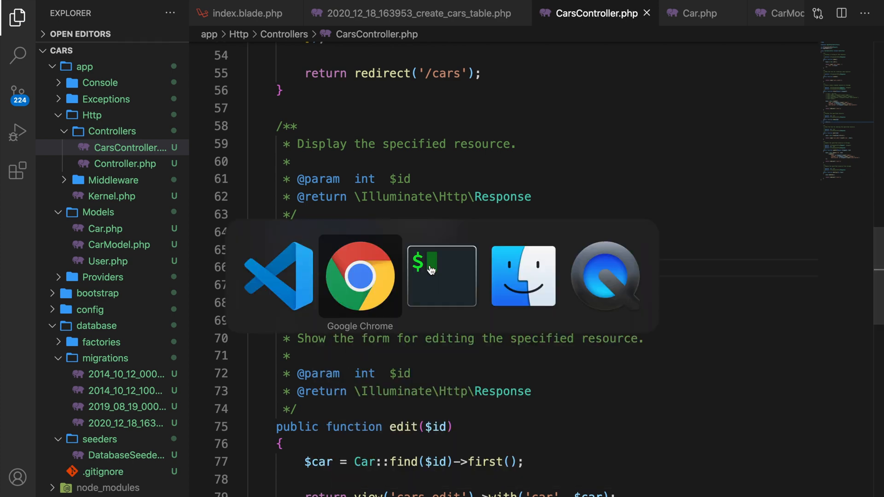
left_click(360, 276)
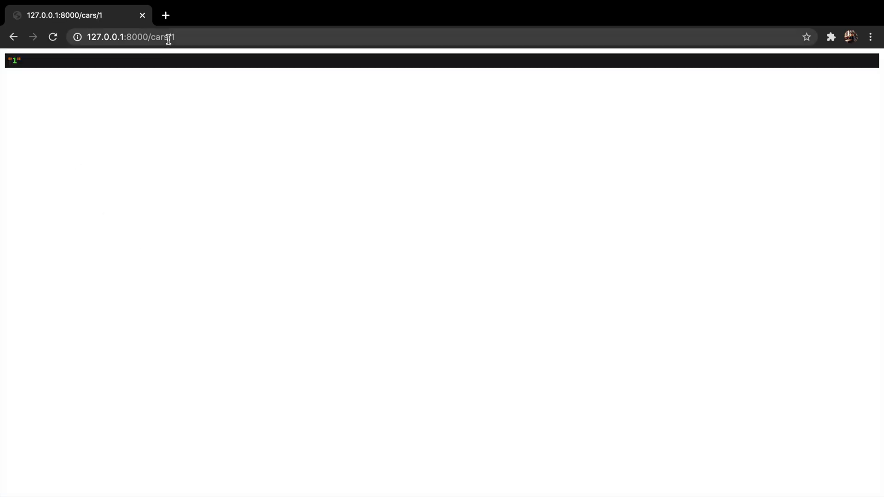
mouse_move(184, 66)
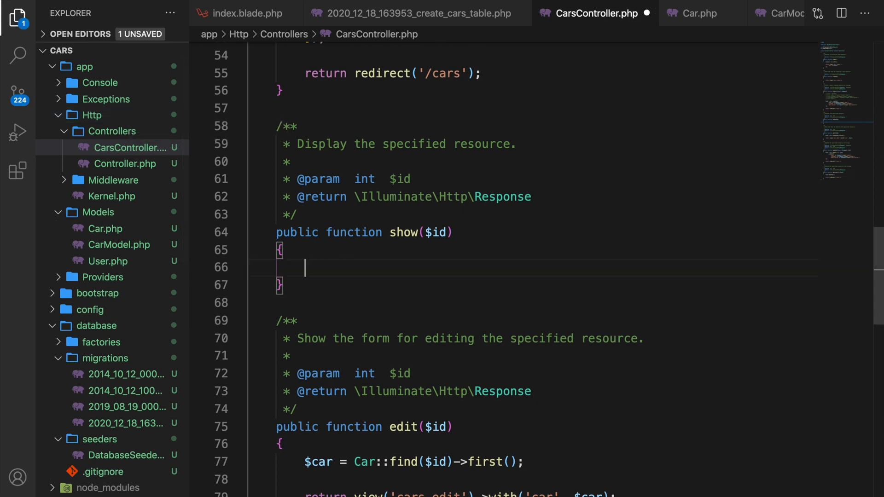
type("$car")
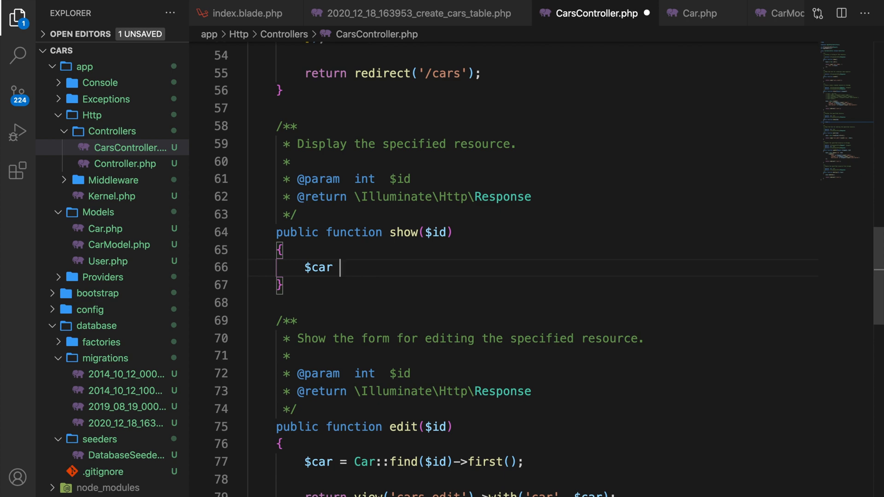
type("= Car::")
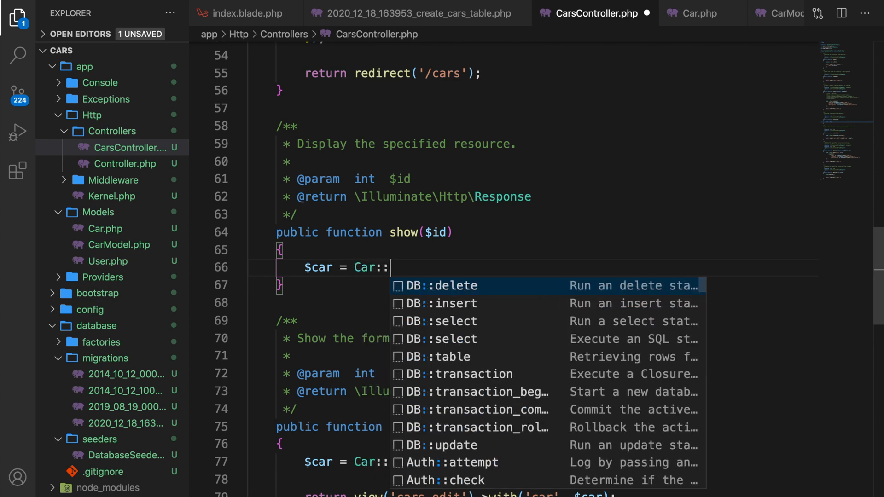
type("find($id);")
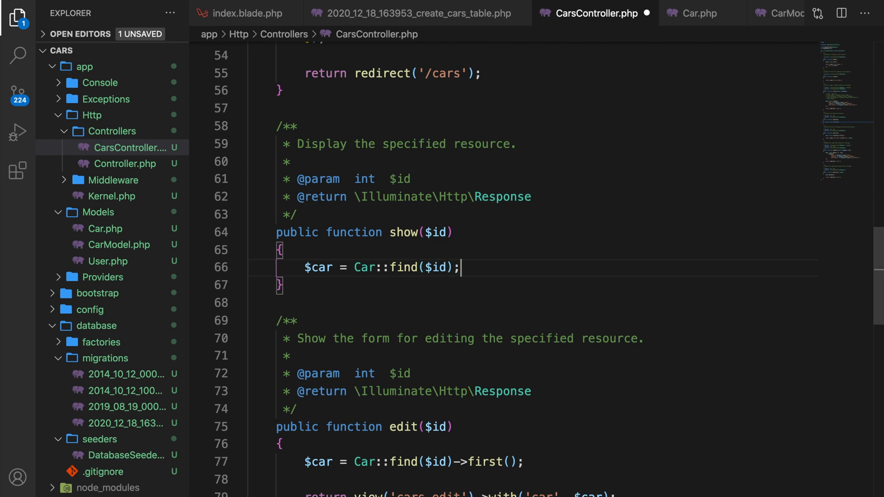
Return the cars.show view with('car', $car) and dump the car with dd($car)
type("return view('cars.show');")
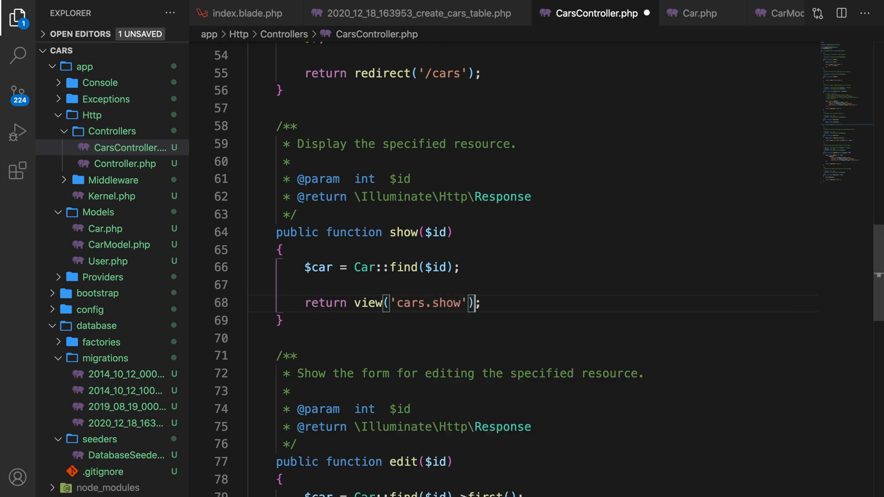
type("->with(")
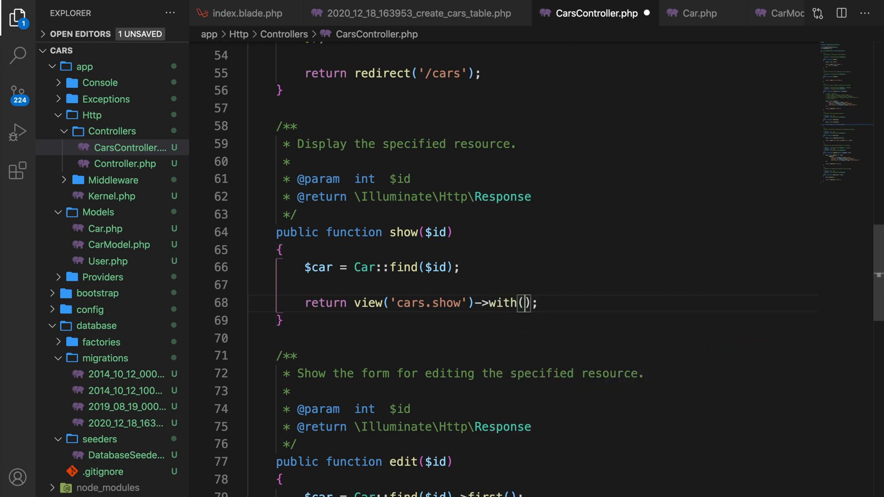
type("'car', $car")
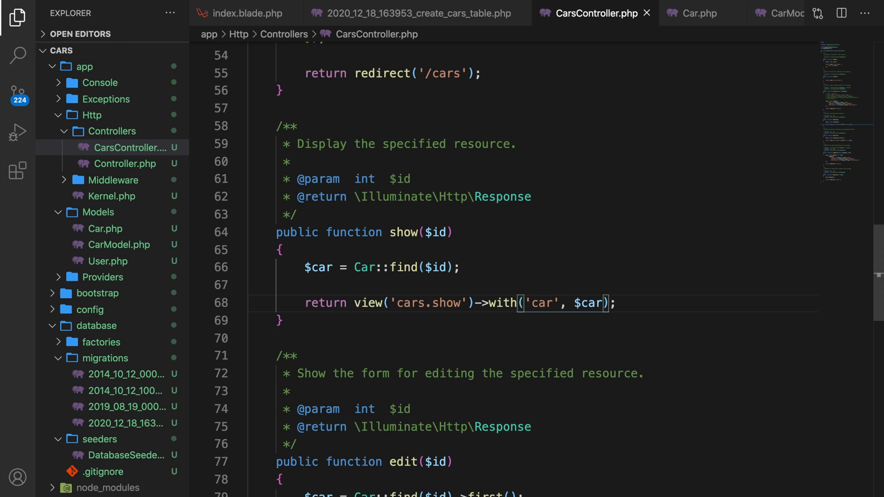
type("dd")
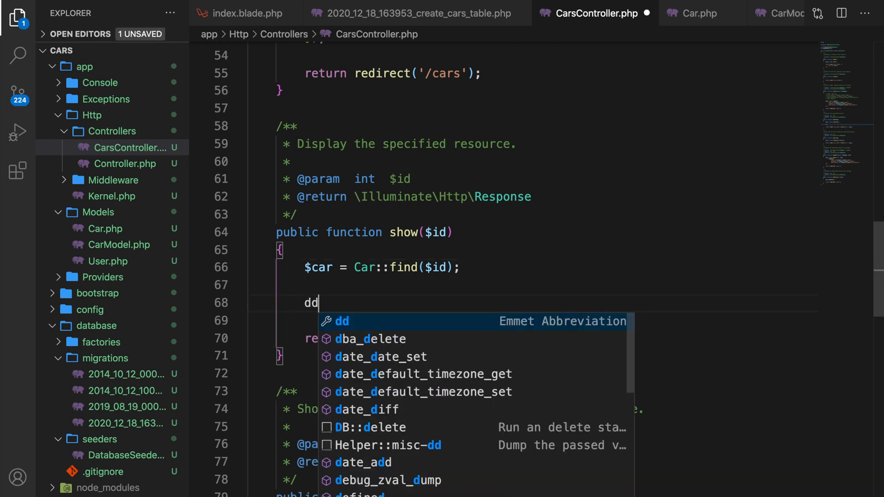
type("($car);")
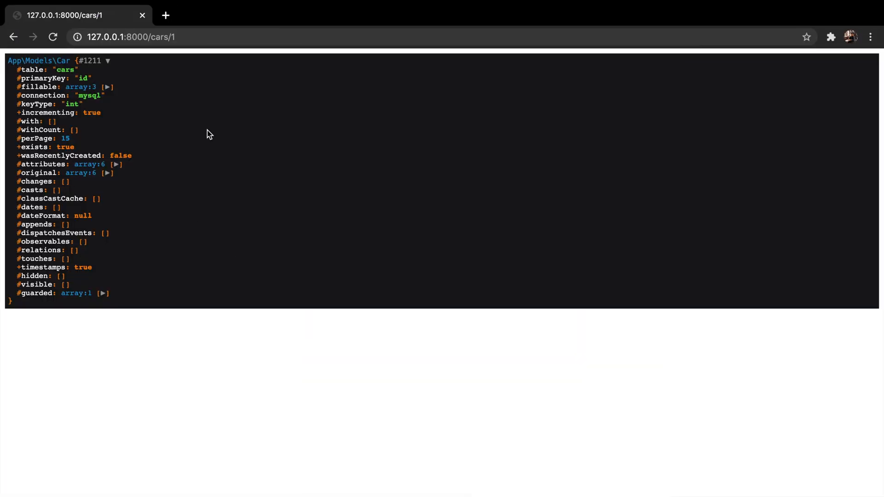
mouse_move(177, 180)
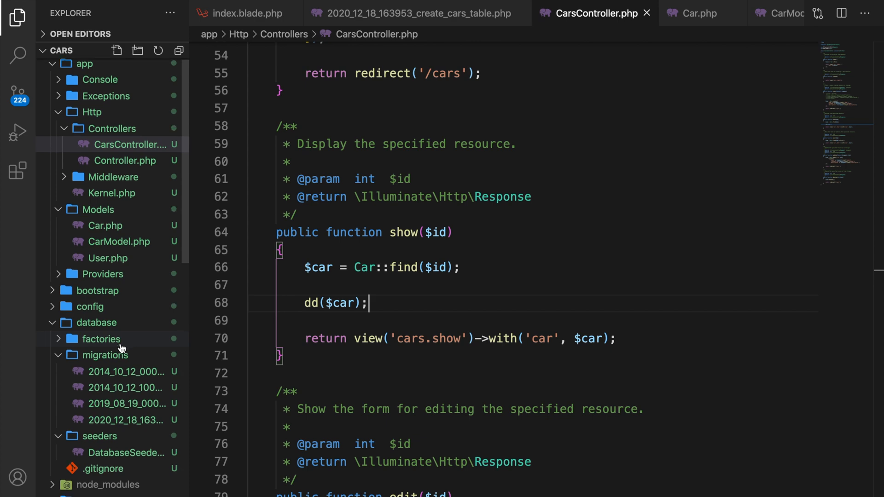
right_click(96, 206)
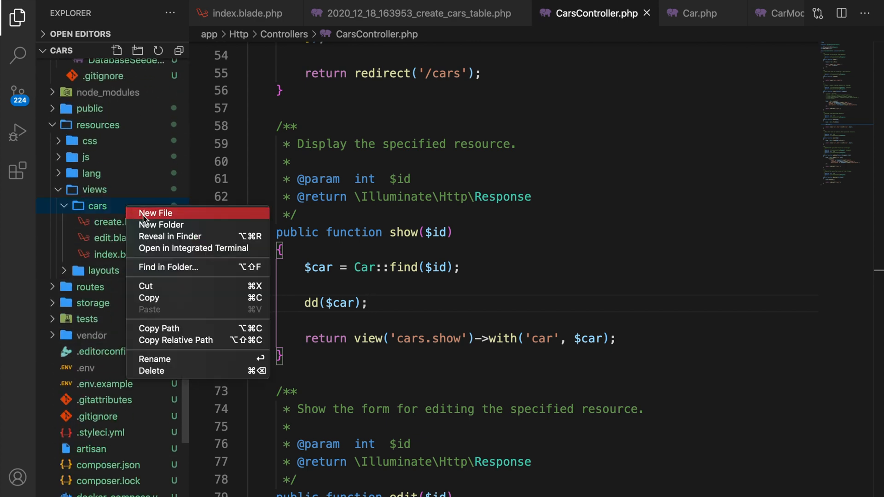
left_click(159, 212)
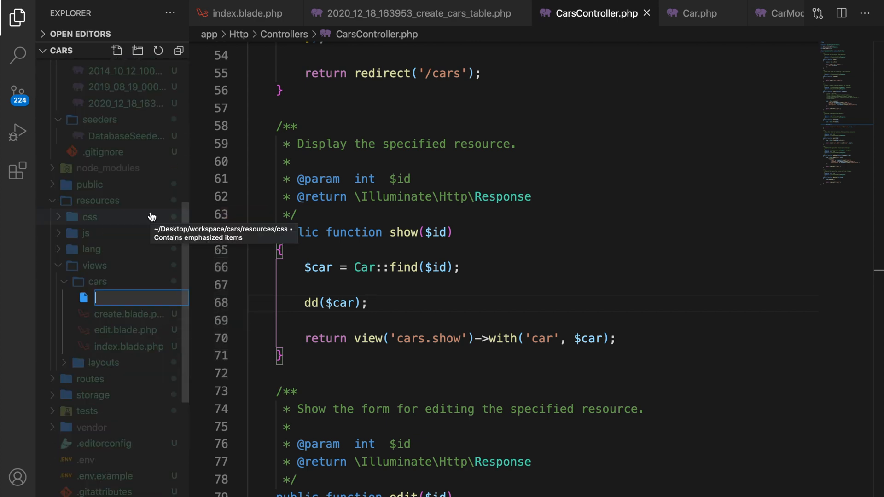
type("show.blade.php")
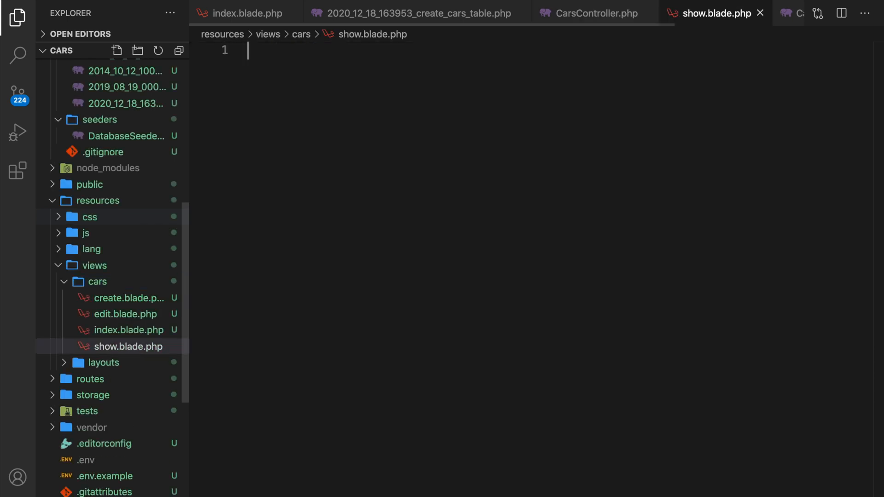
left_click(385, 83)
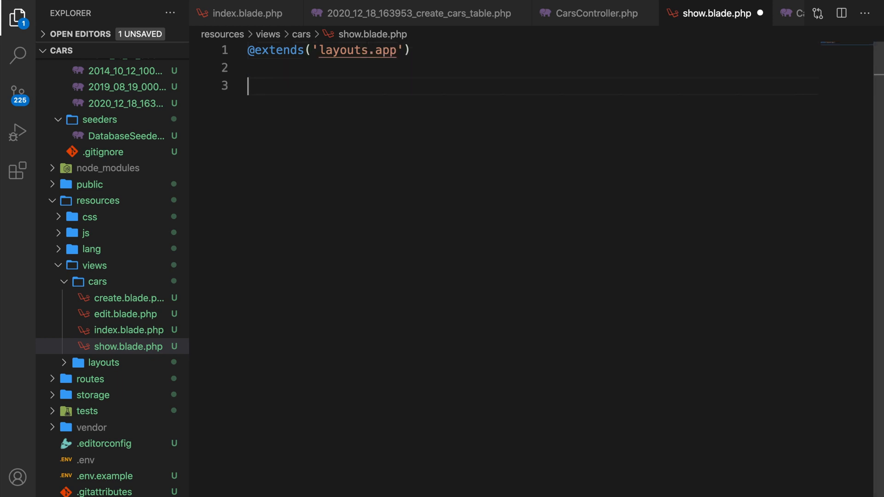
type("@section('cont'")
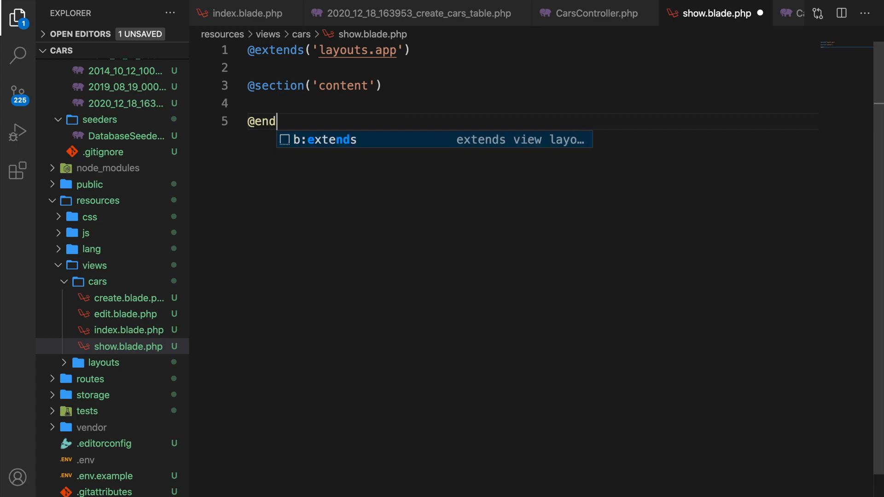
Paste the header markup from index.blade.php into the show view and re-indent it
left_click(415, 13)
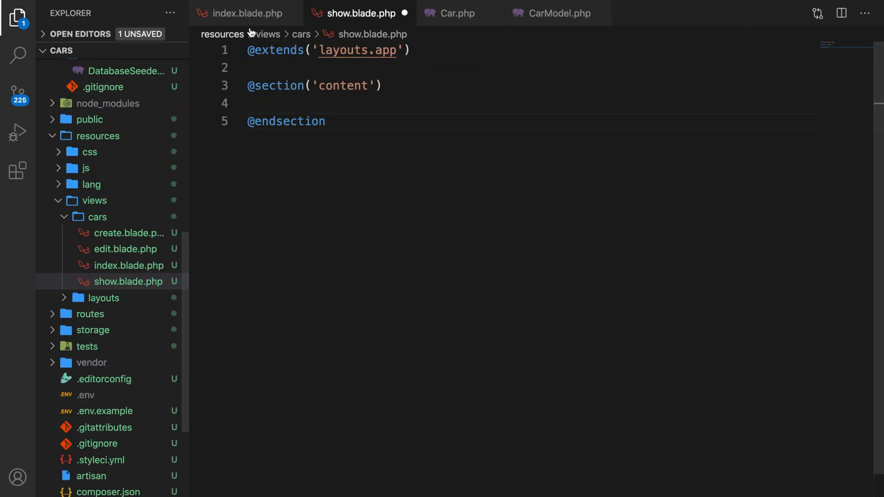
mouse_move(245, 13)
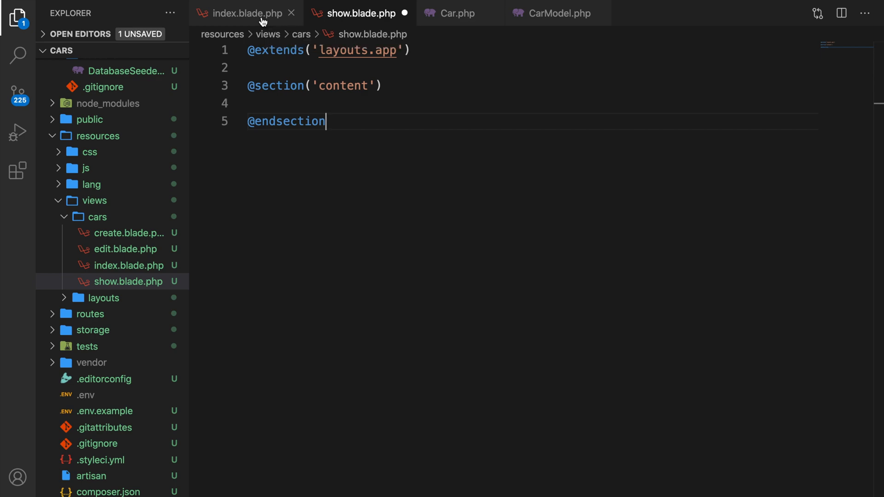
left_click(245, 13)
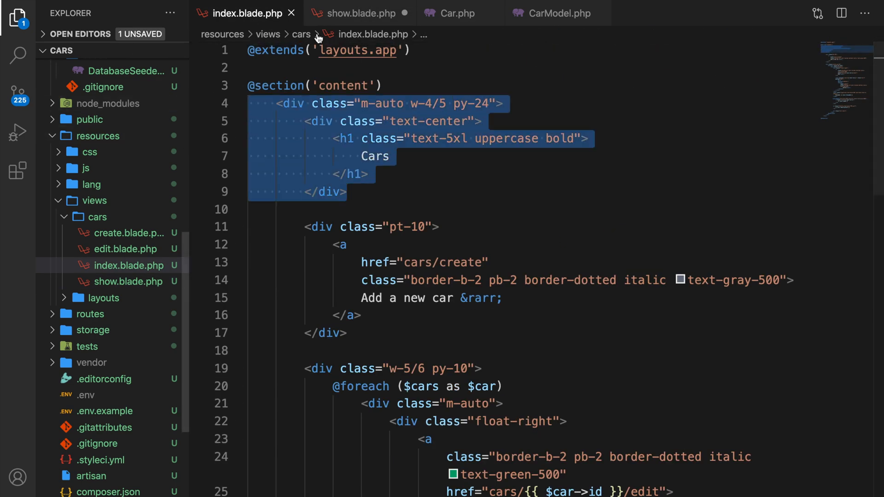
left_click(360, 13)
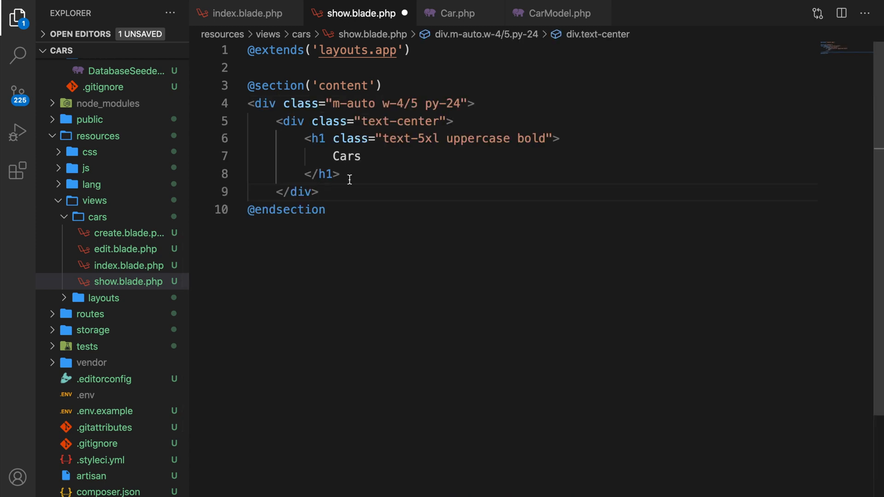
left_click_drag(252, 103, 347, 191)
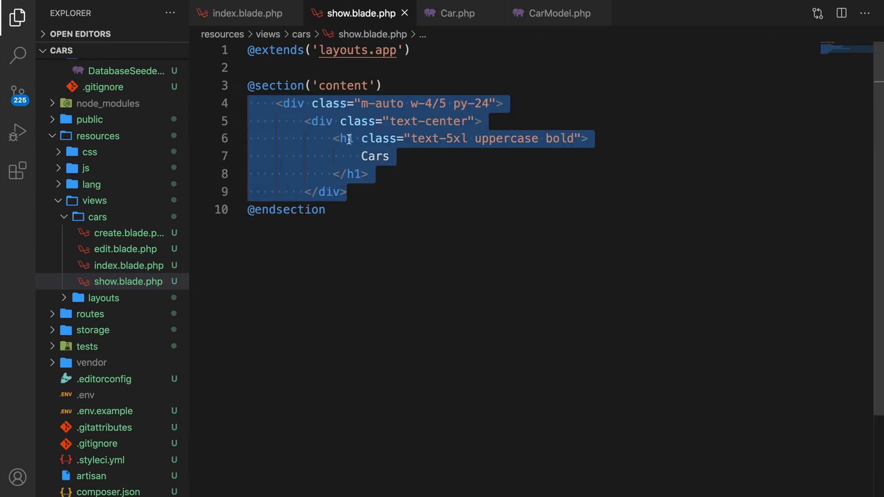
key("Backspace")
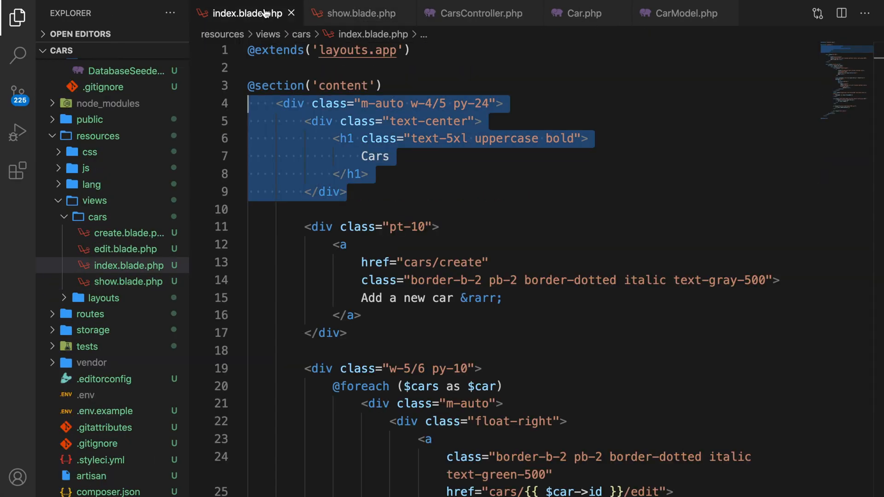
Copy the car name, founded and description markup into the show view and reload /cars/1
scroll("down", 3)
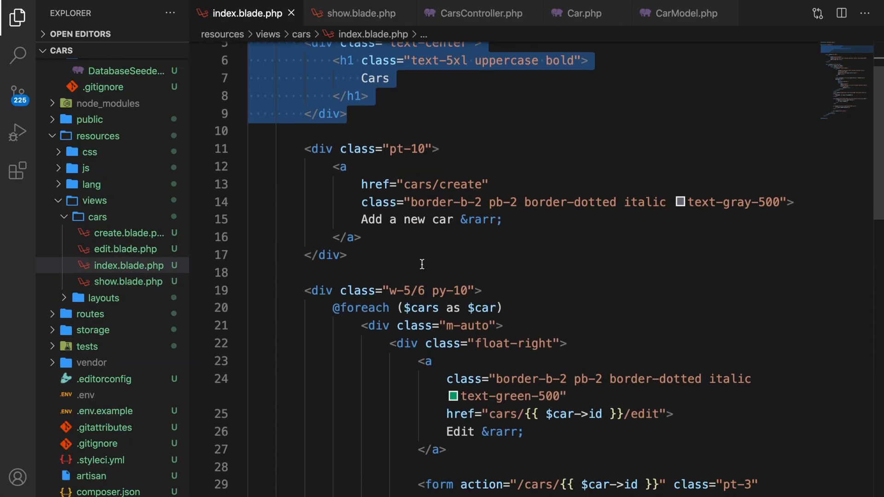
scroll("down", 3)
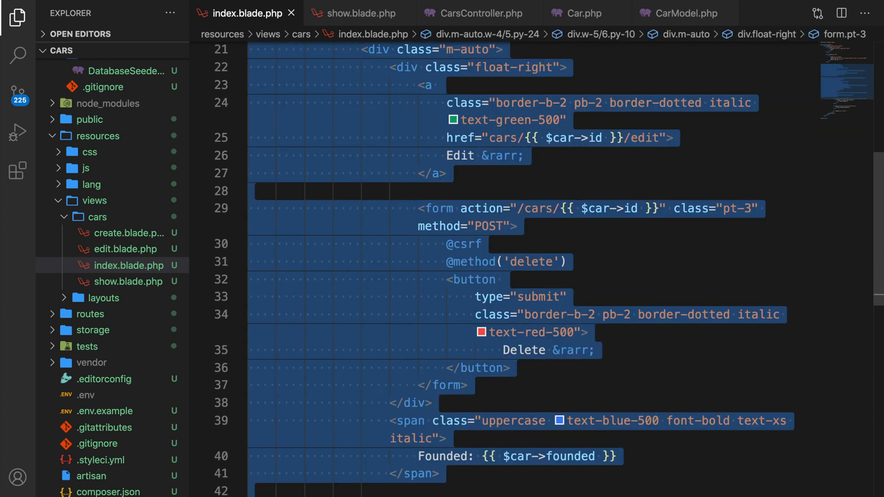
scroll("down", 3)
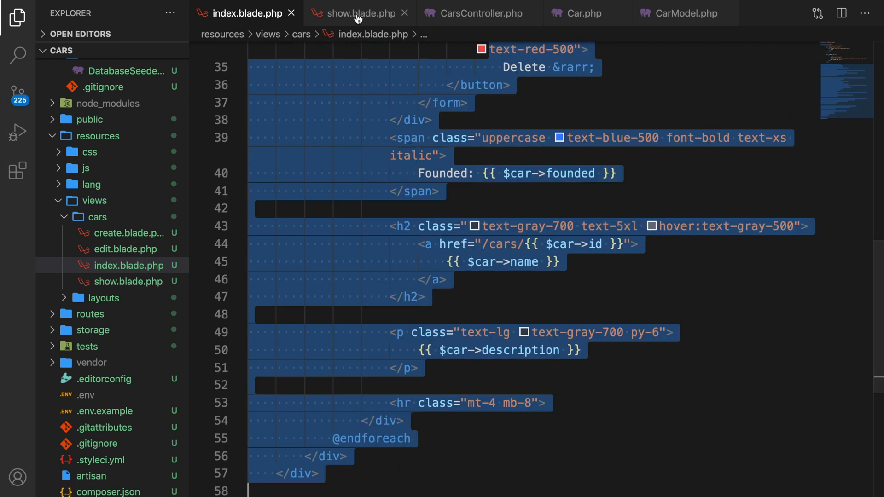
left_click(358, 13)
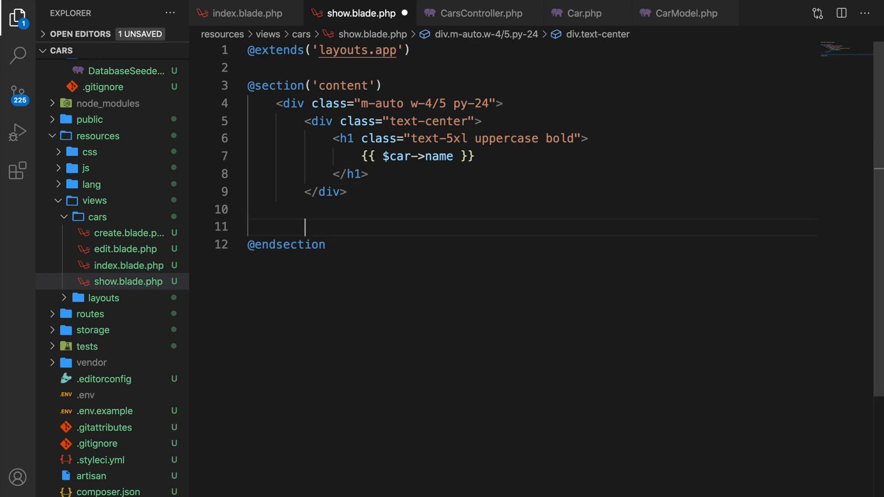
scroll("down", 3)
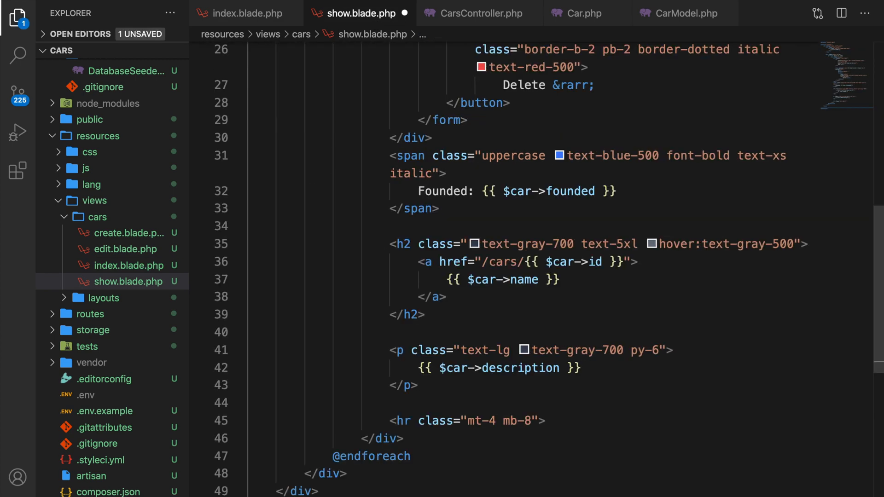
scroll("up", 3)
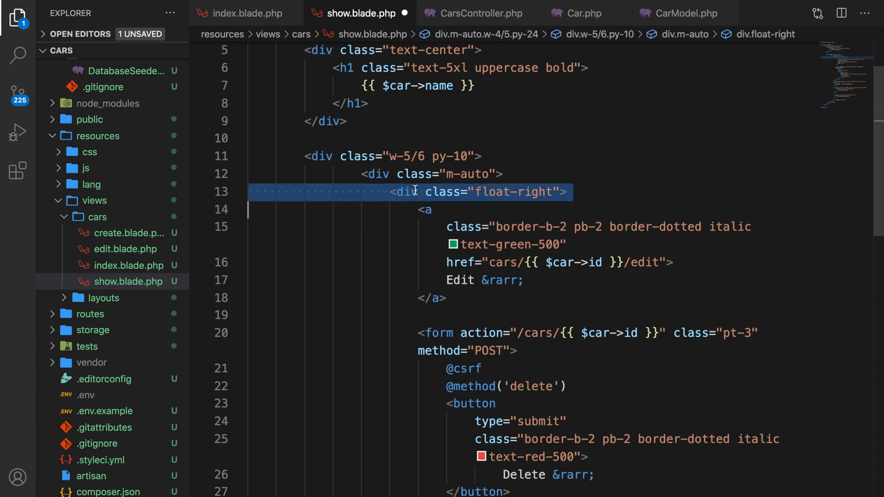
scroll("down", 3)
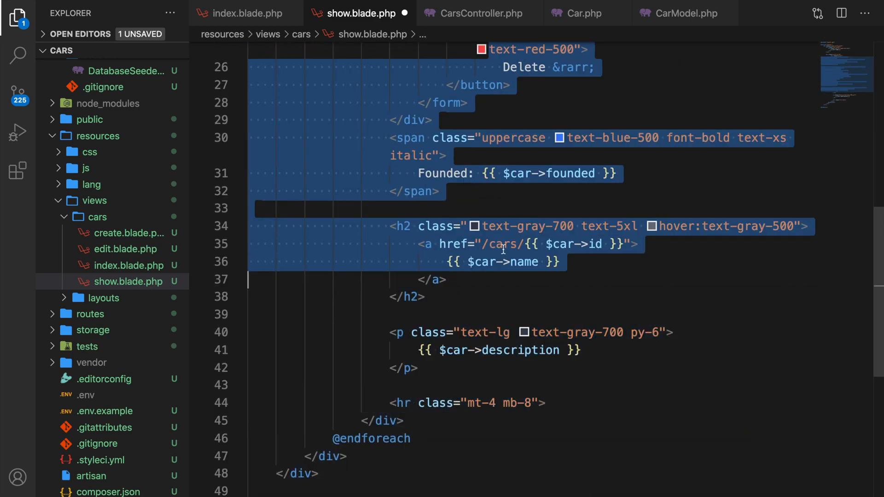
scroll("up", 3)
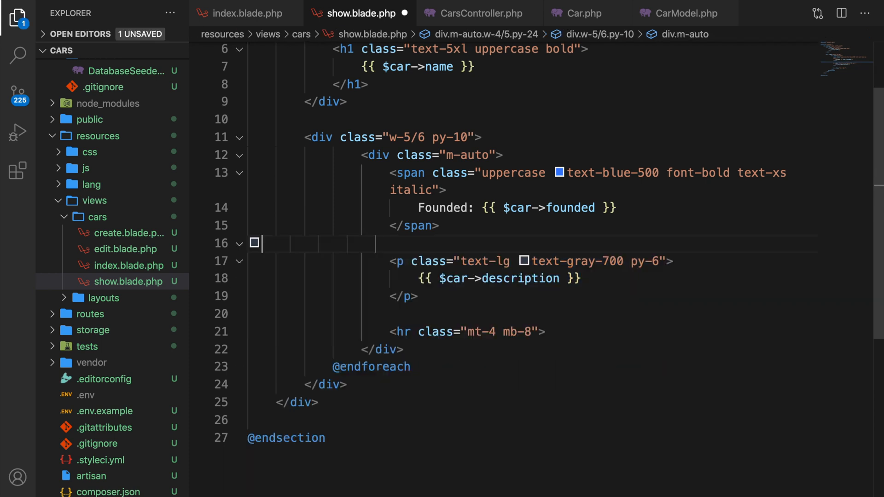
left_click(505, 296)
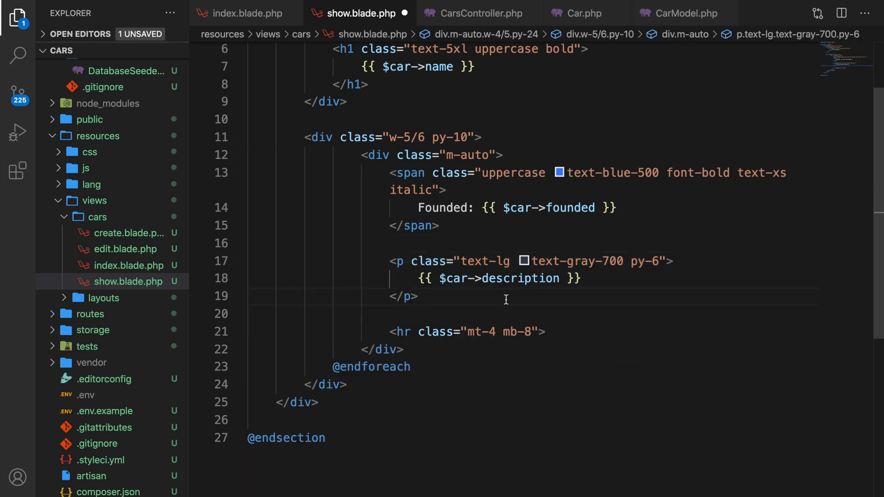
scroll("up", 3)
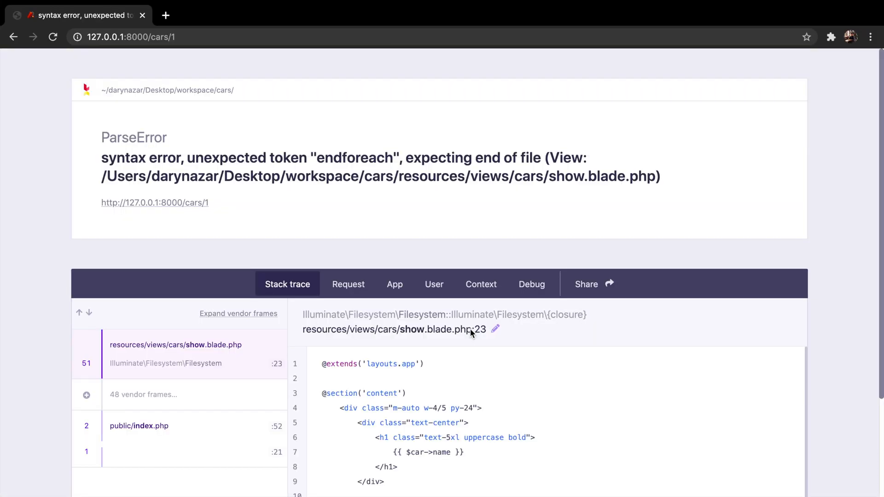
left_click(495, 329)
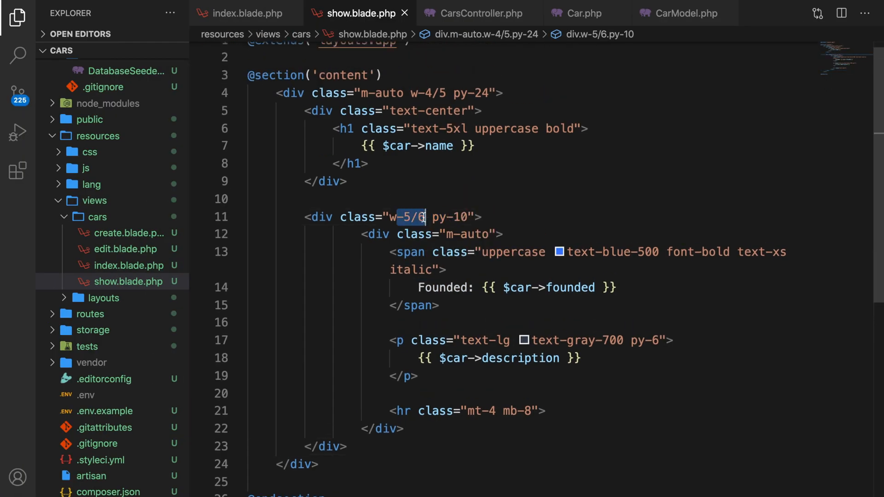
key("Backspace")
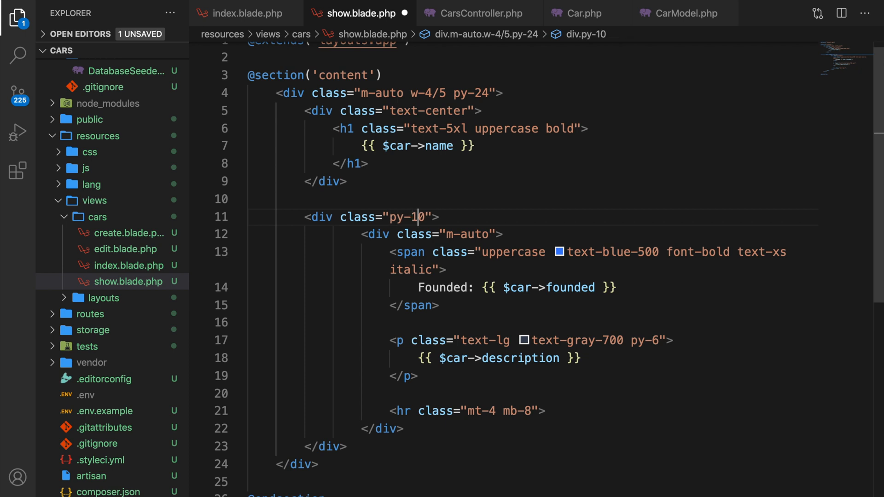
type("tex")
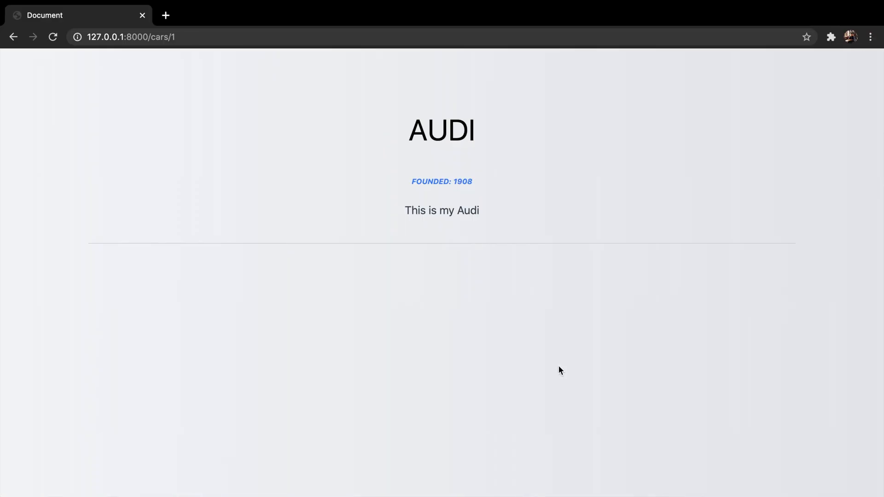
Copy a lorem ipsum paragraph from lipsum.com in a new tab
left_click(130, 37)
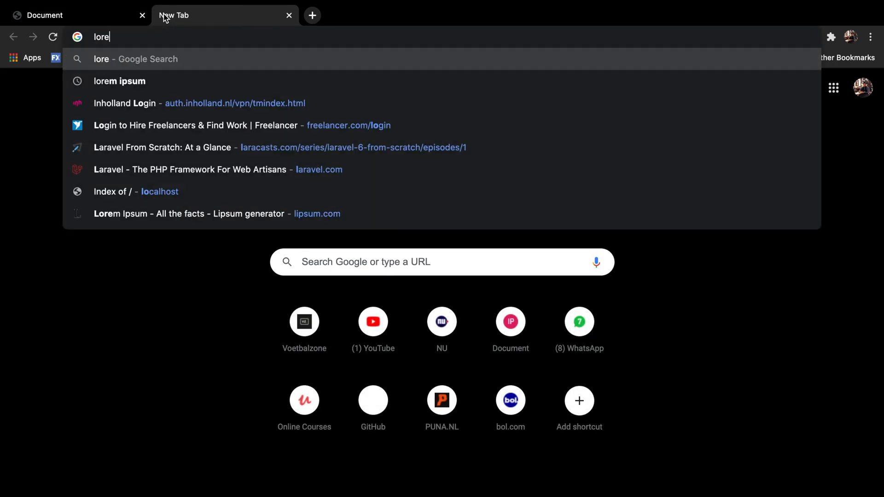
left_click(120, 81)
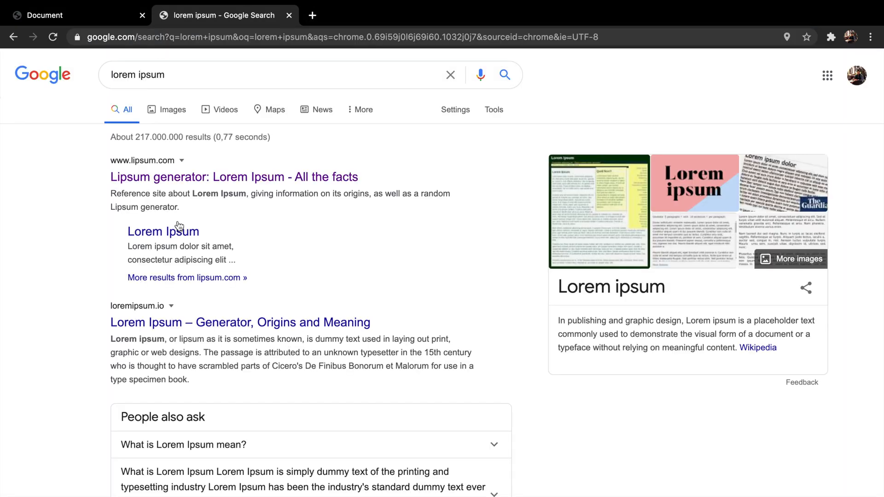
left_click(232, 177)
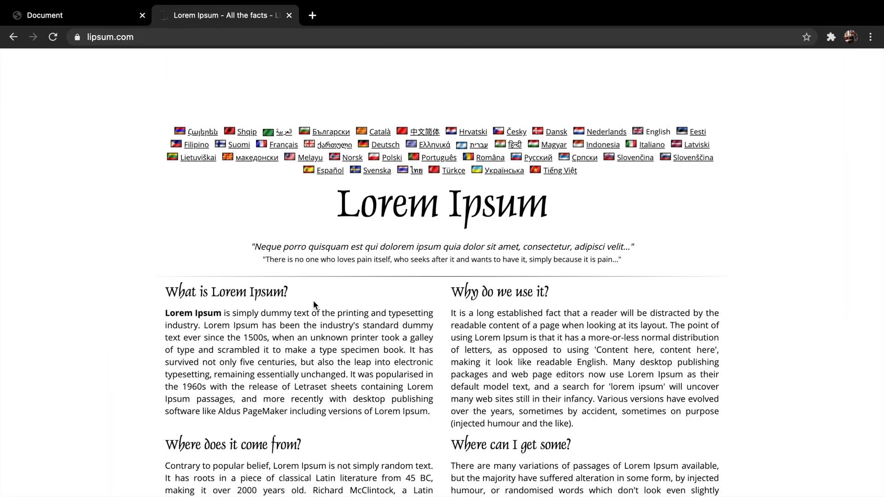
scroll("down", 3)
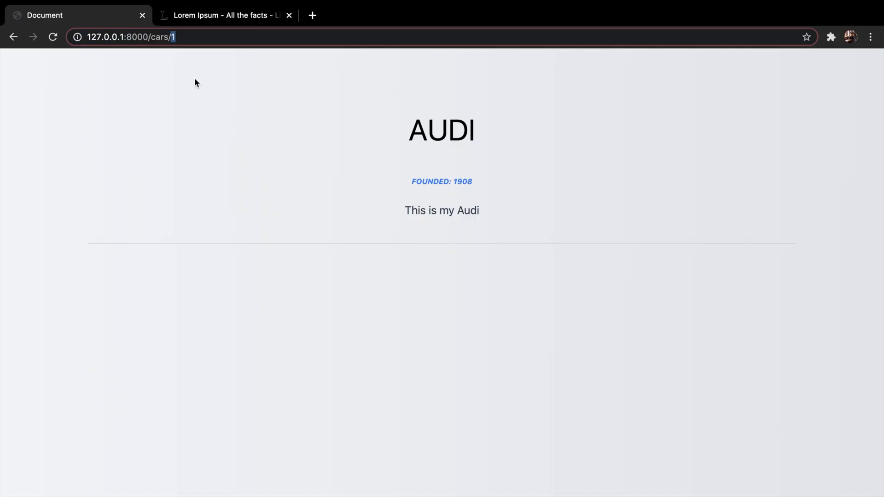
Paste the lorem paragraph as the Audi description via the Edit form and view /cars/1
left_click(12, 37)
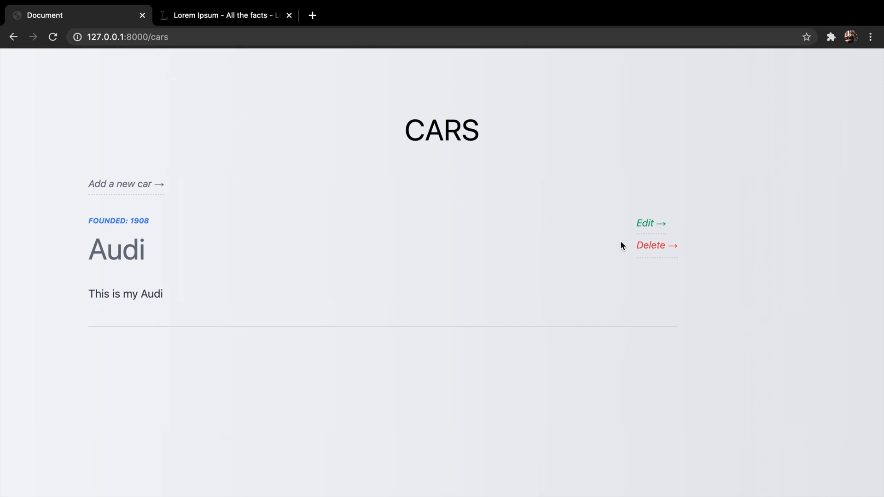
left_click(646, 224)
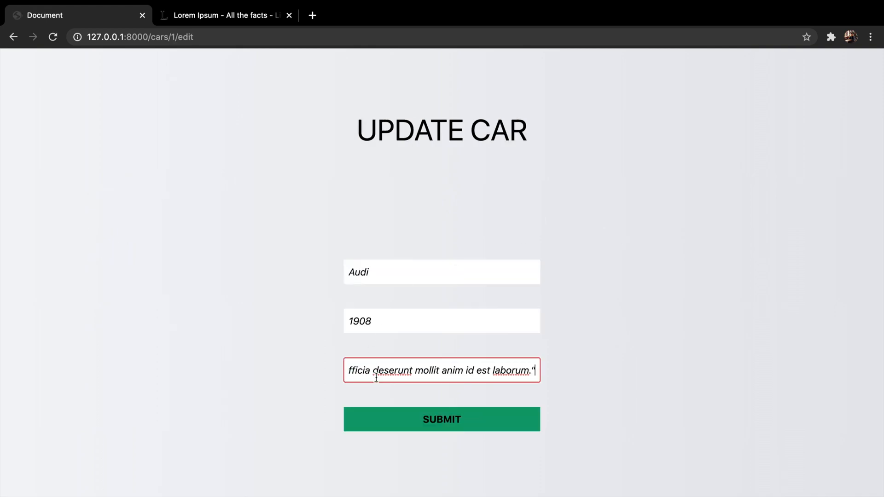
left_click(441, 419)
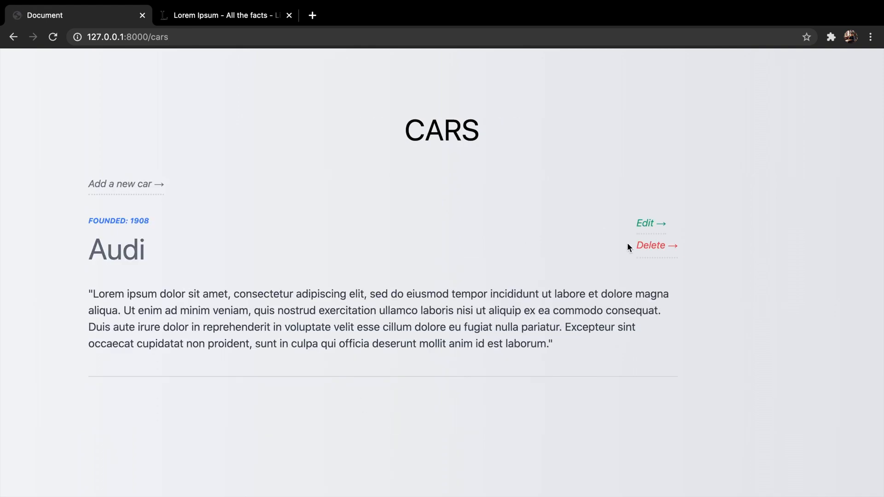
left_click(115, 249)
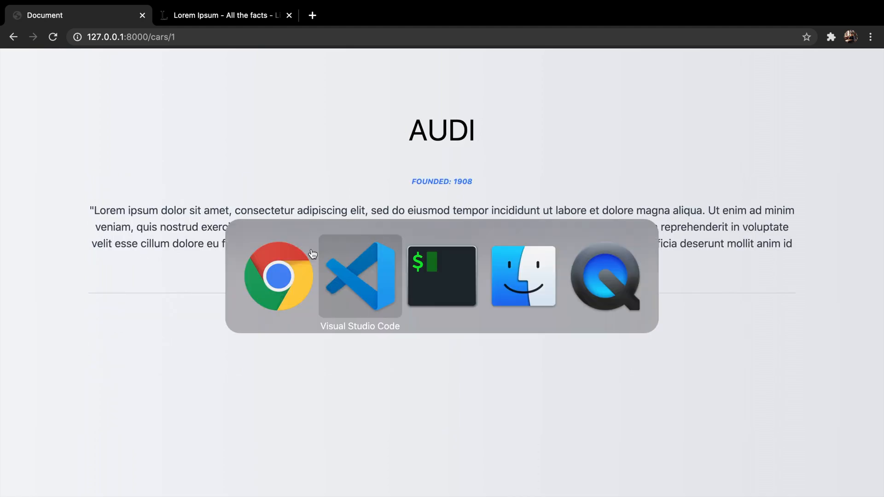
Add a <ul> with a 'Models:' paragraph classed text-lg text-gray-700 py-3 under the description
left_click(360, 276)
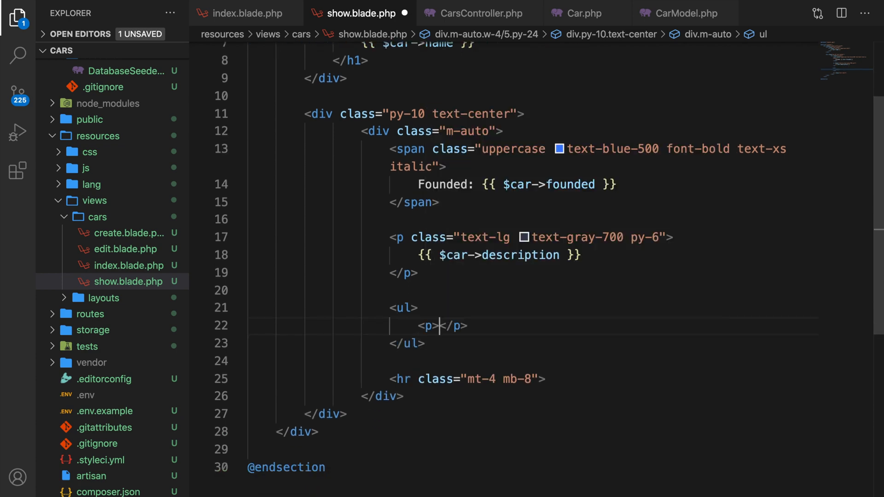
type("Model")
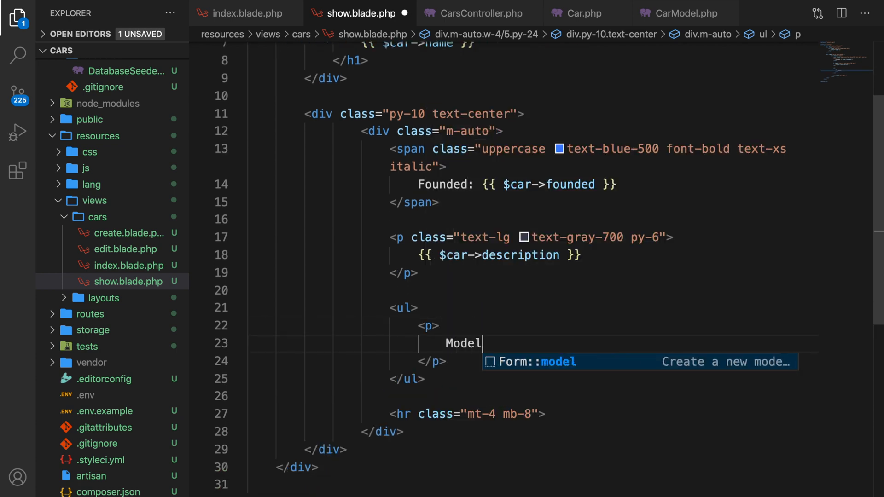
type("class=")
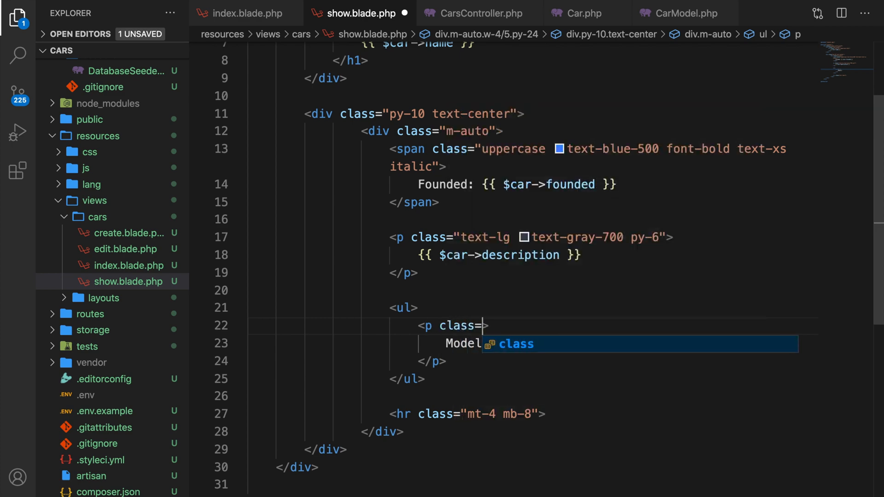
type("\"text-lg te")
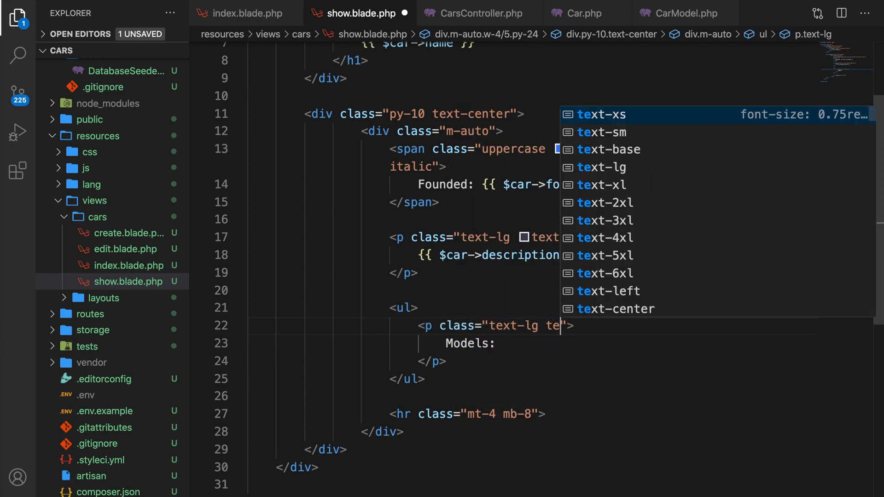
type("ext-gray-700 py-3")
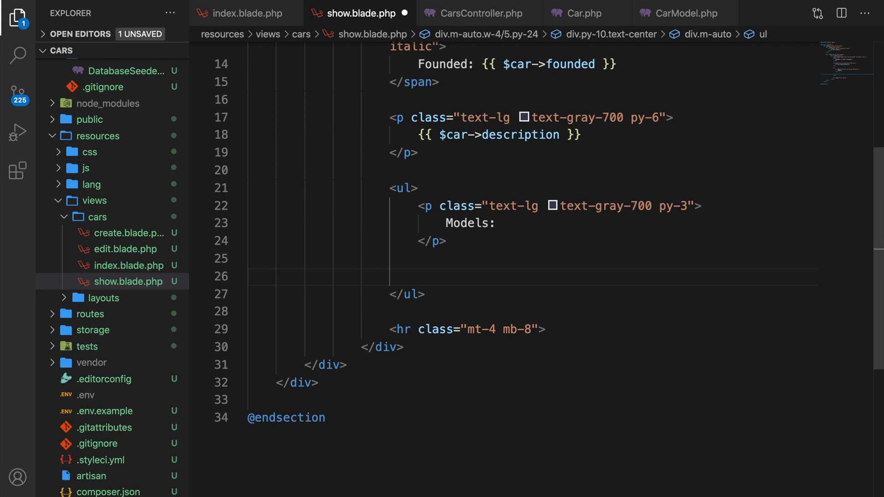
type("@forelse ($collection as $item")
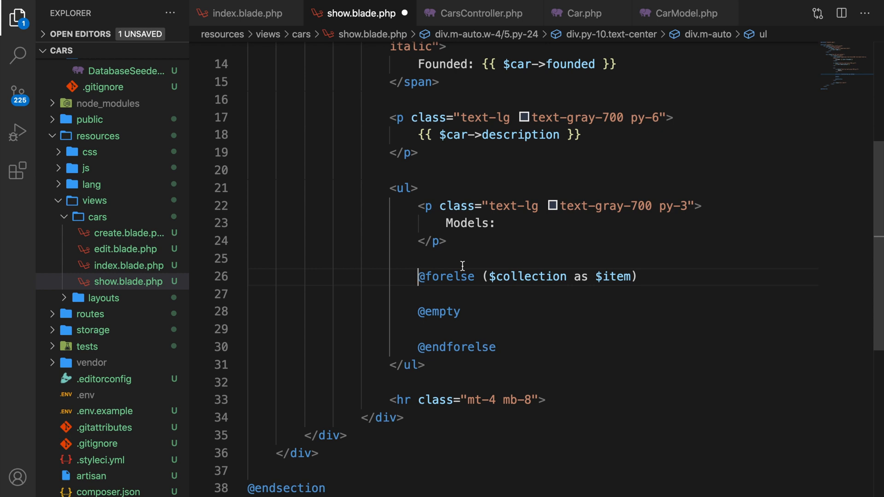
double_click(438, 312)
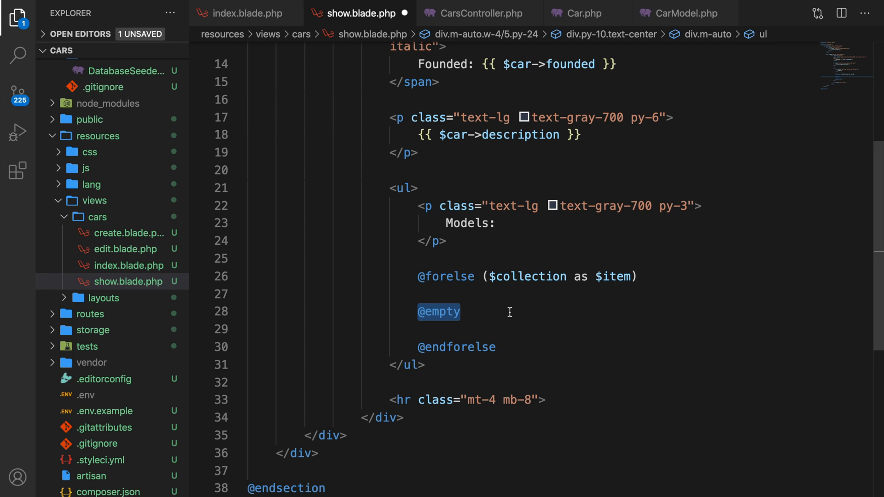
left_click(488, 294)
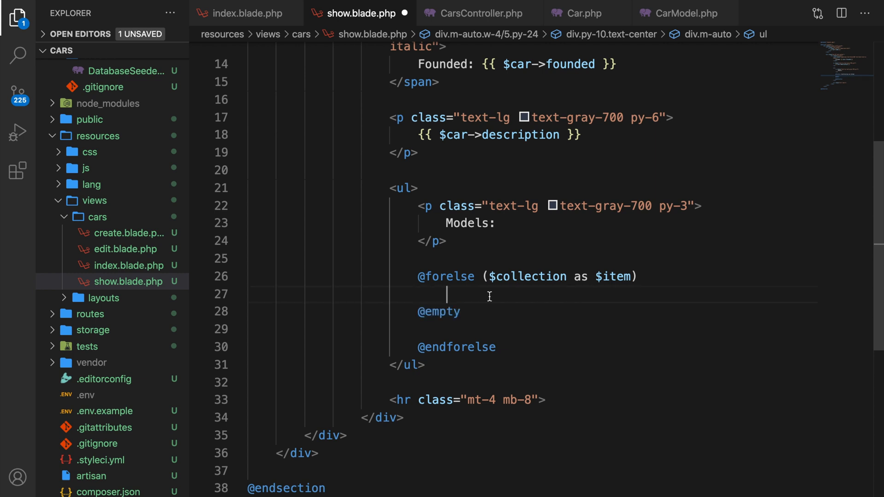
type("<li class=\"inline \">")
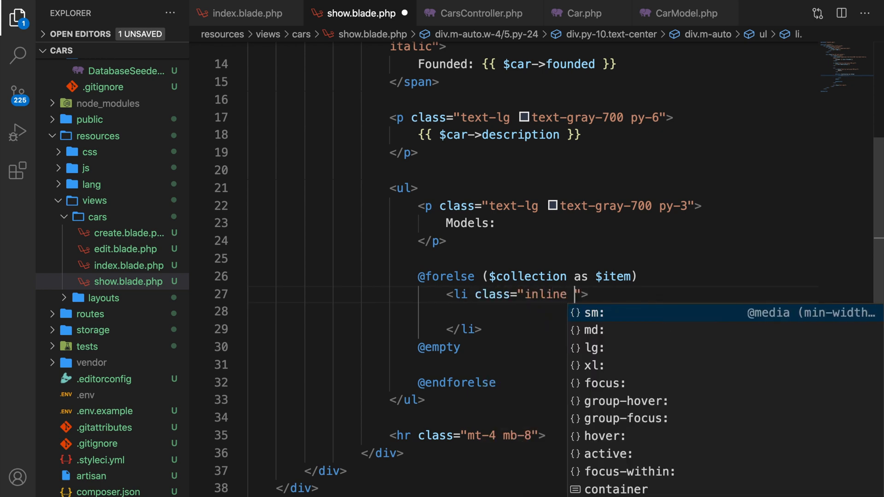
type("italic text-gray-600 px-1 py-6")
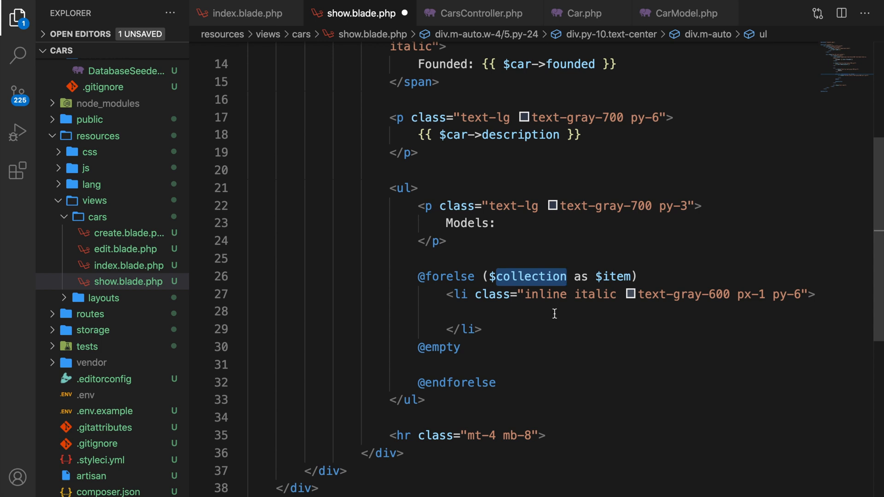
Loop over $car->carModels as $model and echo $model['model_name'] in the list item
type("$car")
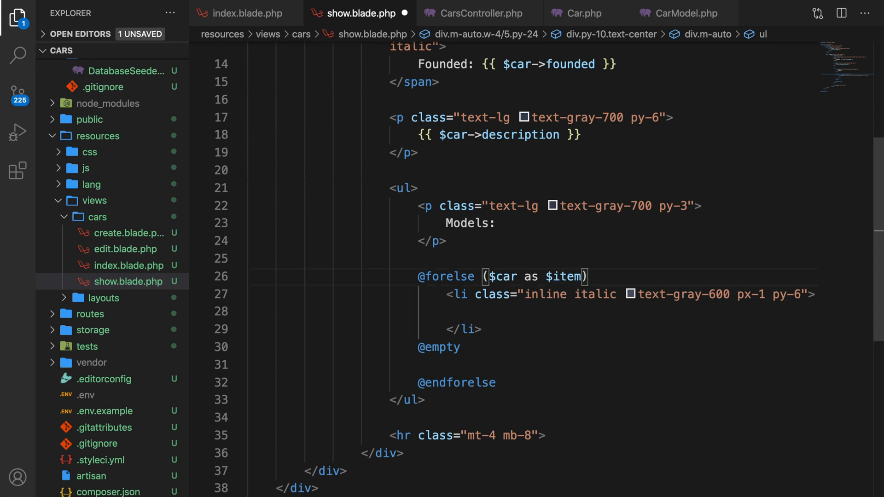
type("->carModel")
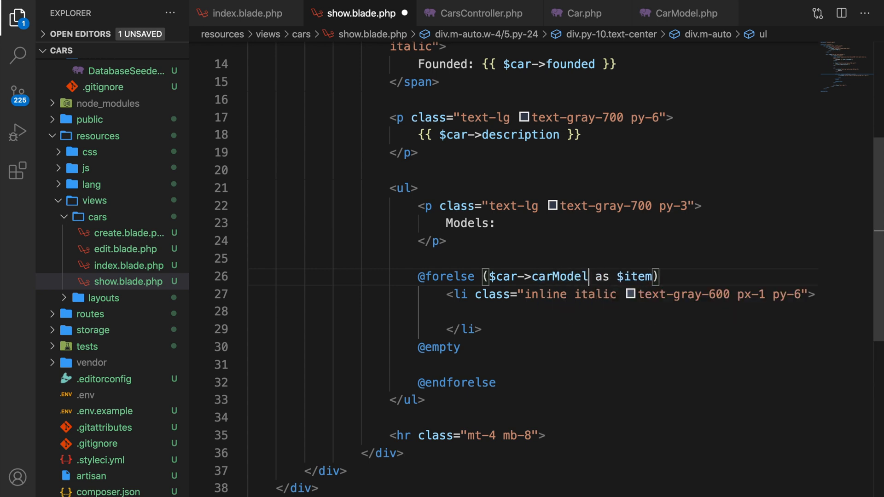
type("s")
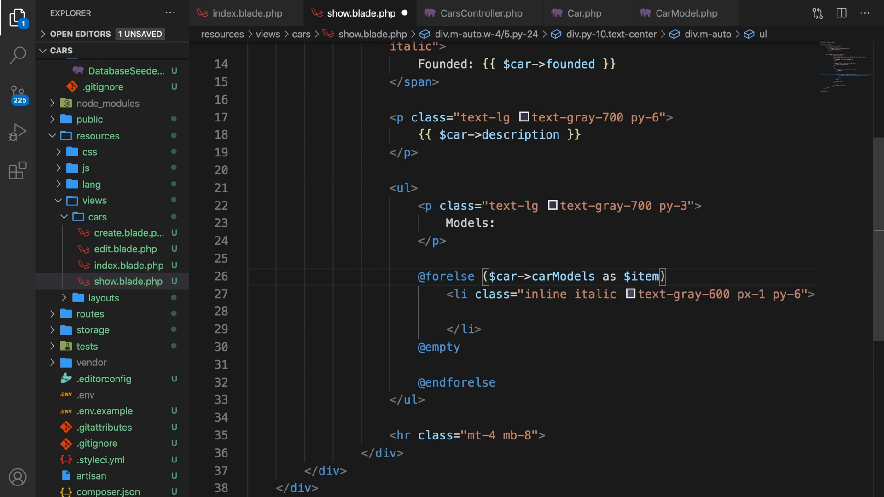
left_click(594, 277)
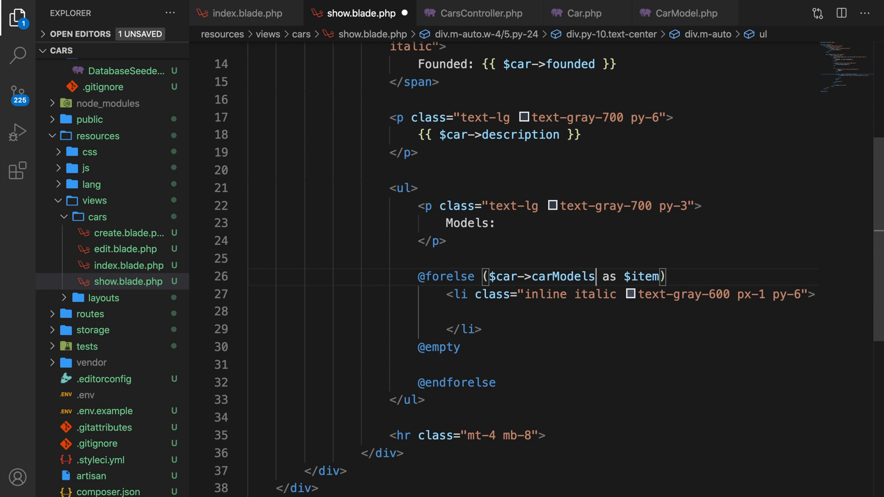
double_click(642, 277)
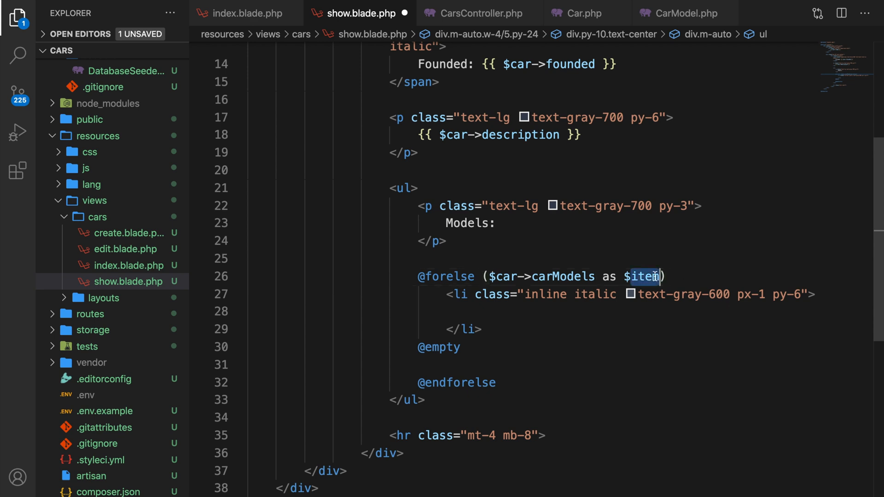
type("model")
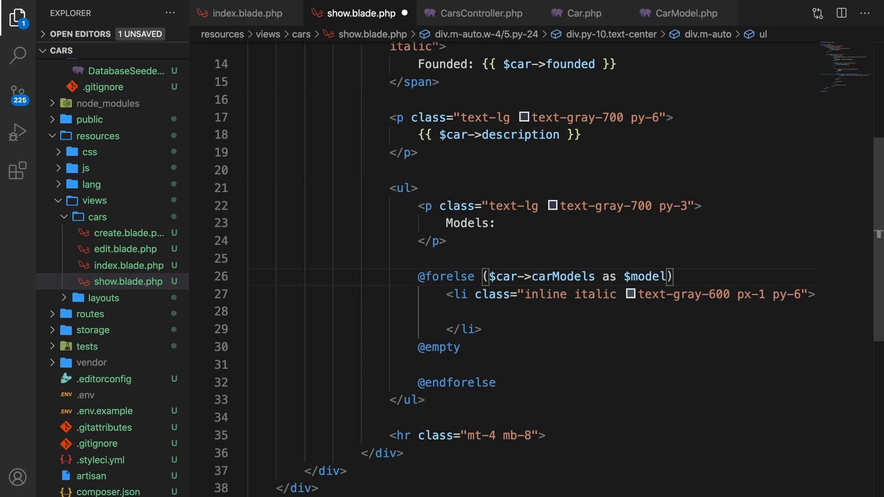
type("{{  }}")
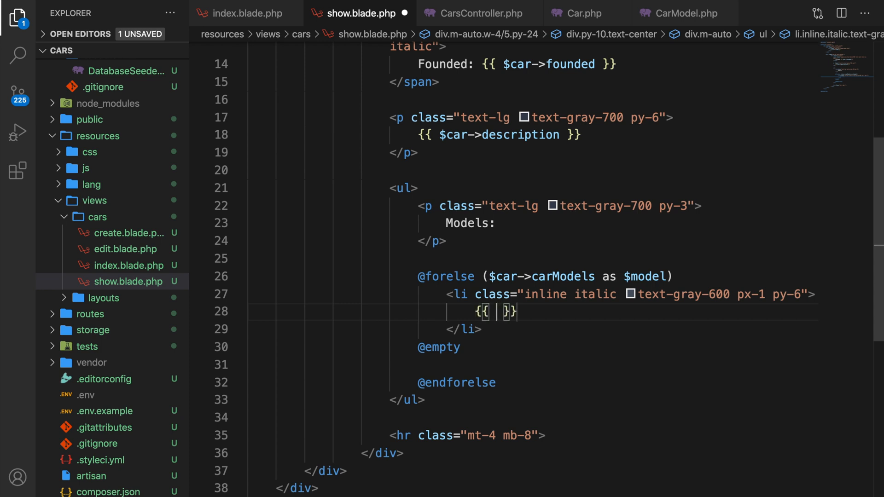
type("$model['model']")
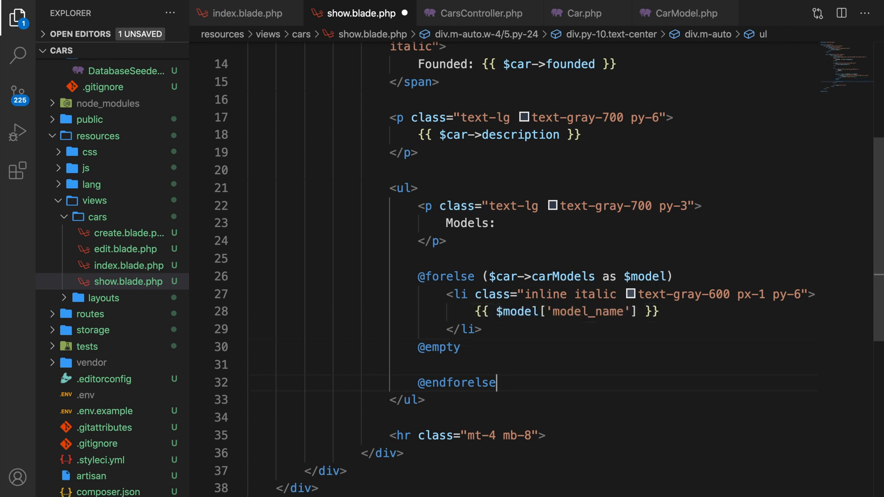
type("<p></p>")
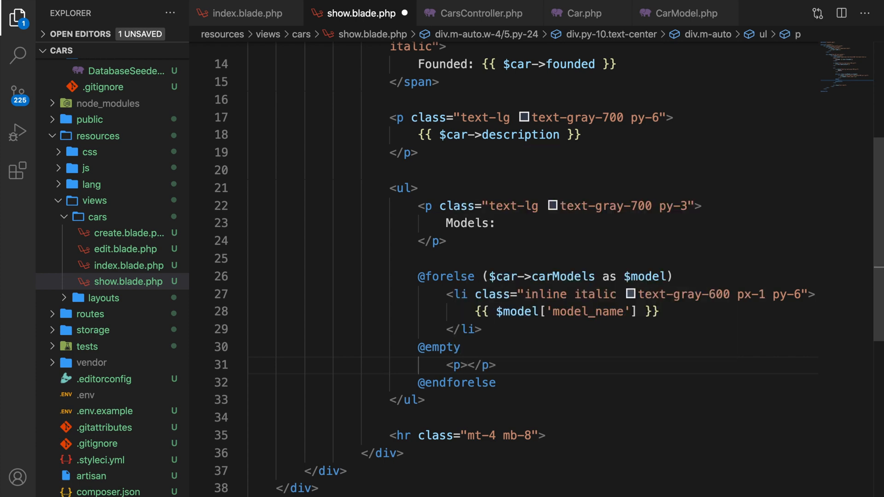
type("No models")
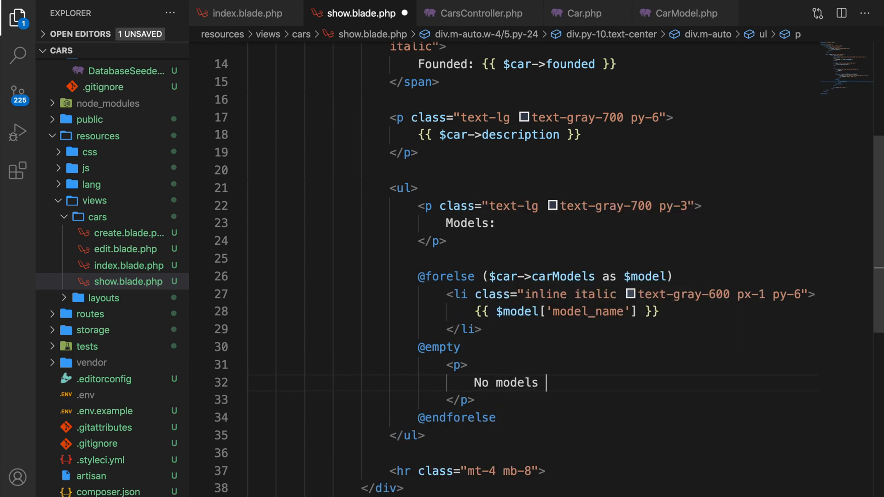
type("found")
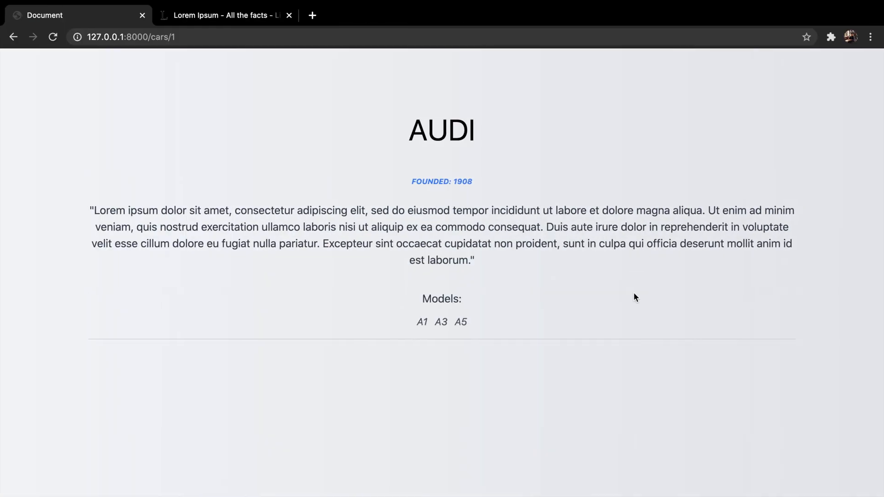
After confirming A1, A3, A5 on /cars/1, start changing $model['model_name'] to arrow syntax
double_click(422, 322)
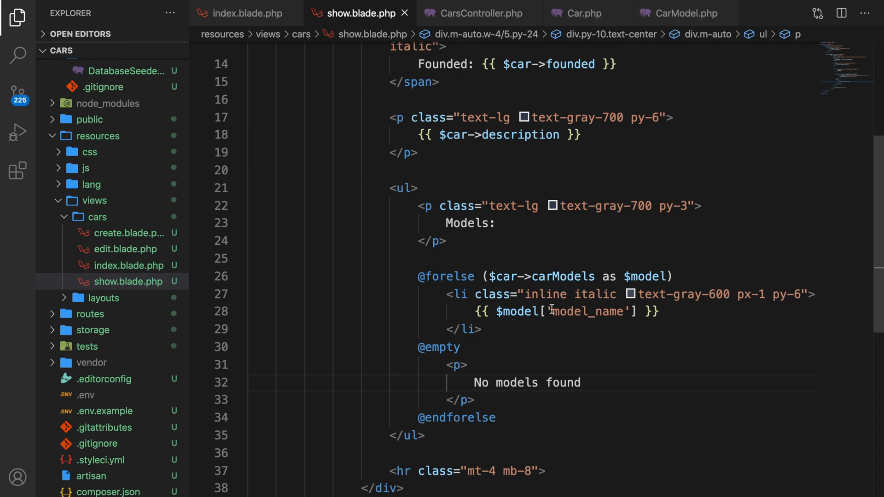
type("->")
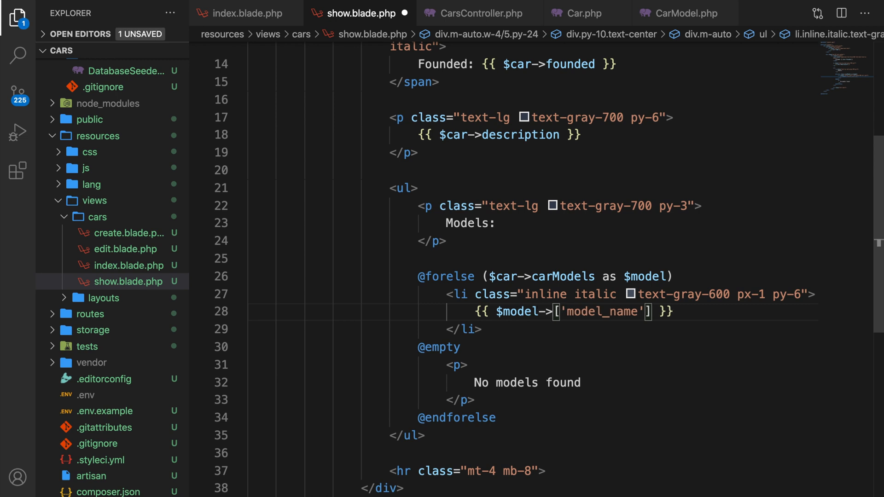